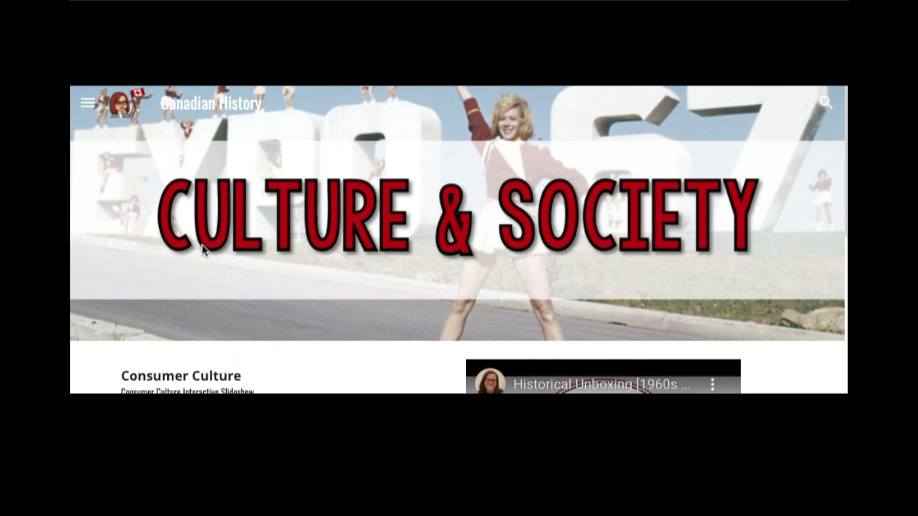
pyautogui.moveTo(579, 289)
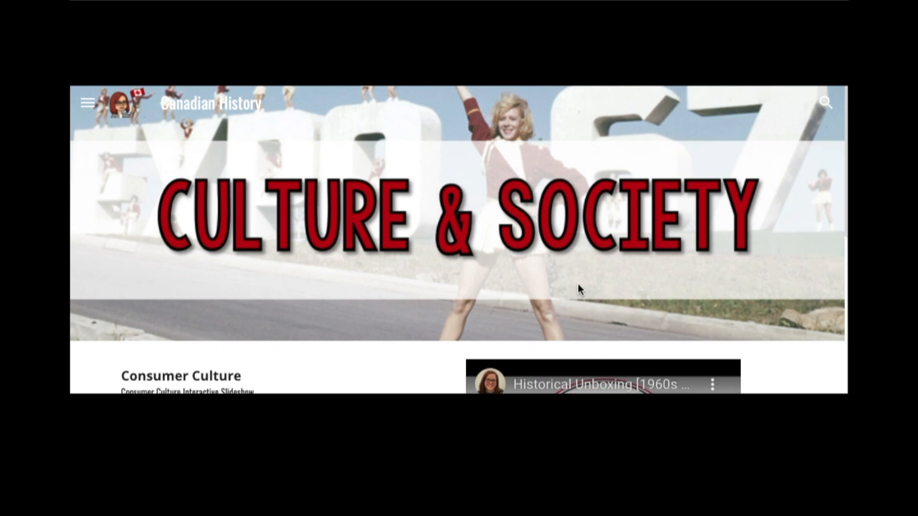
pyautogui.moveTo(574, 329)
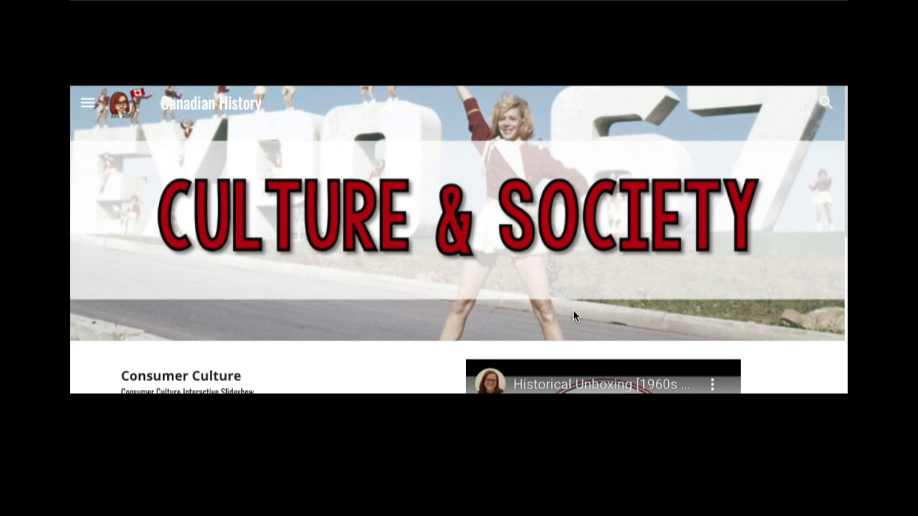
pyautogui.moveTo(576, 318)
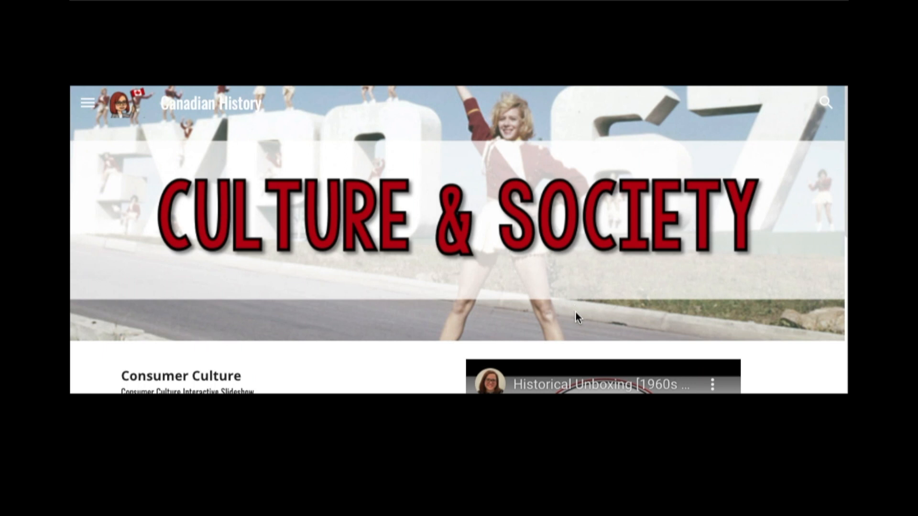
pyautogui.moveTo(753, 352)
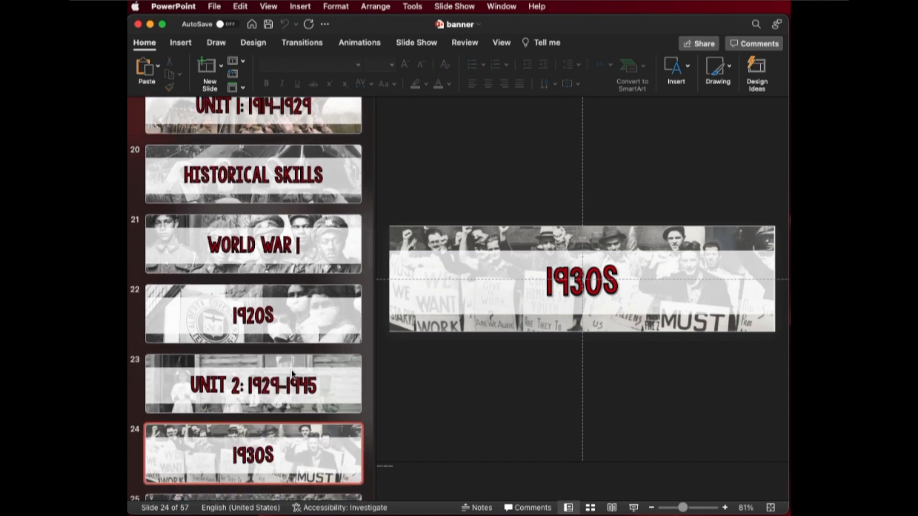
pyautogui.moveTo(294, 375)
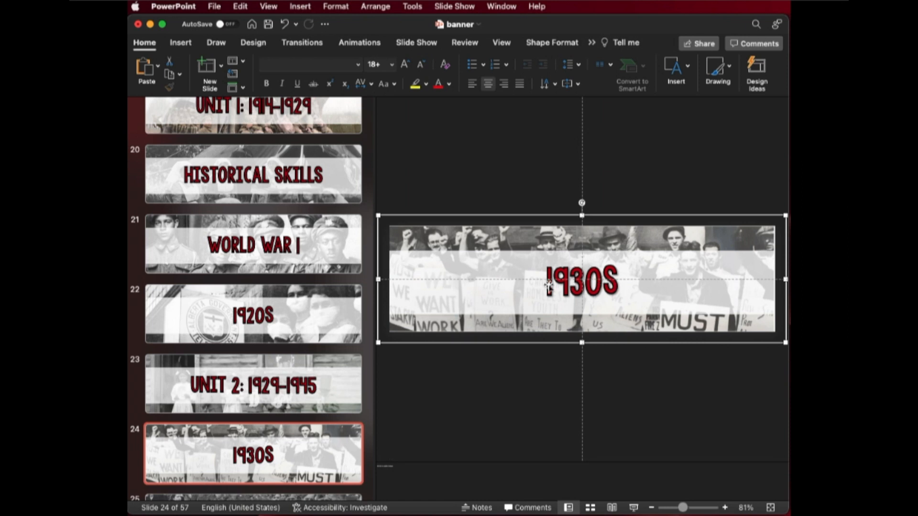
# Start a new blank presentation and dismiss the design suggestions
pyautogui.scroll(-3)
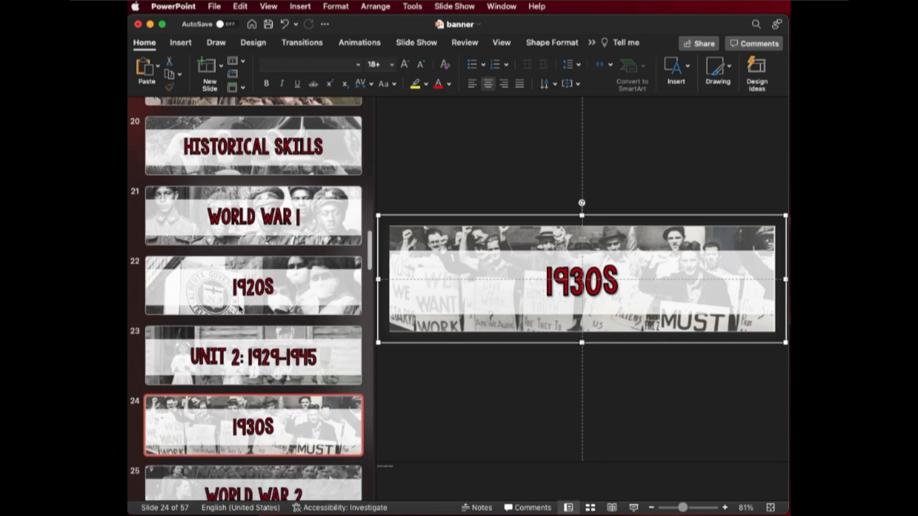
pyautogui.moveTo(242, 306)
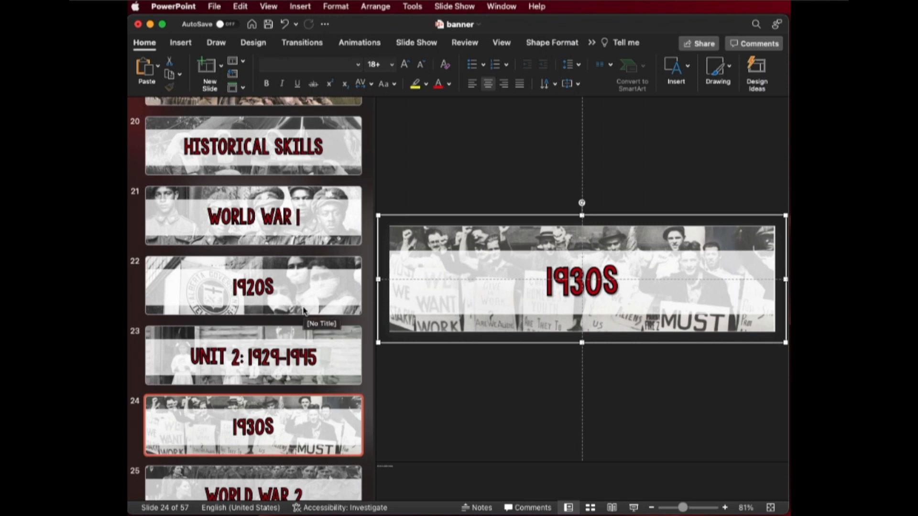
pyautogui.scroll(-3)
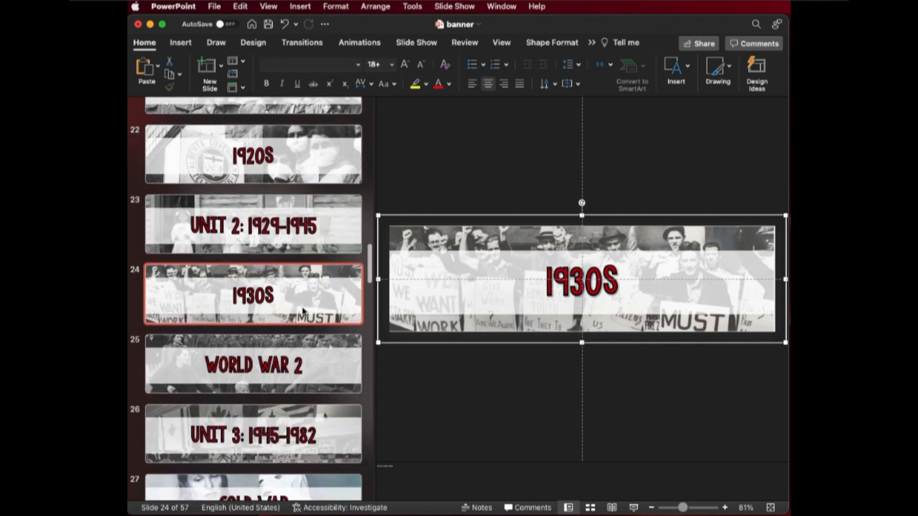
pyautogui.scroll(-3)
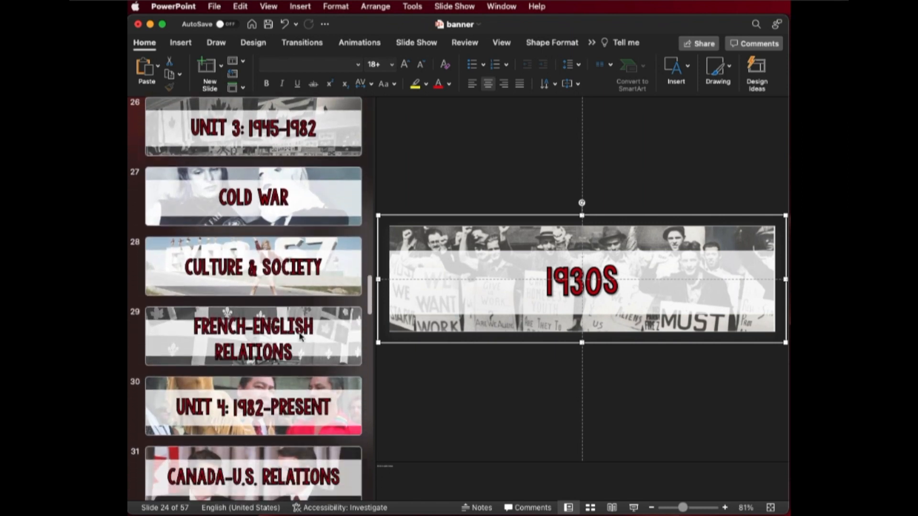
pyautogui.scroll(-3)
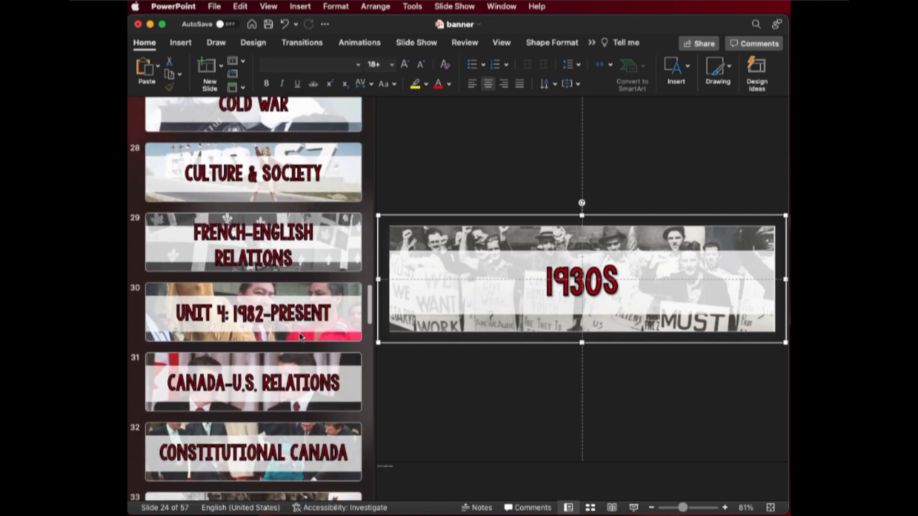
pyautogui.scroll(-3)
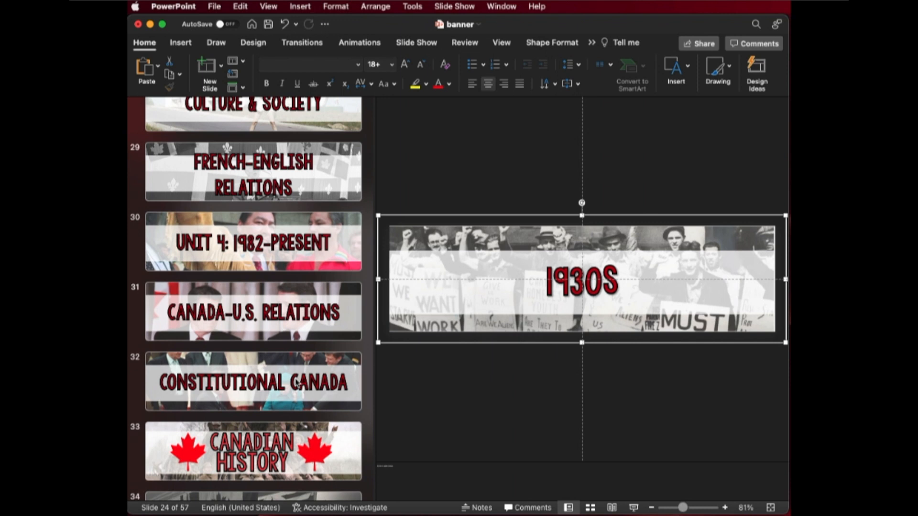
pyautogui.click(215, 6)
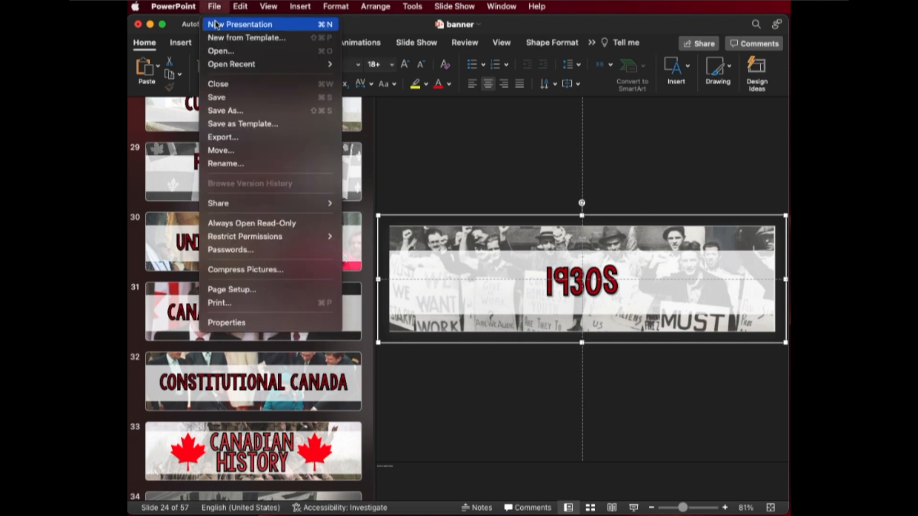
pyautogui.click(243, 23)
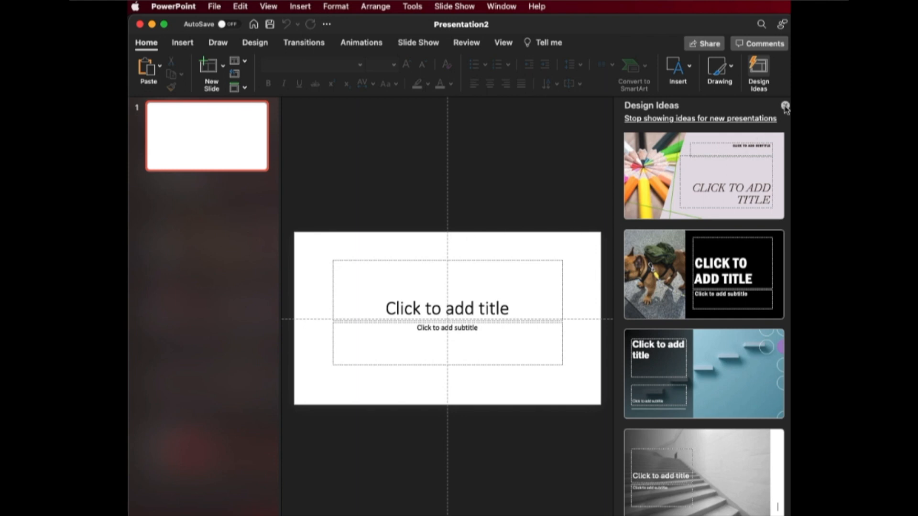
pyautogui.click(785, 107)
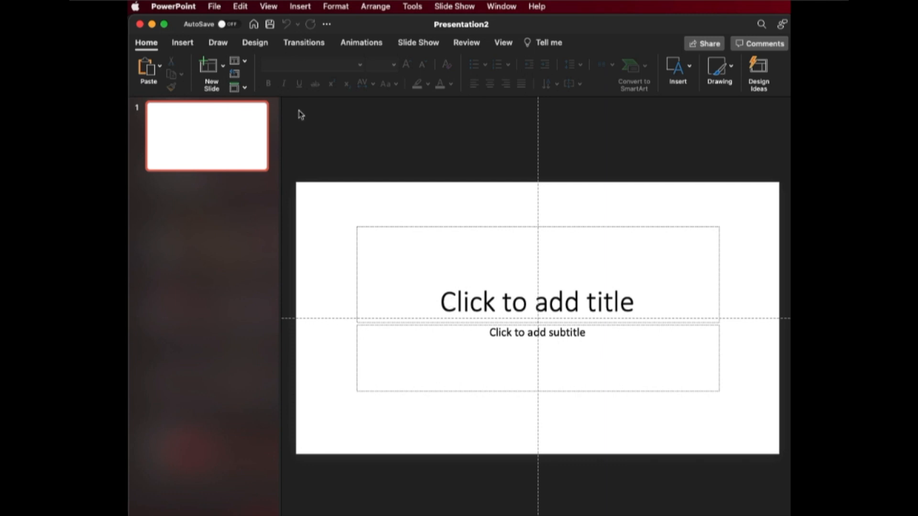
# In Page Setup give the slide a custom wide width (11) and short height, scaling content to fit
pyautogui.click(214, 6)
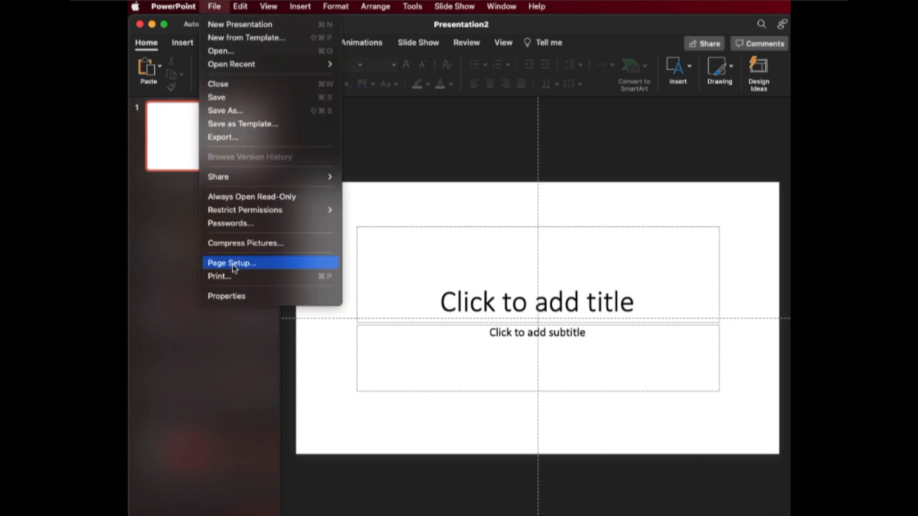
pyautogui.click(230, 262)
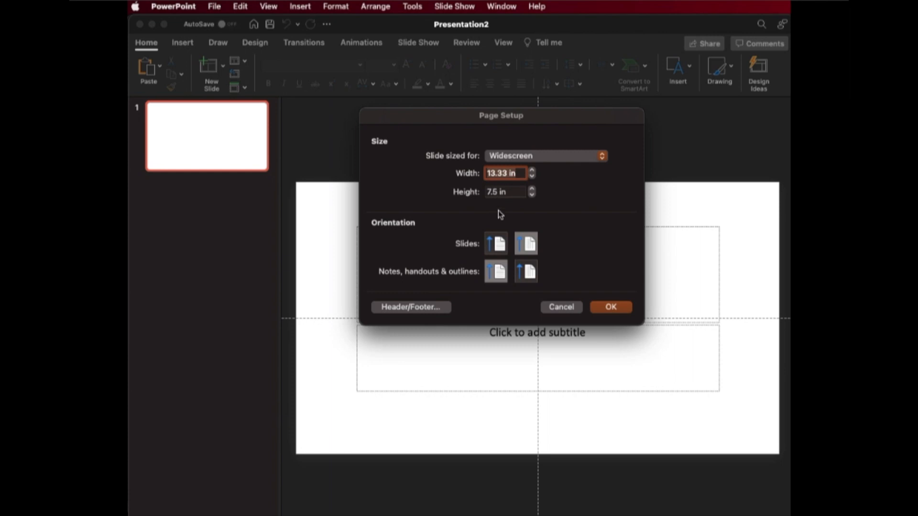
pyautogui.write('11')
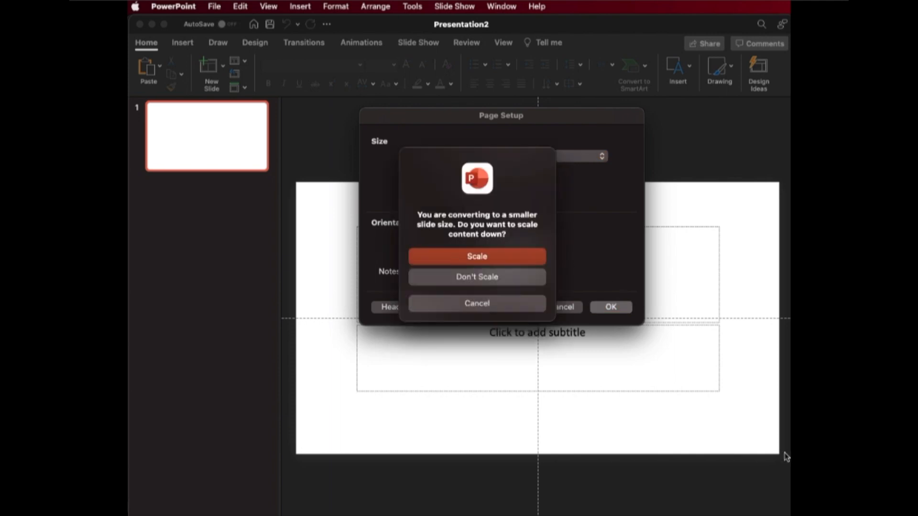
pyautogui.click(476, 257)
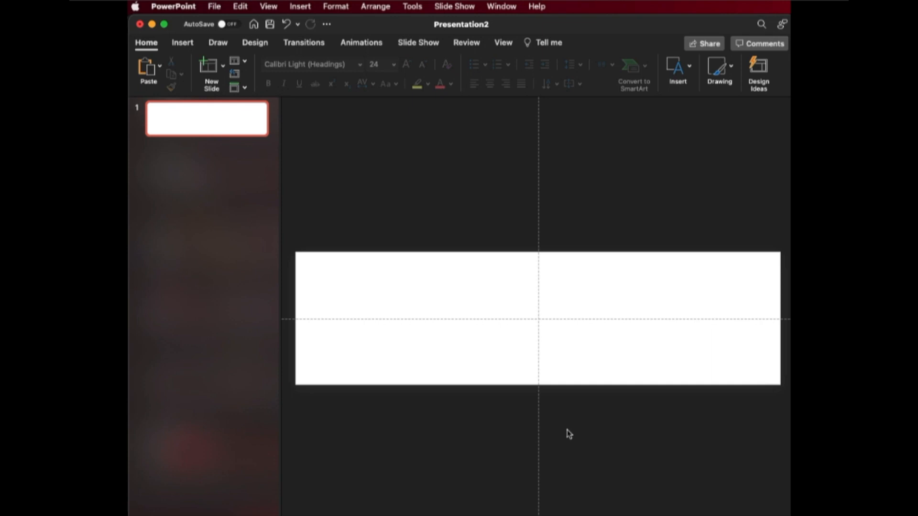
pyautogui.moveTo(485, 453)
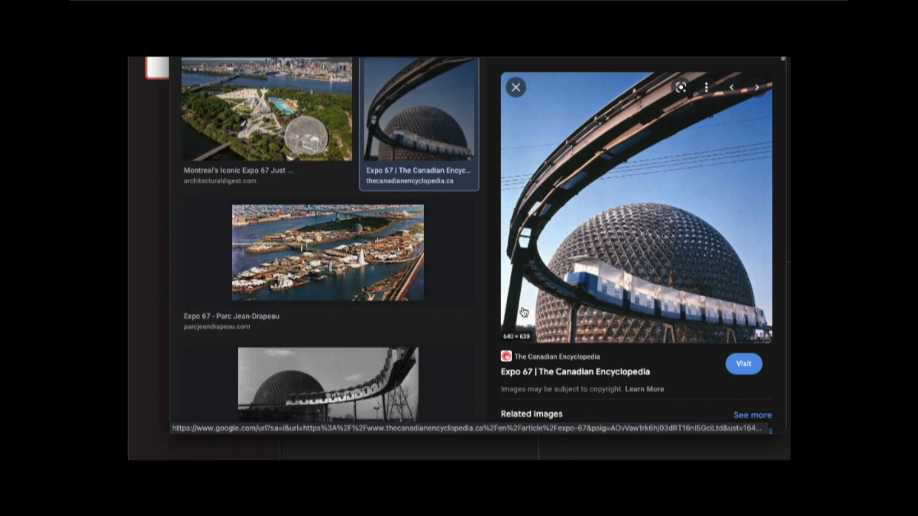
pyautogui.moveTo(526, 343)
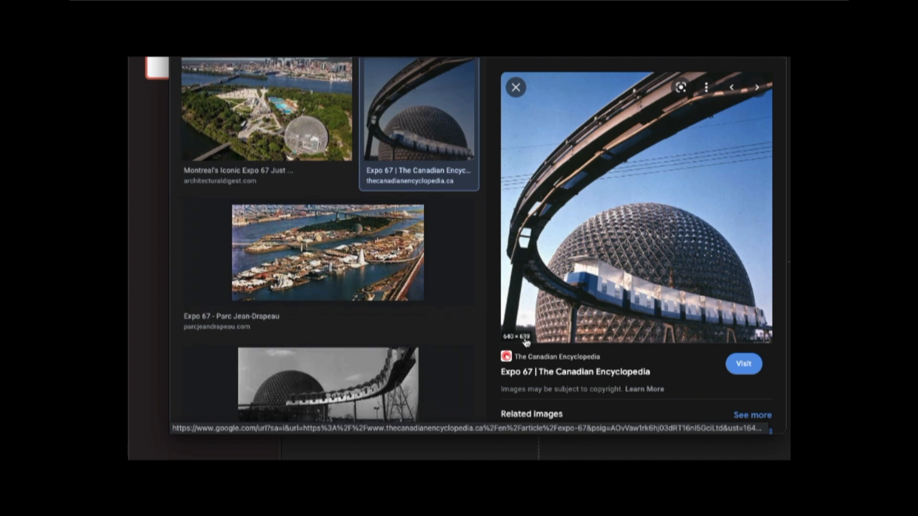
pyautogui.moveTo(518, 346)
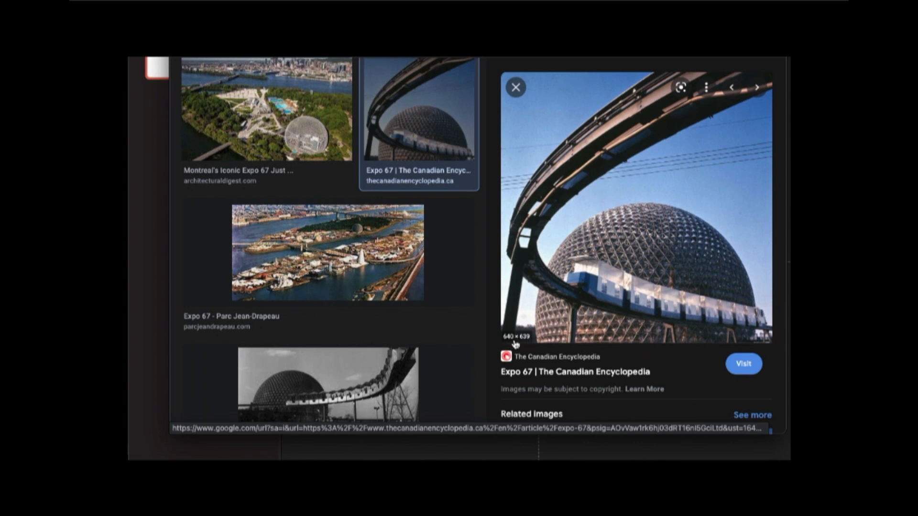
pyautogui.moveTo(525, 346)
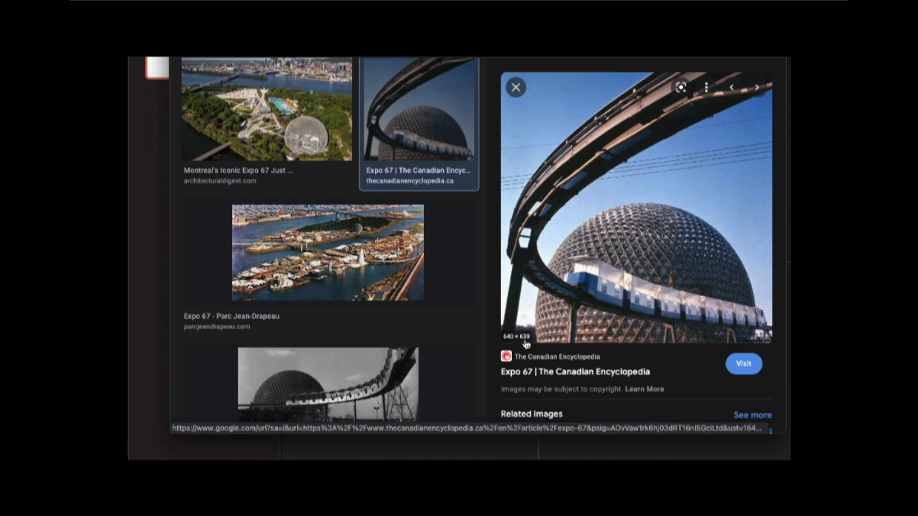
pyautogui.moveTo(528, 343)
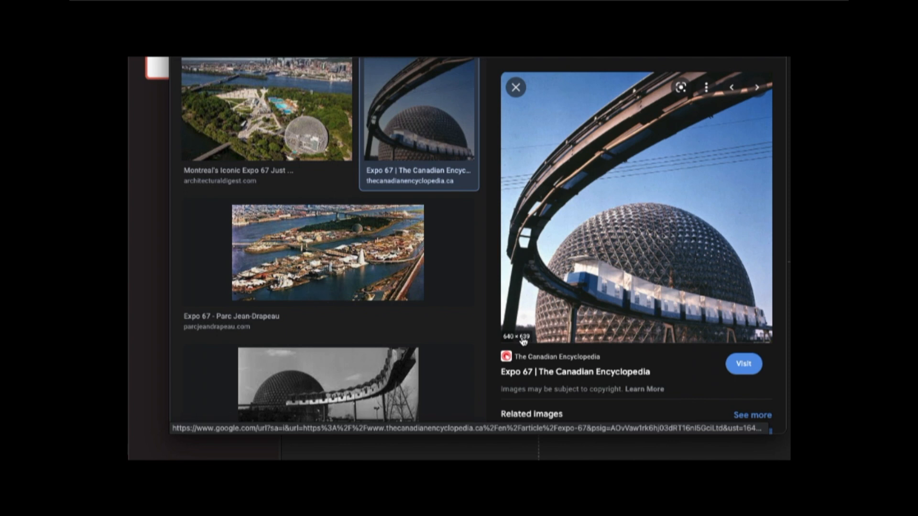
pyautogui.moveTo(502, 345)
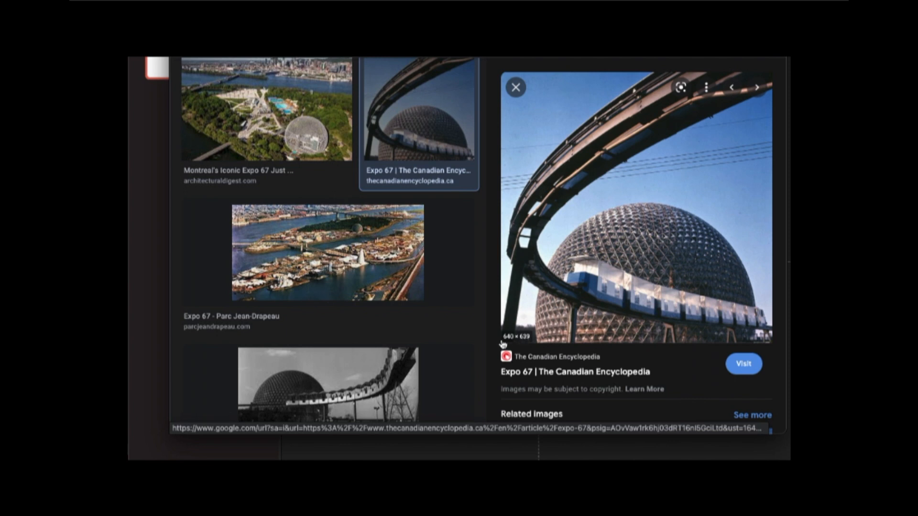
pyautogui.moveTo(532, 345)
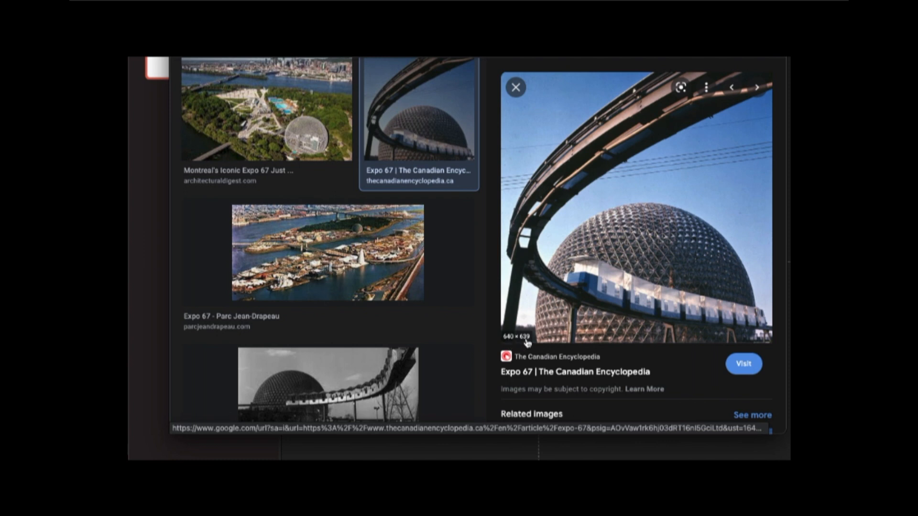
pyautogui.moveTo(561, 222)
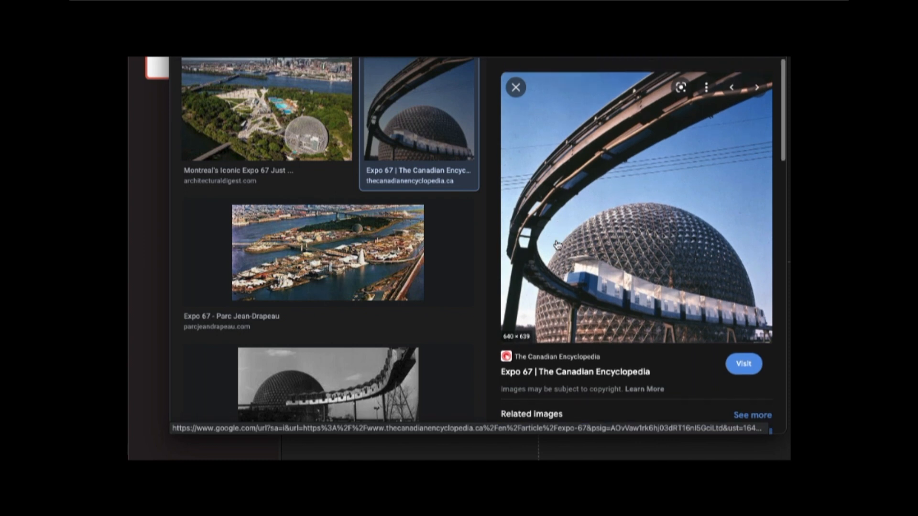
pyautogui.moveTo(751, 159)
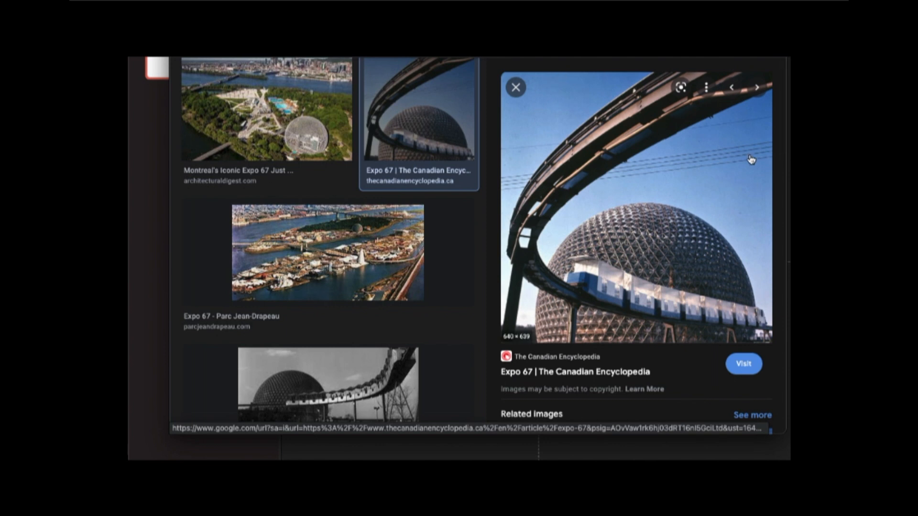
# Preview the black-and-white dome and monorail photo and copy the image
pyautogui.scroll(-3)
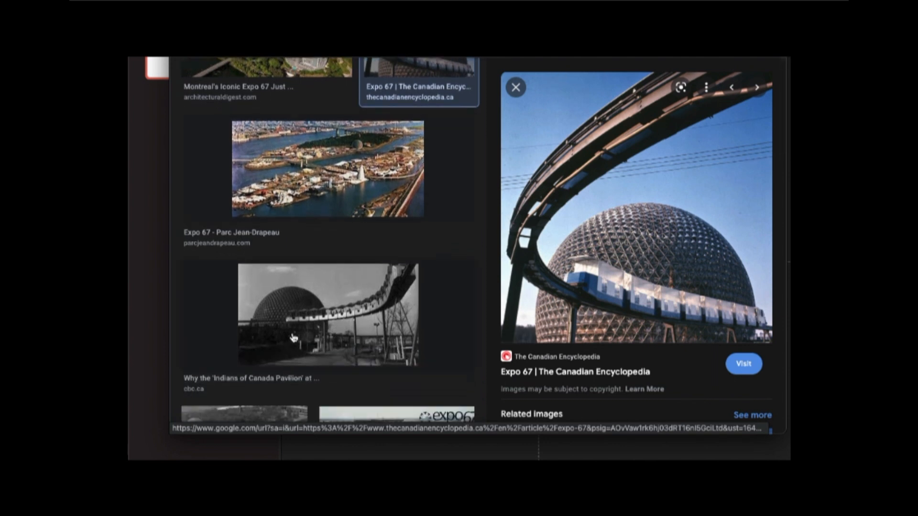
pyautogui.click(328, 321)
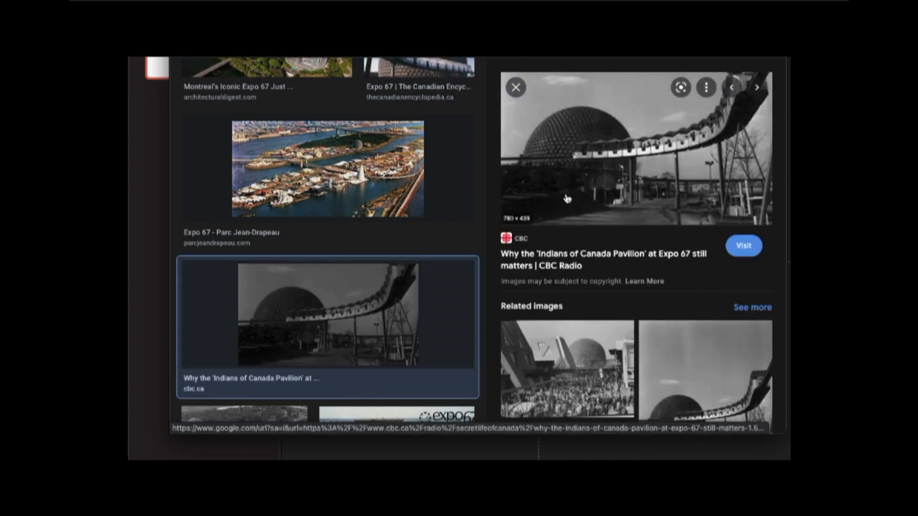
pyautogui.moveTo(599, 142)
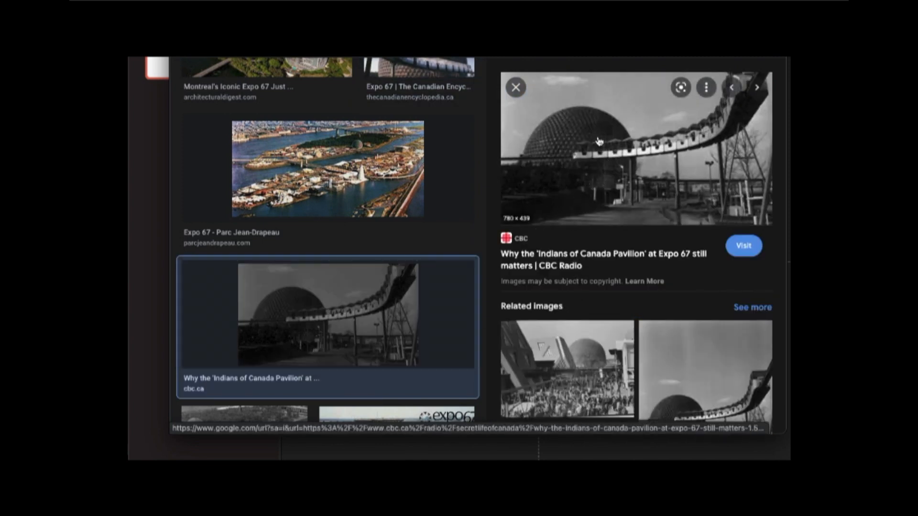
pyautogui.moveTo(600, 143)
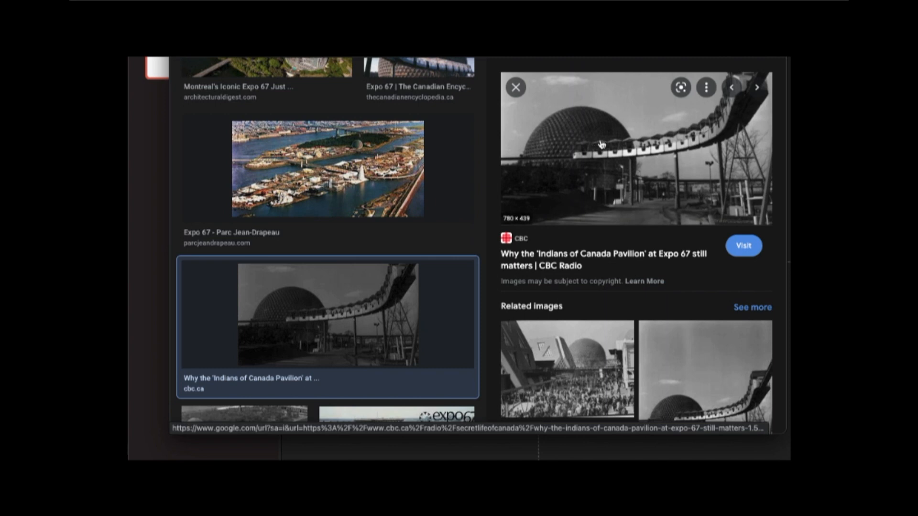
pyautogui.rightClick(602, 143)
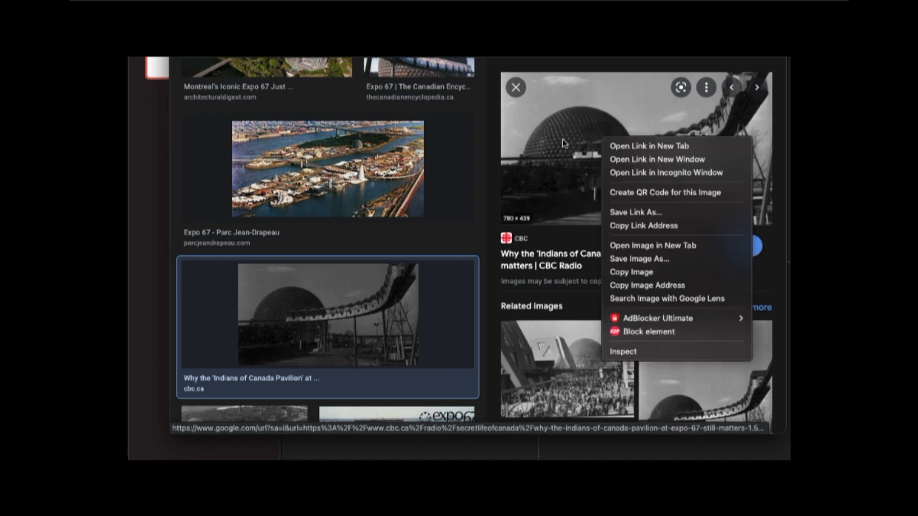
pyautogui.moveTo(626, 262)
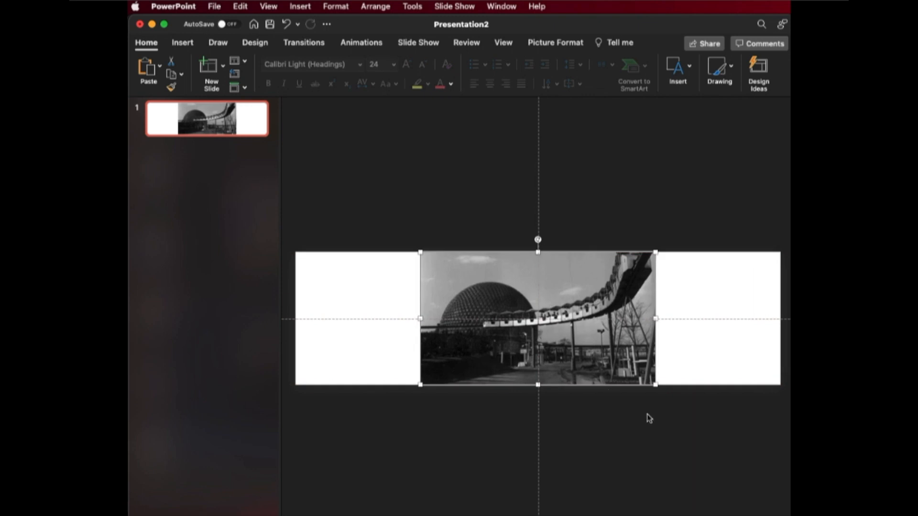
pyautogui.moveTo(626, 382)
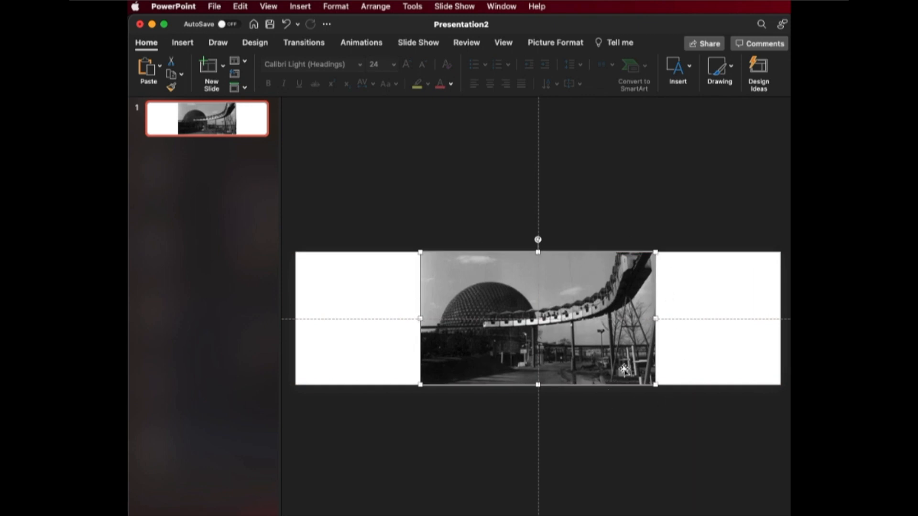
pyautogui.moveTo(462, 321)
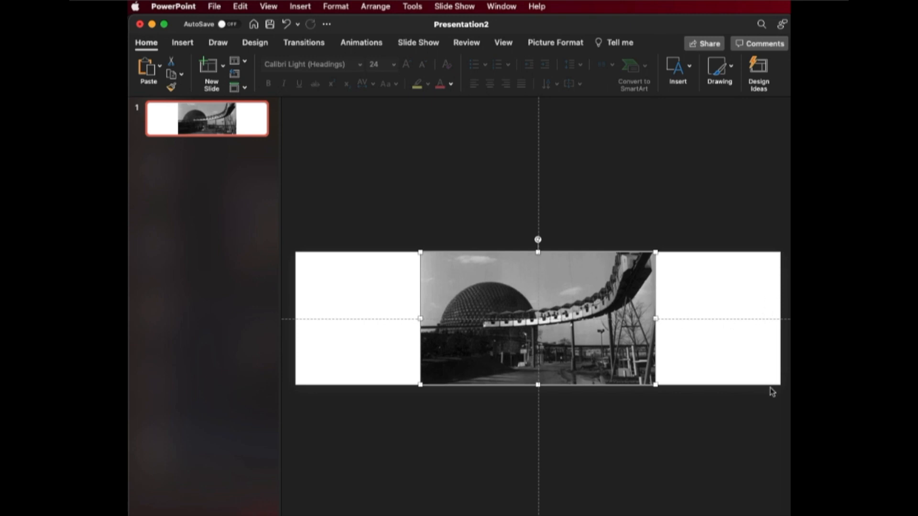
pyautogui.moveTo(697, 268)
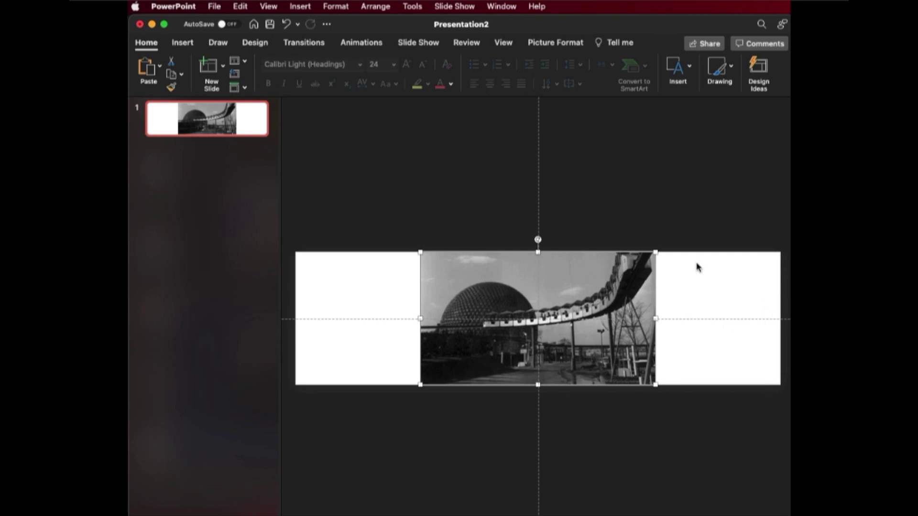
pyautogui.moveTo(588, 317)
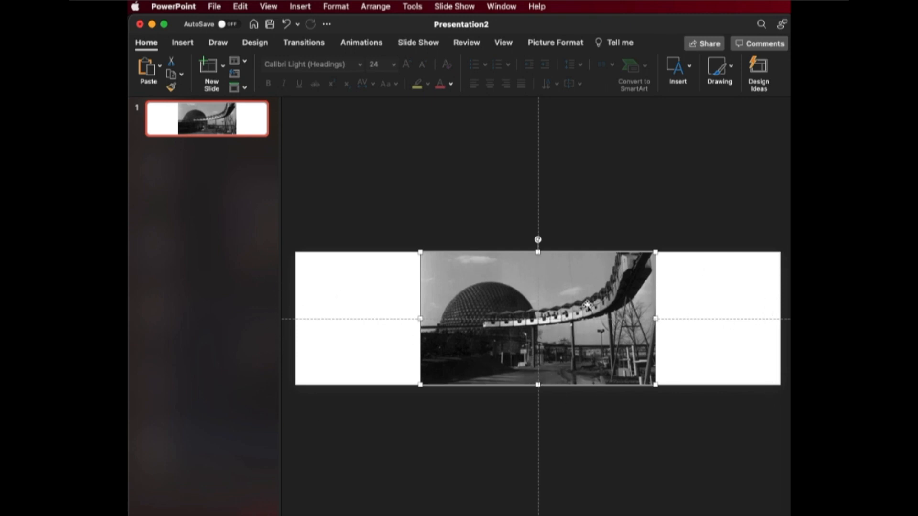
pyautogui.moveTo(524, 279)
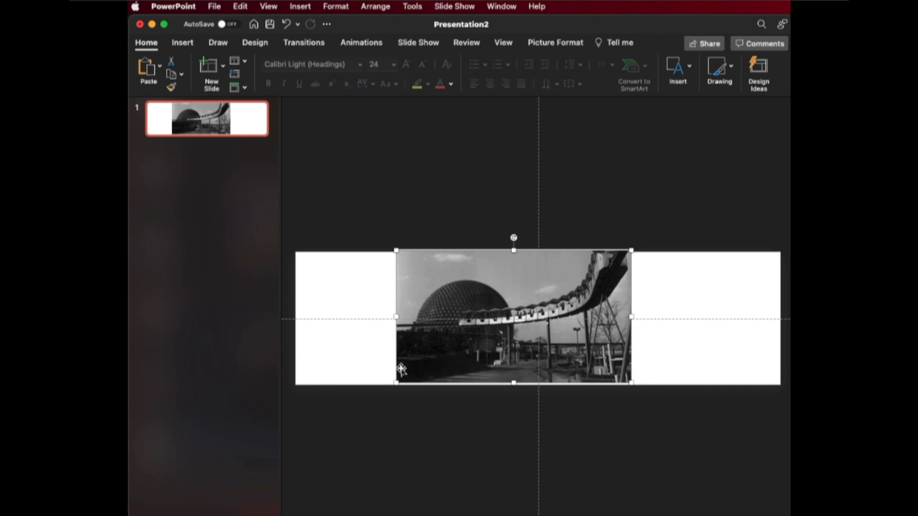
pyautogui.moveTo(606, 283)
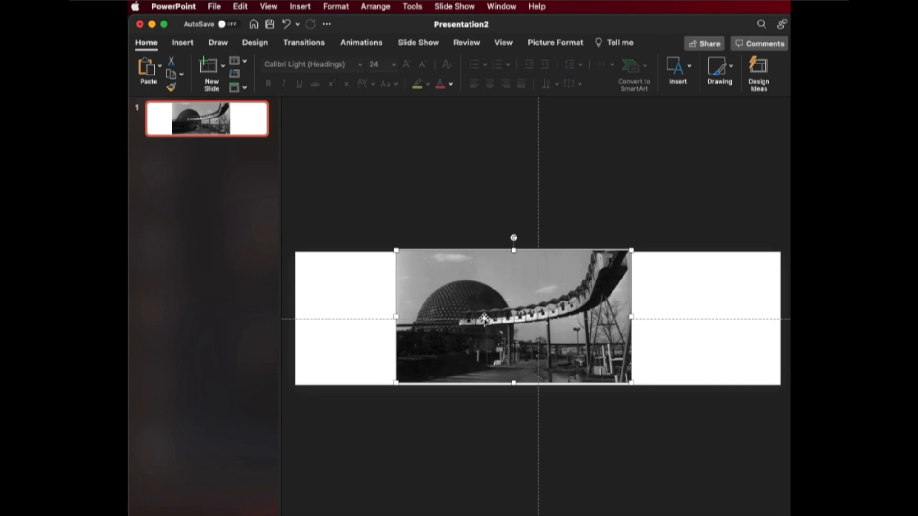
# Move the pasted photo to the slide's top-left corner and enlarge it to the full slide width
pyautogui.moveTo(484, 320); pyautogui.dragTo(446, 270)
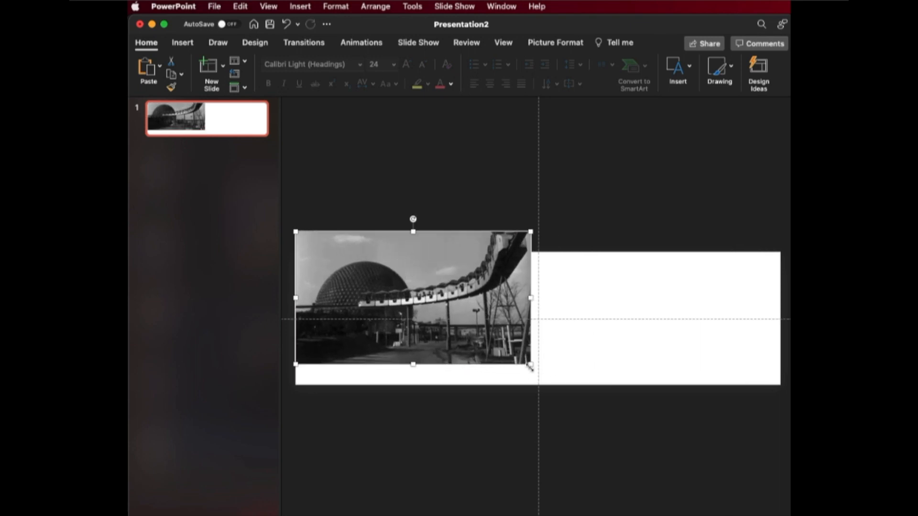
pyautogui.moveTo(530, 364); pyautogui.dragTo(653, 432)
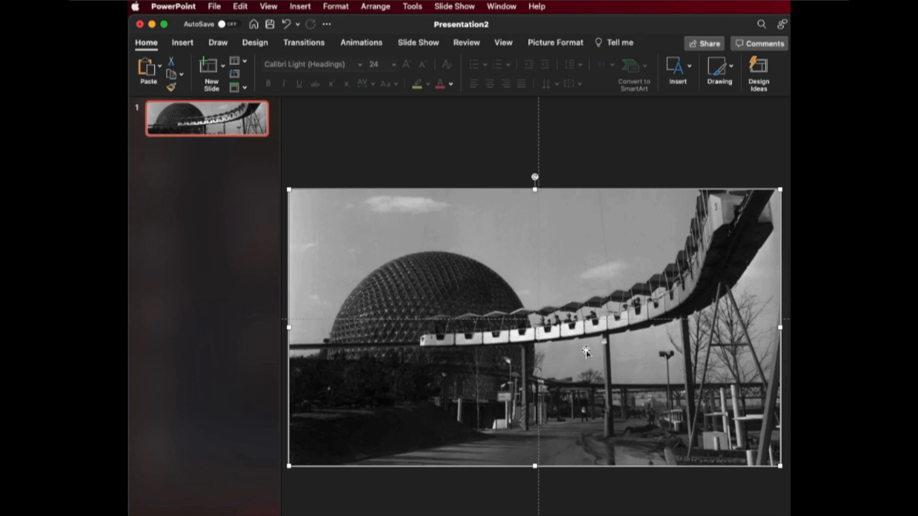
pyautogui.click(554, 43)
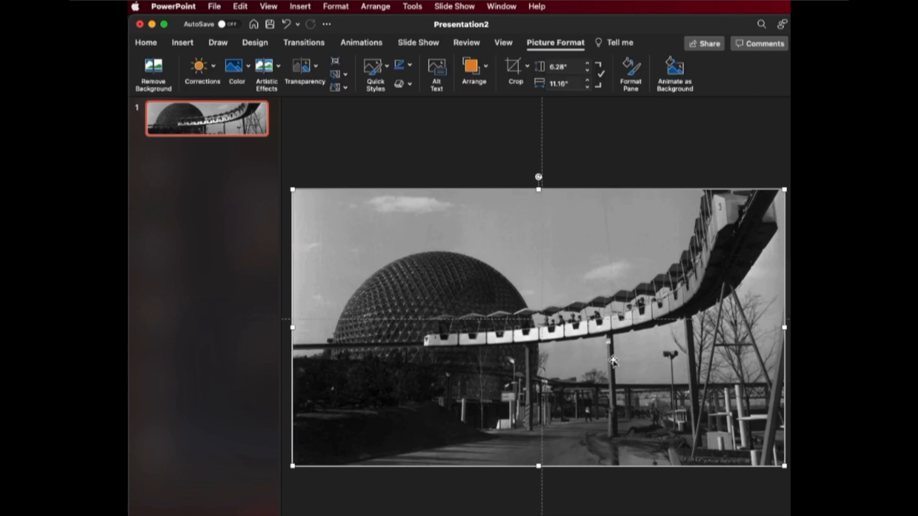
pyautogui.moveTo(624, 310)
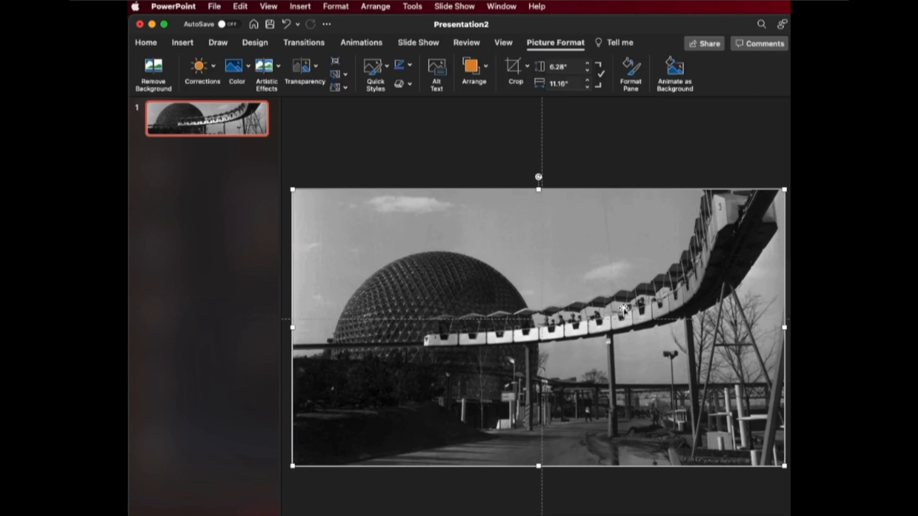
# Crop the photo's bottom edge up to just below the monorail so it matches the banner height
pyautogui.rightClick(623, 309)
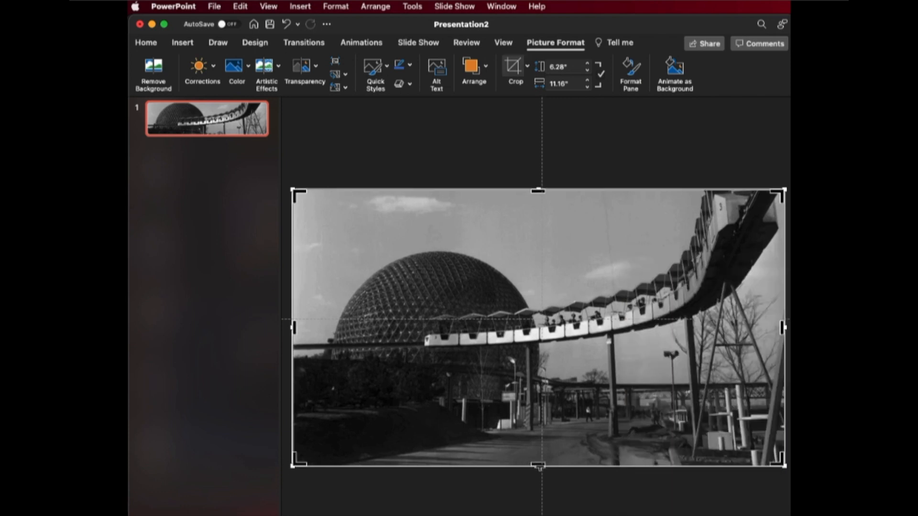
pyautogui.moveTo(536, 466); pyautogui.dragTo(536, 367)
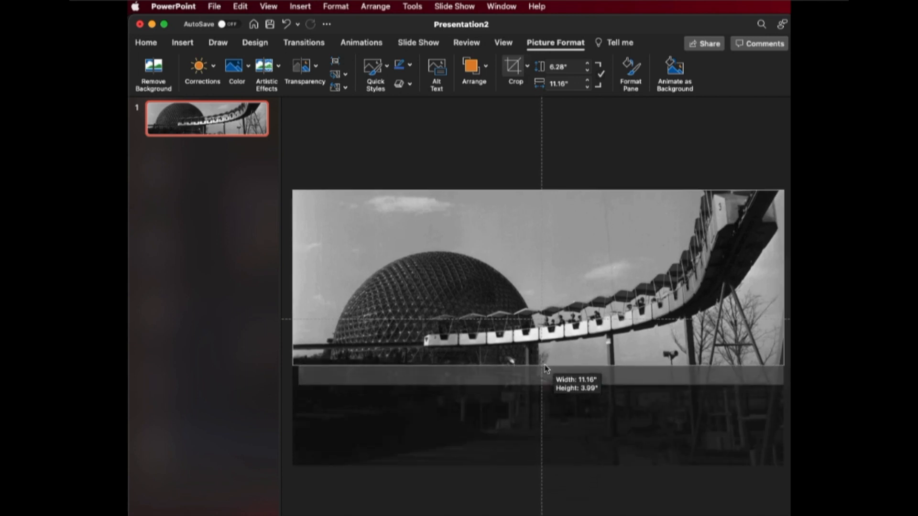
pyautogui.moveTo(538, 367); pyautogui.dragTo(538, 377)
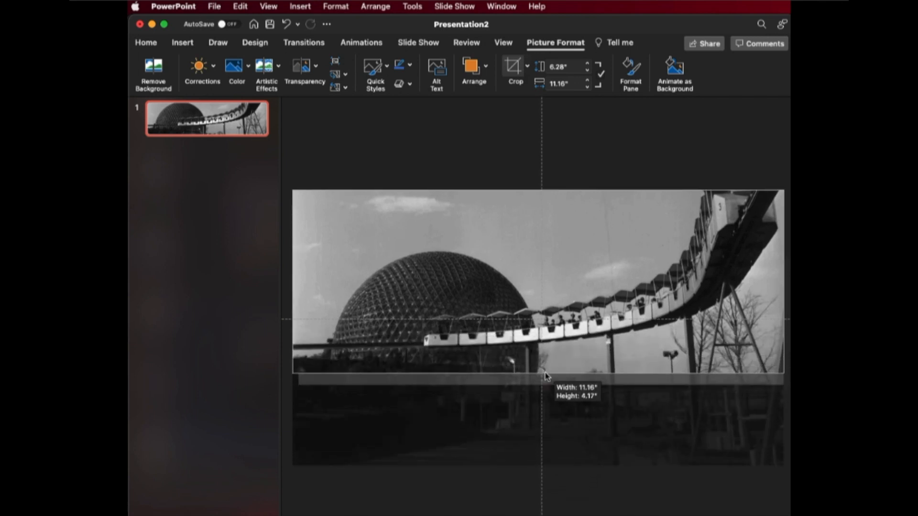
pyautogui.moveTo(543, 376); pyautogui.dragTo(543, 382)
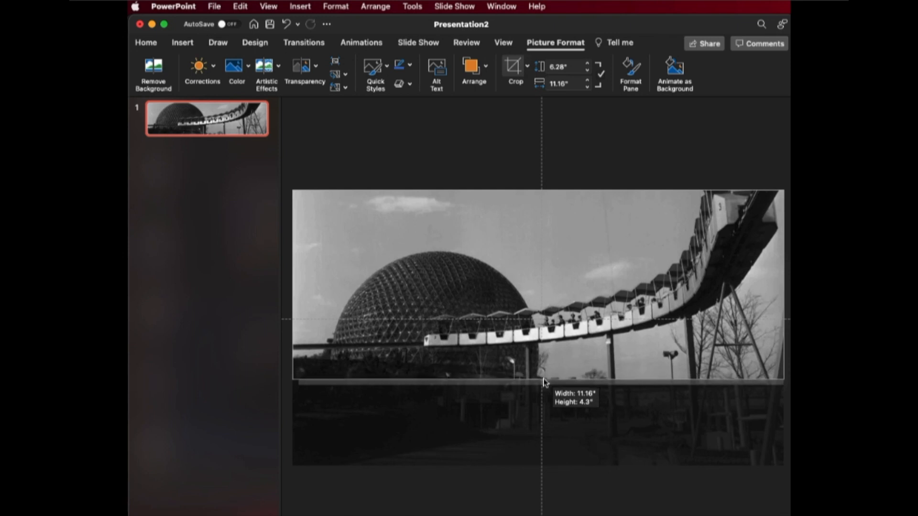
pyautogui.click(542, 396)
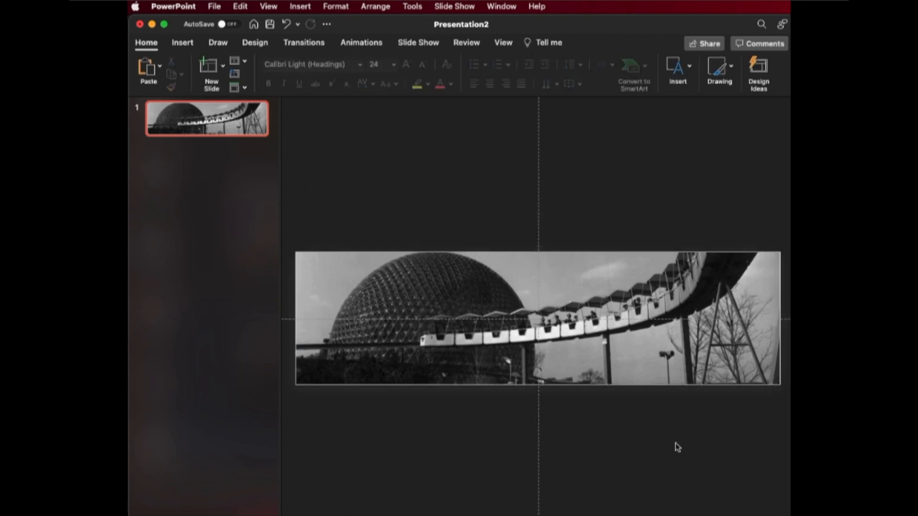
pyautogui.moveTo(780, 360)
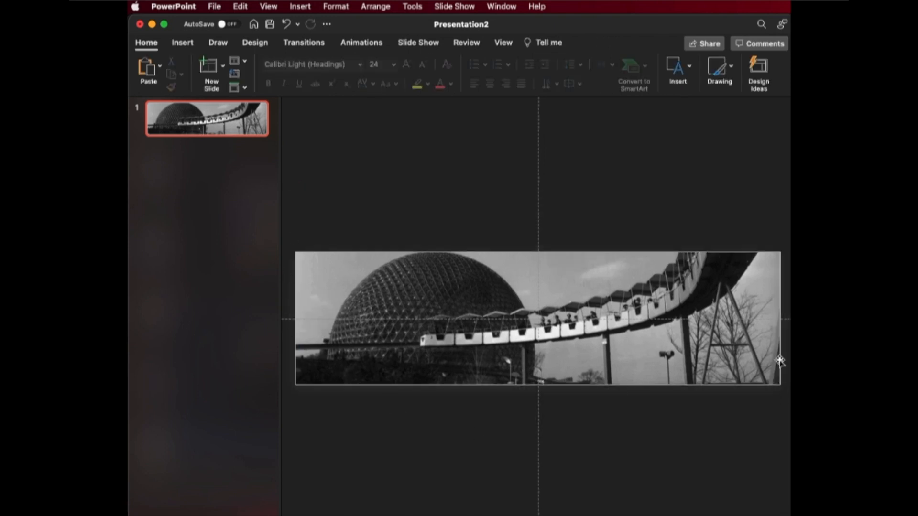
# Re-crop to shift the photo within the frame so the dome and train are centred in the strip
pyautogui.click(536, 325)
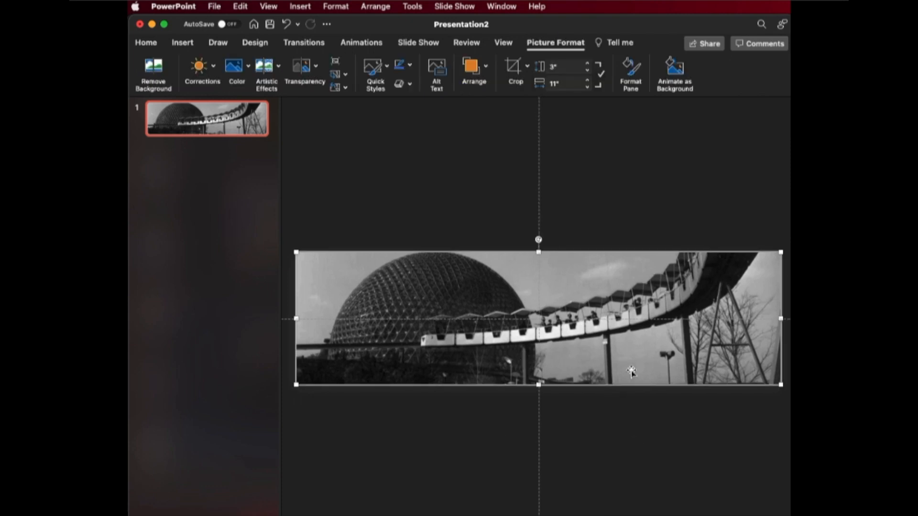
pyautogui.moveTo(420, 302)
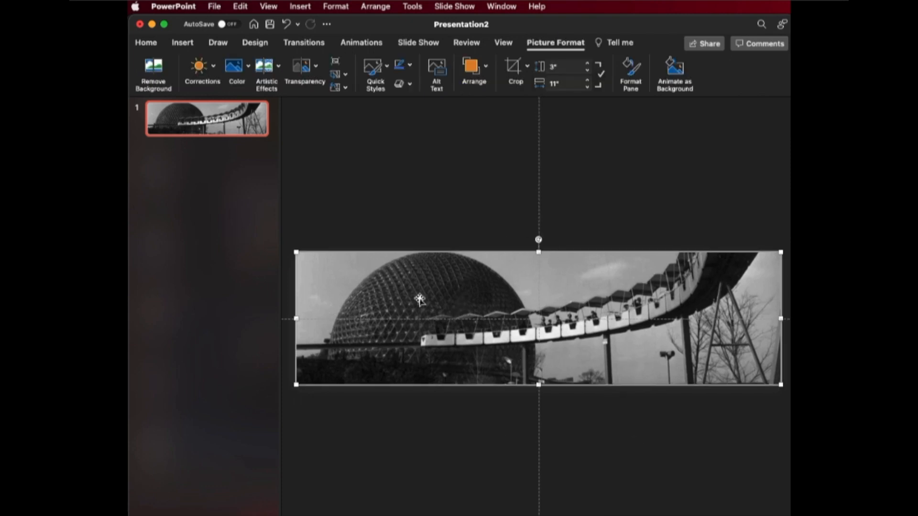
pyautogui.rightClick(420, 300)
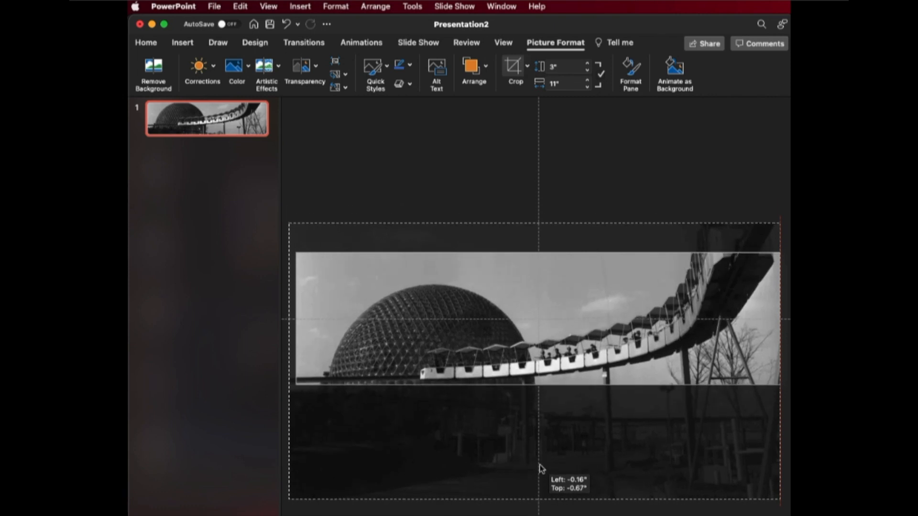
pyautogui.moveTo(538, 469); pyautogui.dragTo(539, 439)
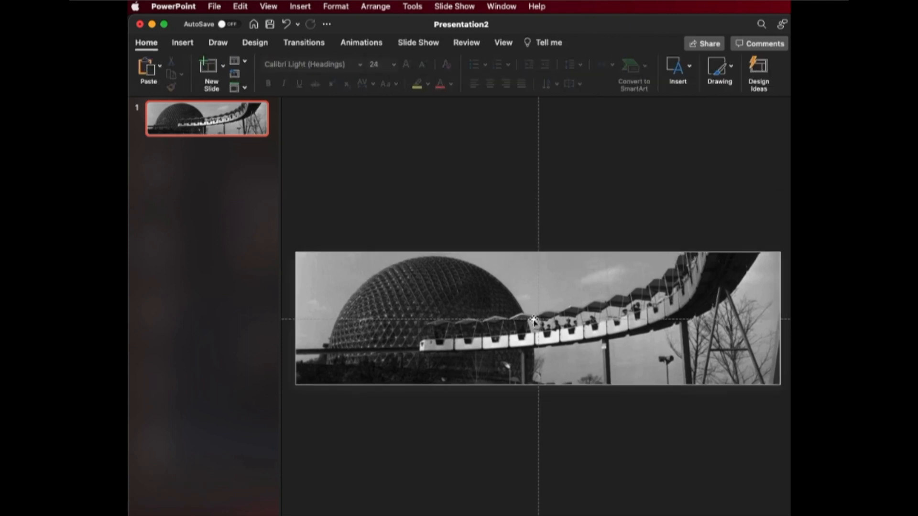
pyautogui.rightClick(534, 323)
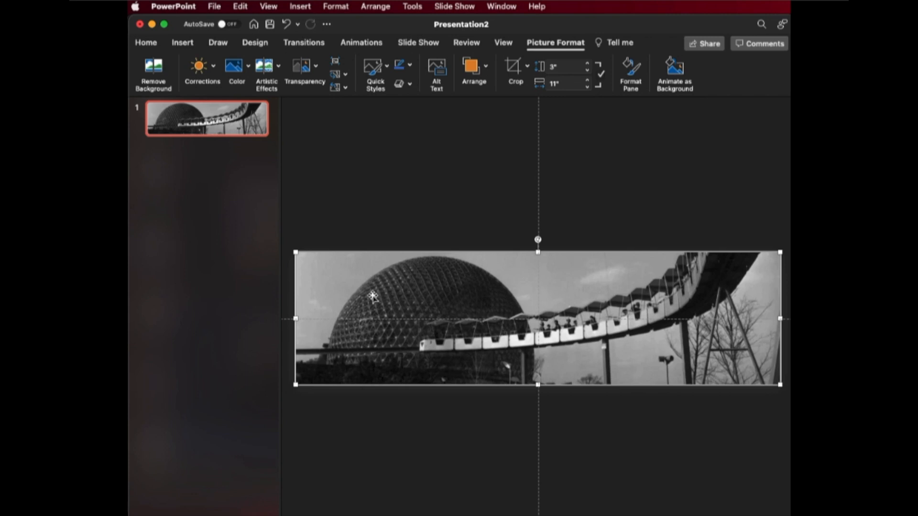
pyautogui.moveTo(417, 316)
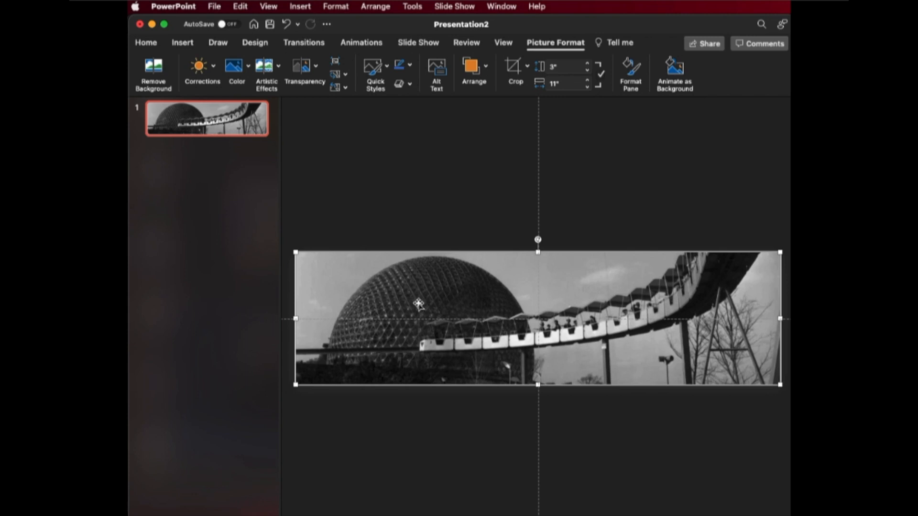
pyautogui.moveTo(361, 299)
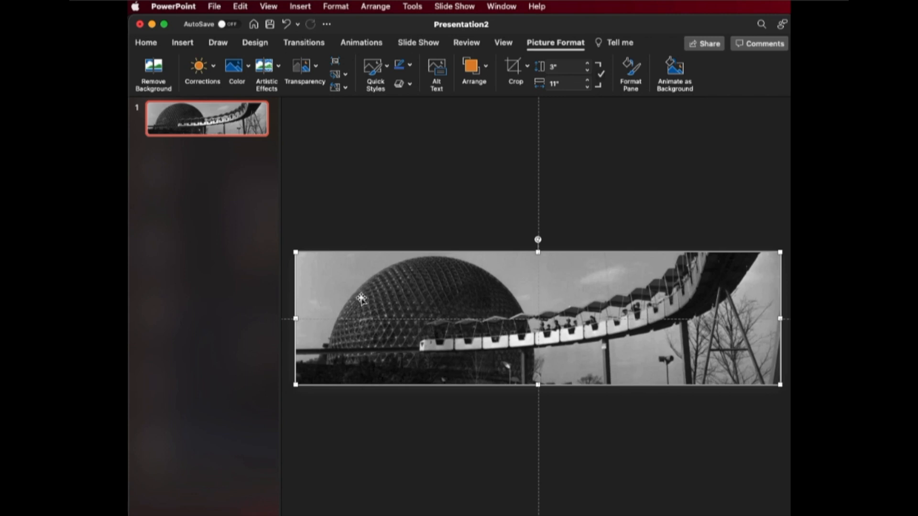
pyautogui.moveTo(569, 319)
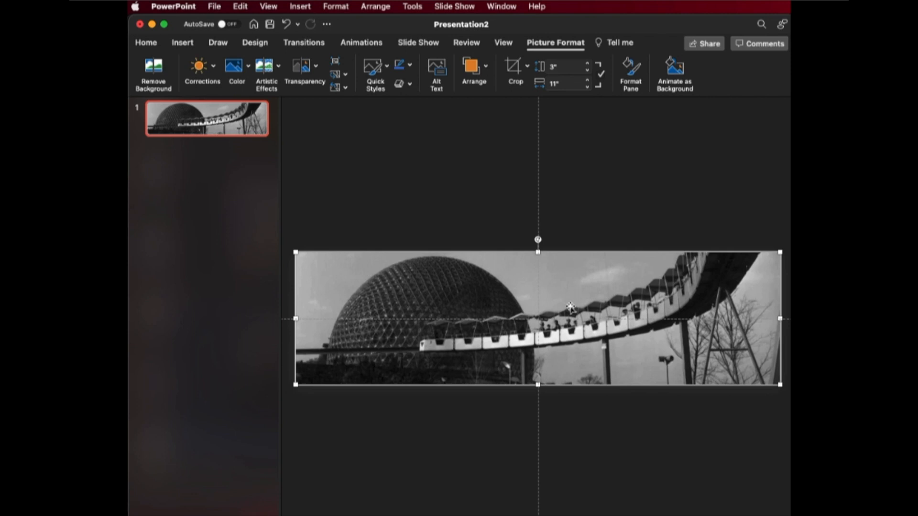
pyautogui.moveTo(551, 281)
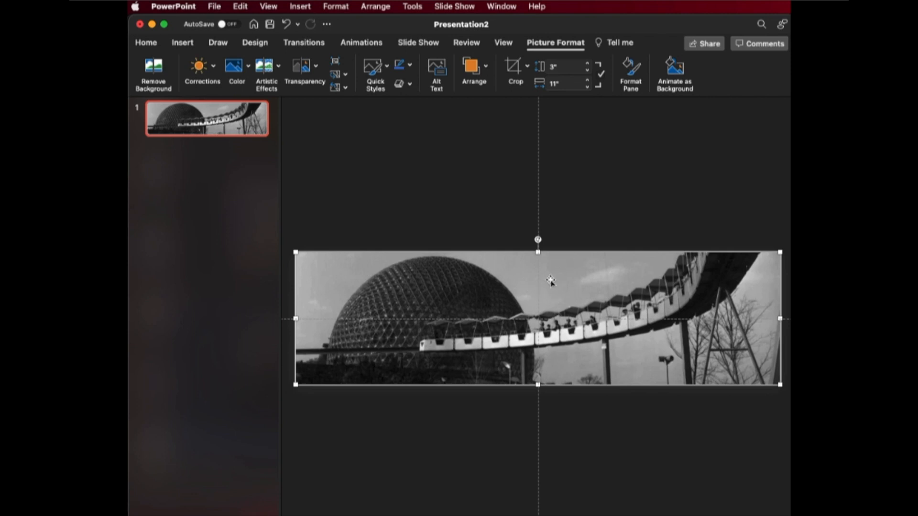
# In Format Picture set the banner photo's transparency to 30%
pyautogui.rightClick(551, 282)
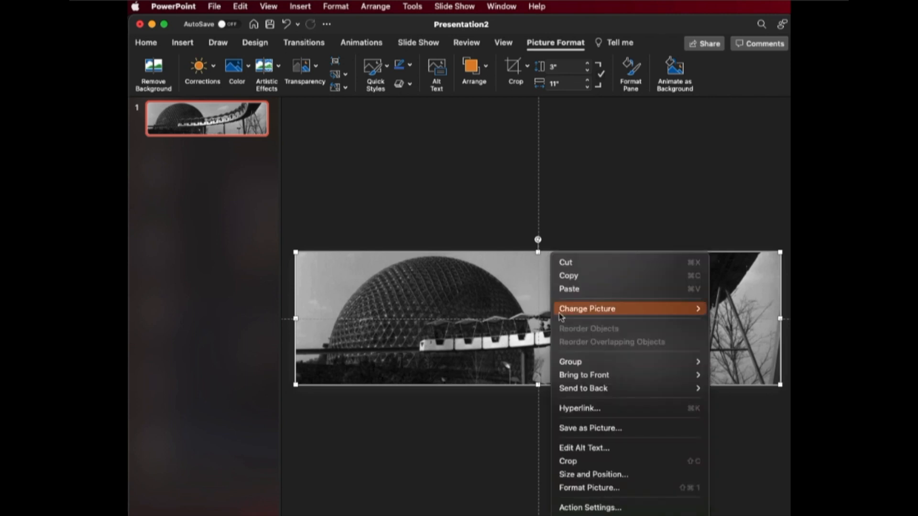
pyautogui.moveTo(587, 474)
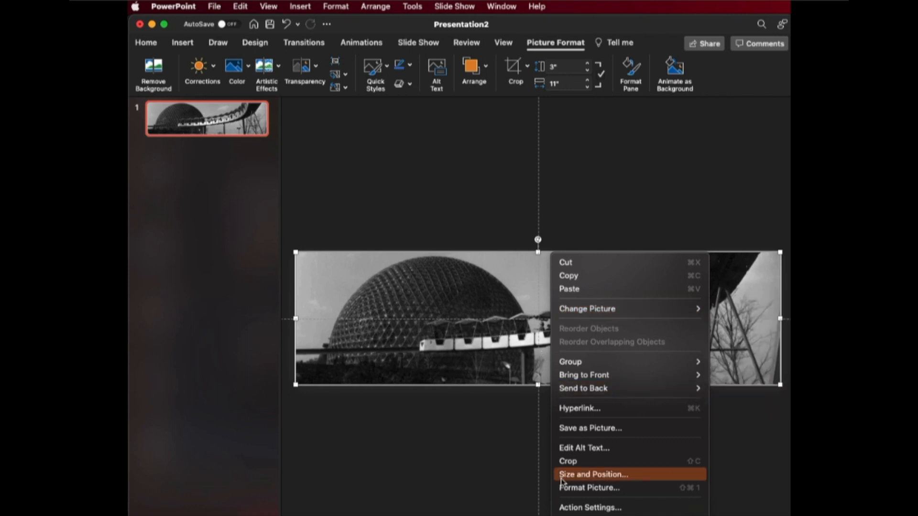
pyautogui.click(597, 474)
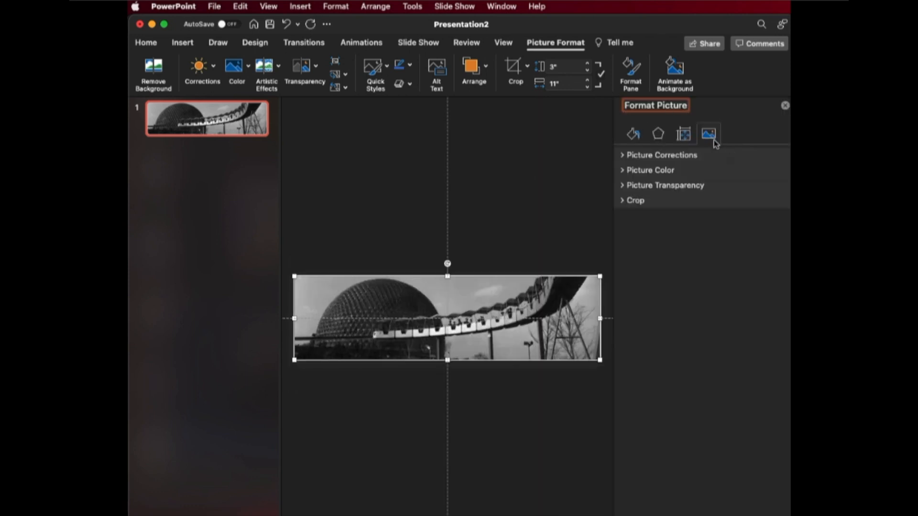
pyautogui.moveTo(708, 135)
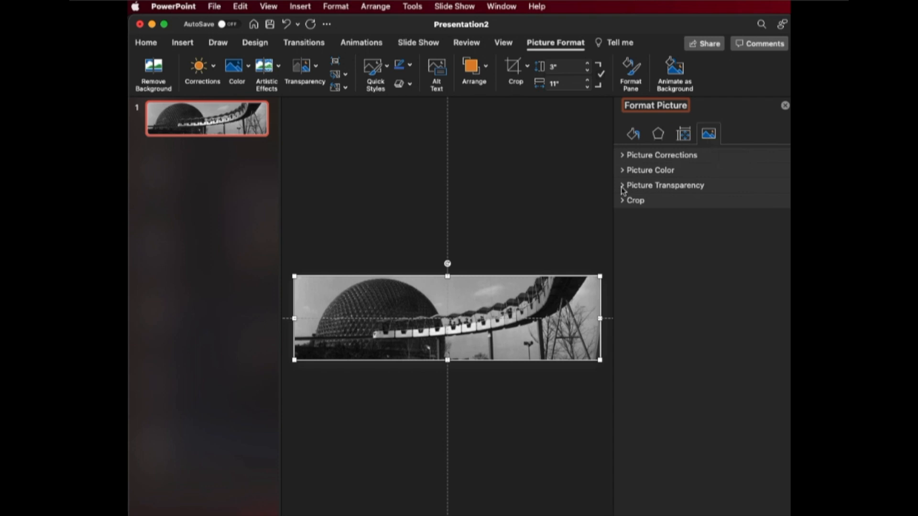
pyautogui.click(666, 186)
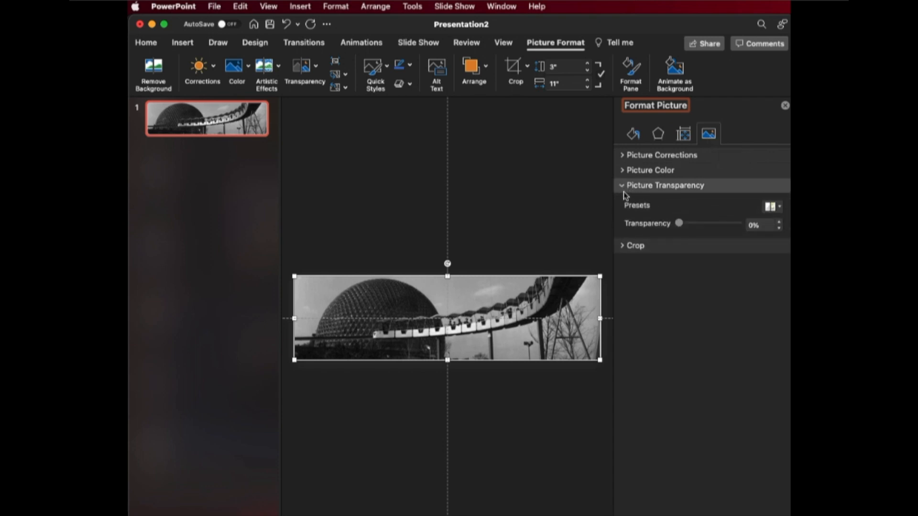
pyautogui.moveTo(679, 223); pyautogui.dragTo(694, 223)
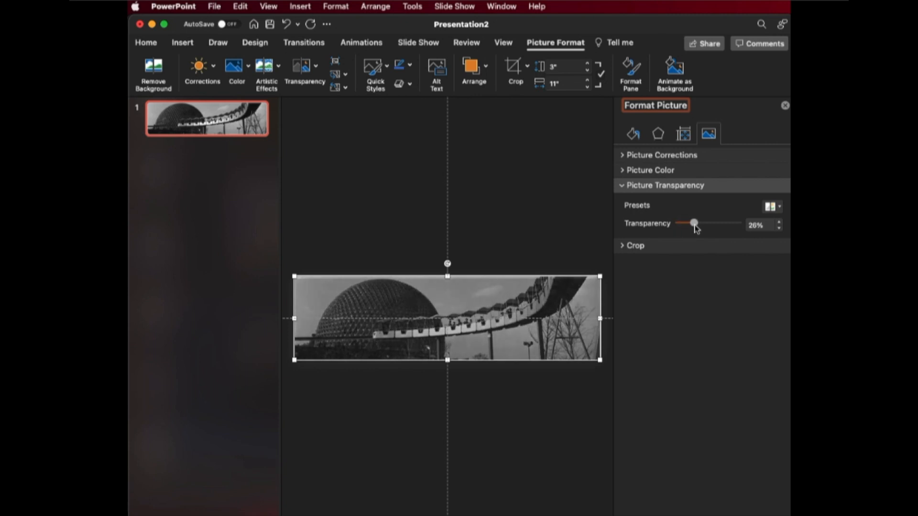
pyautogui.moveTo(693, 223); pyautogui.dragTo(698, 223)
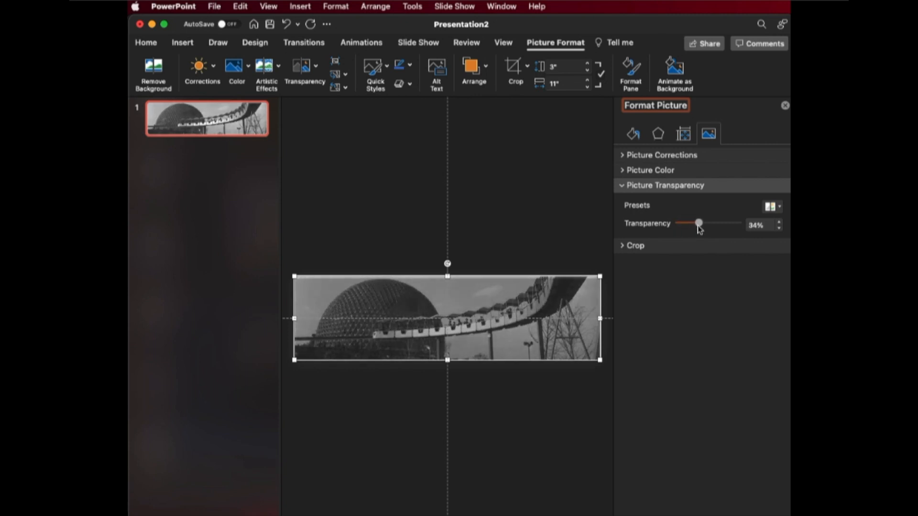
pyautogui.moveTo(698, 224); pyautogui.dragTo(694, 224)
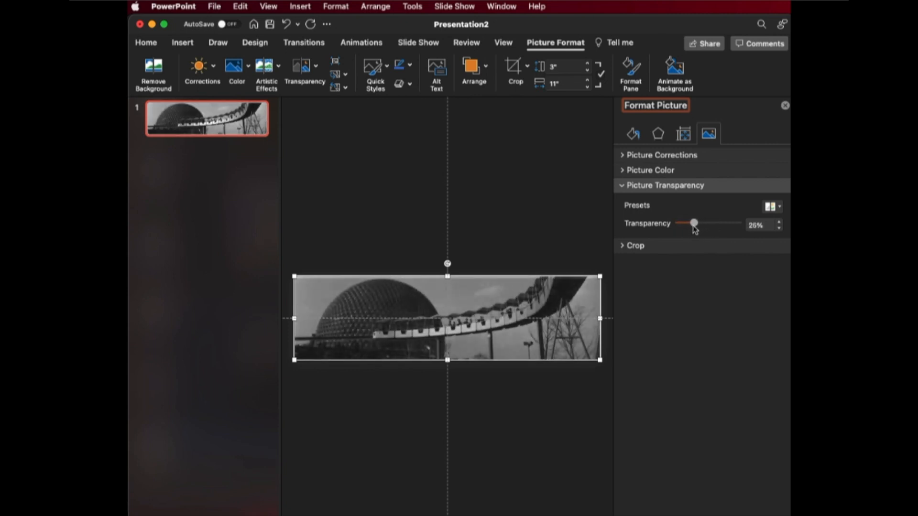
pyautogui.moveTo(694, 224); pyautogui.dragTo(701, 224)
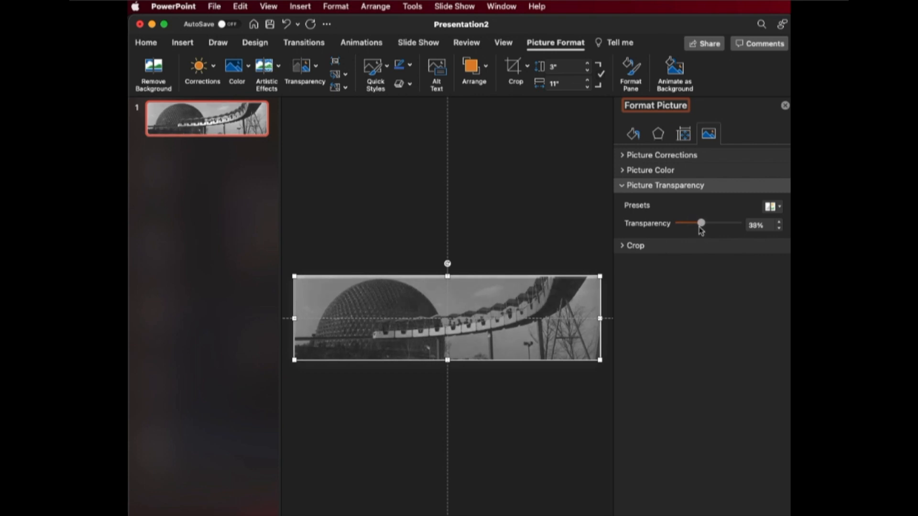
pyautogui.moveTo(702, 223); pyautogui.dragTo(695, 222)
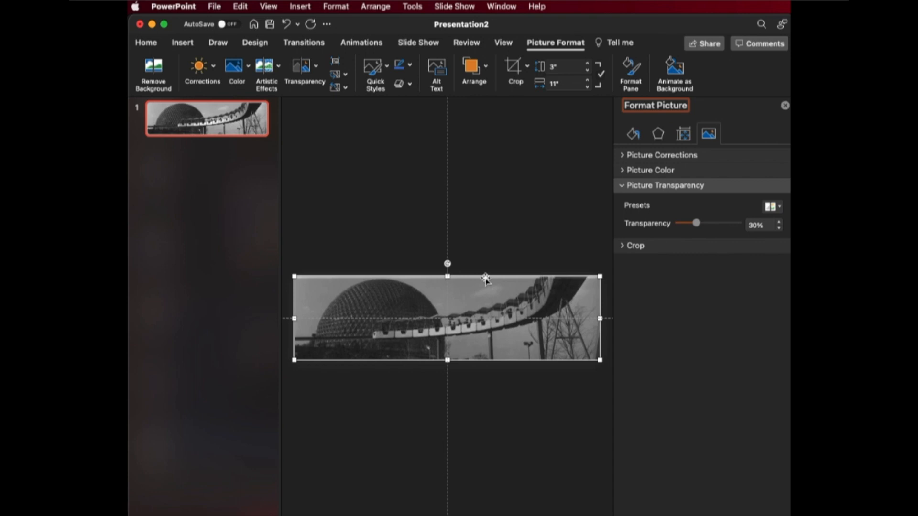
pyautogui.moveTo(484, 276)
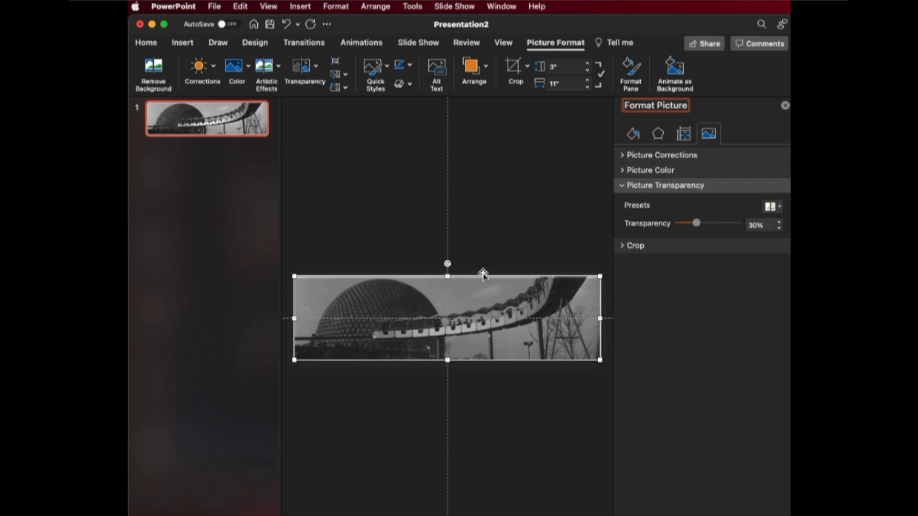
pyautogui.moveTo(496, 272)
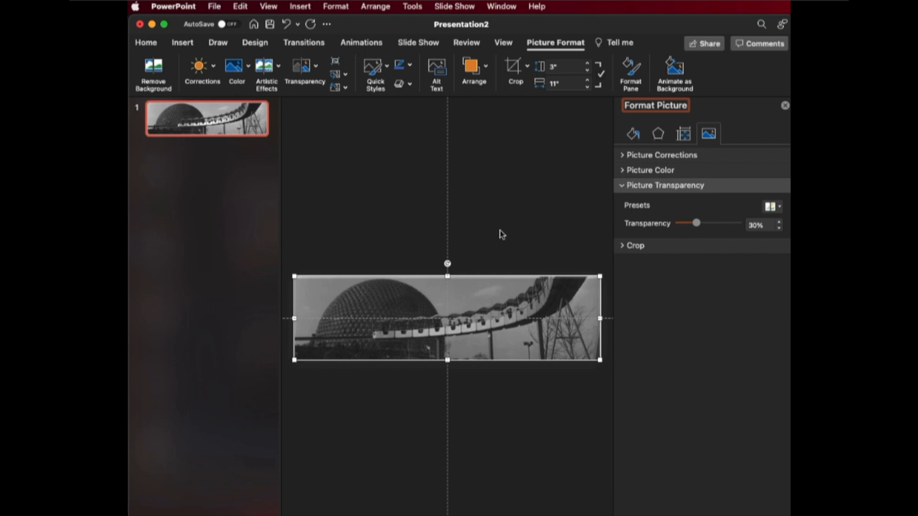
pyautogui.moveTo(489, 262)
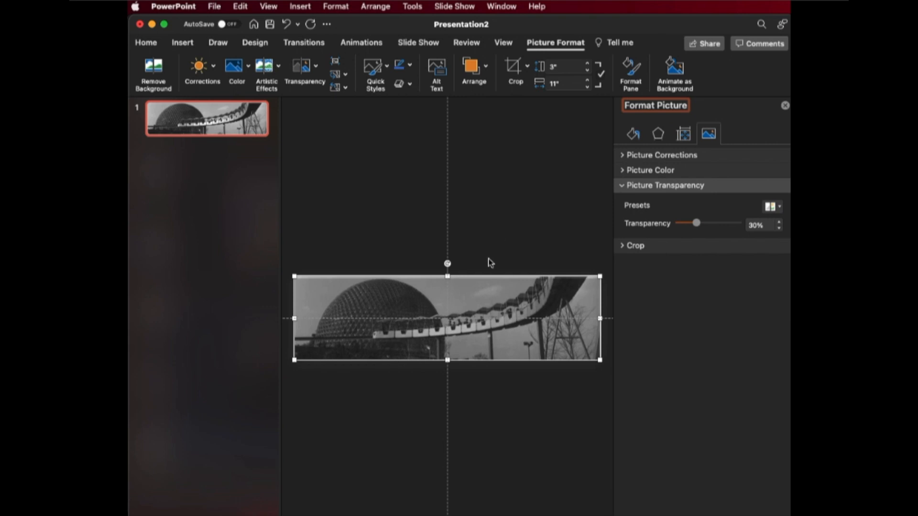
pyautogui.moveTo(480, 261)
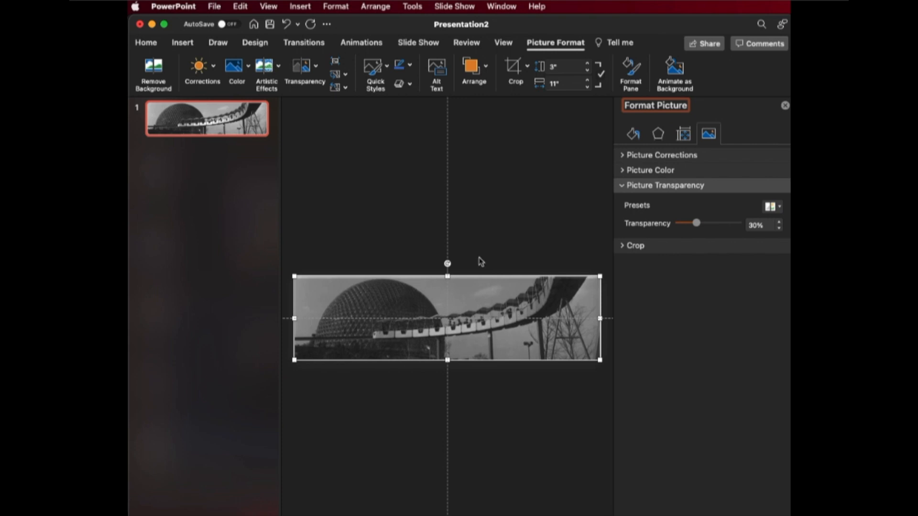
pyautogui.moveTo(471, 260)
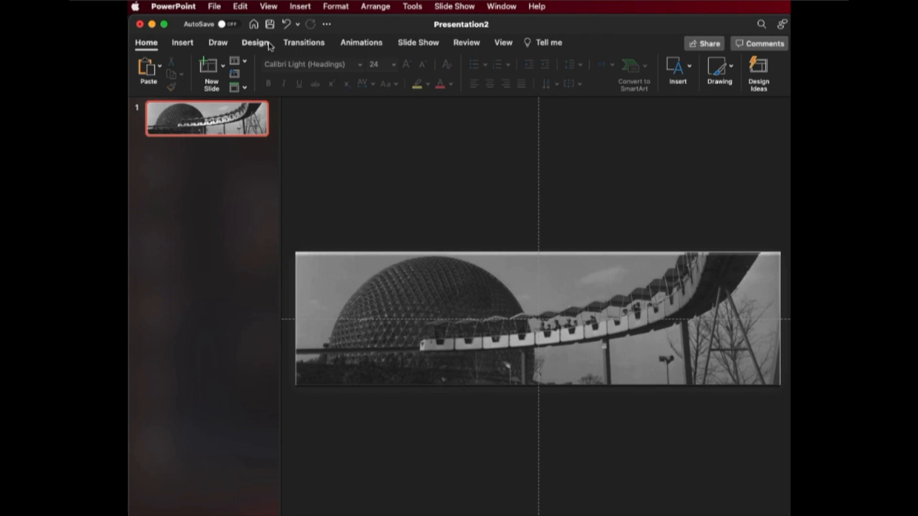
# Draw a rectangle across the middle of the photo at full width and fill it white
pyautogui.click(182, 43)
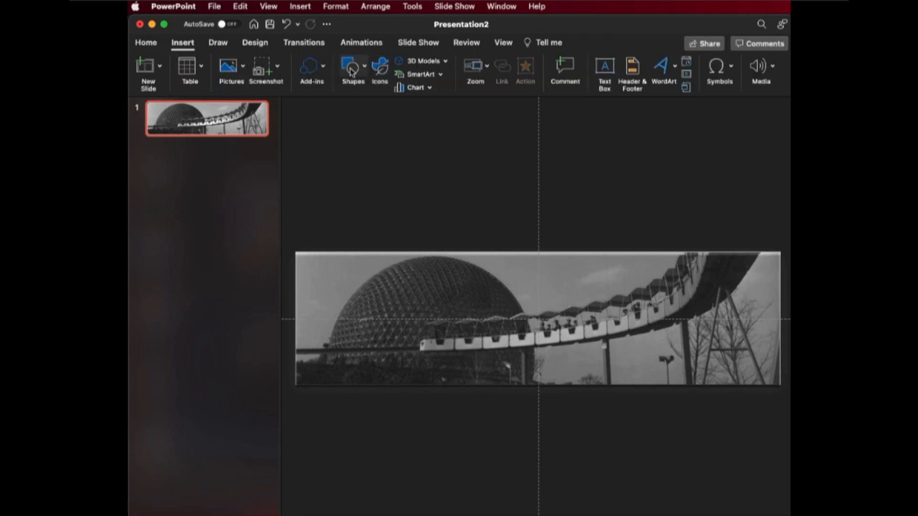
pyautogui.click(351, 66)
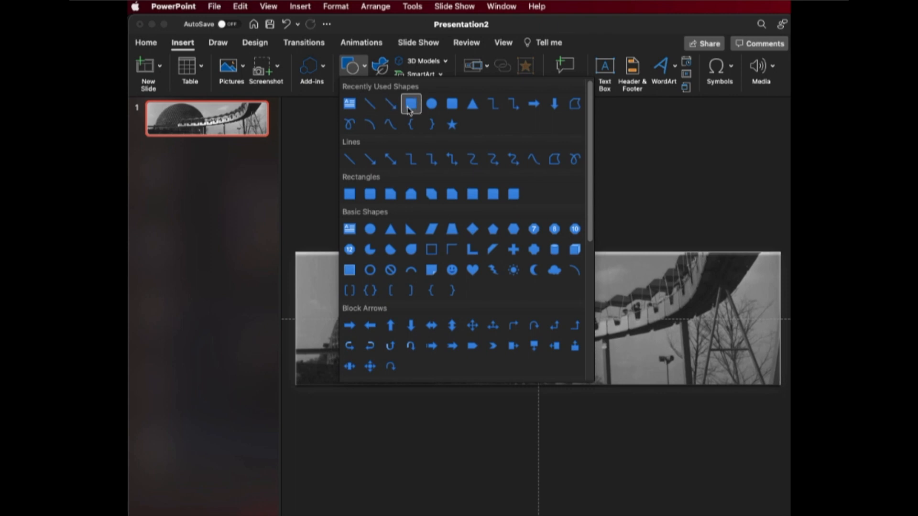
pyautogui.moveTo(298, 301); pyautogui.dragTo(687, 333)
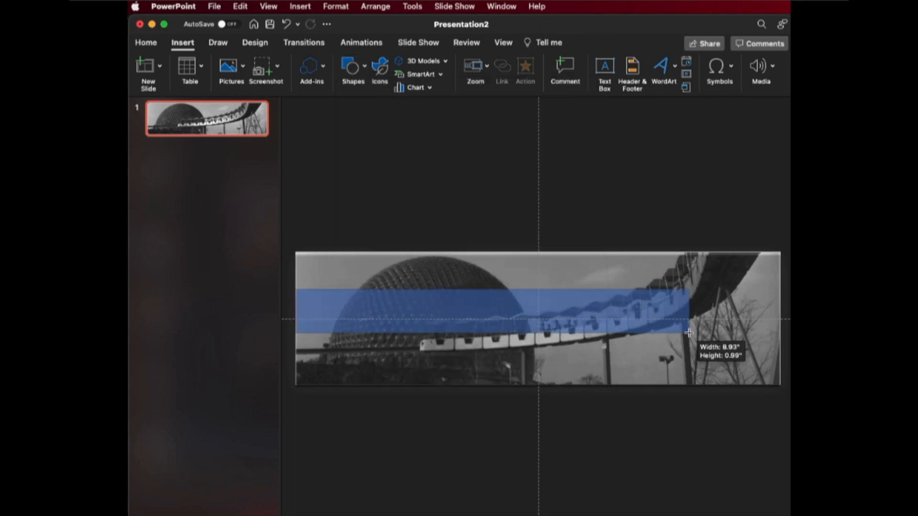
pyautogui.moveTo(688, 333); pyautogui.dragTo(778, 351)
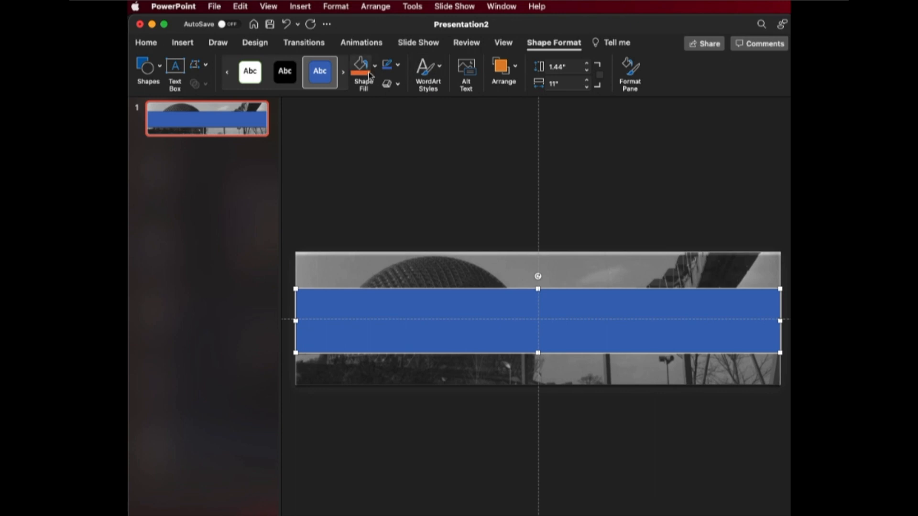
pyautogui.moveTo(381, 281)
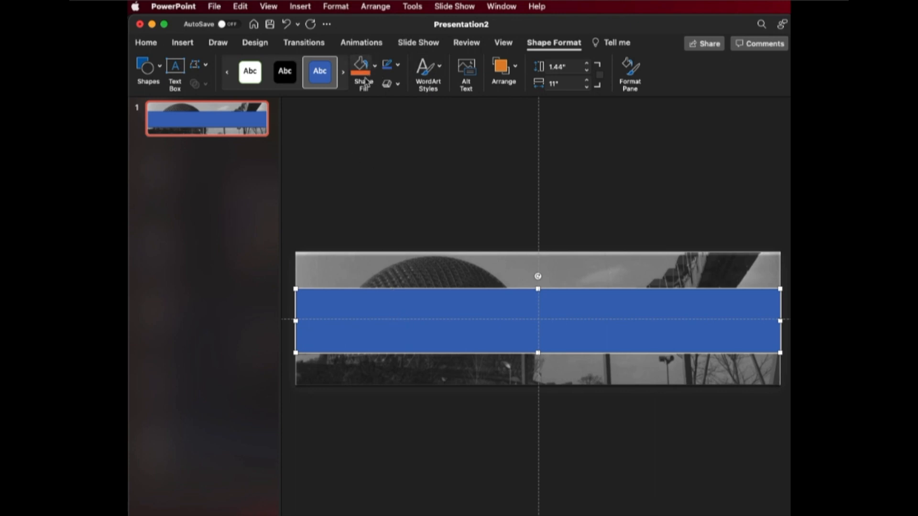
pyautogui.click(373, 65)
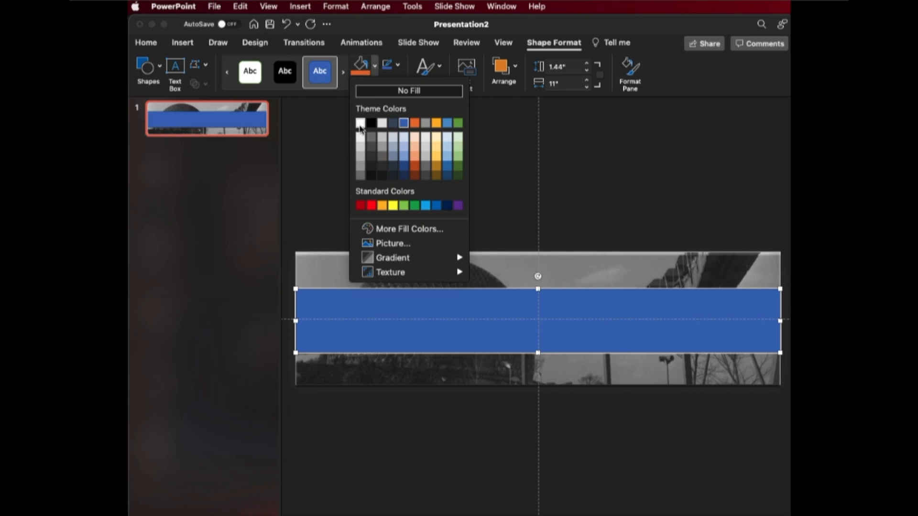
pyautogui.click(361, 122)
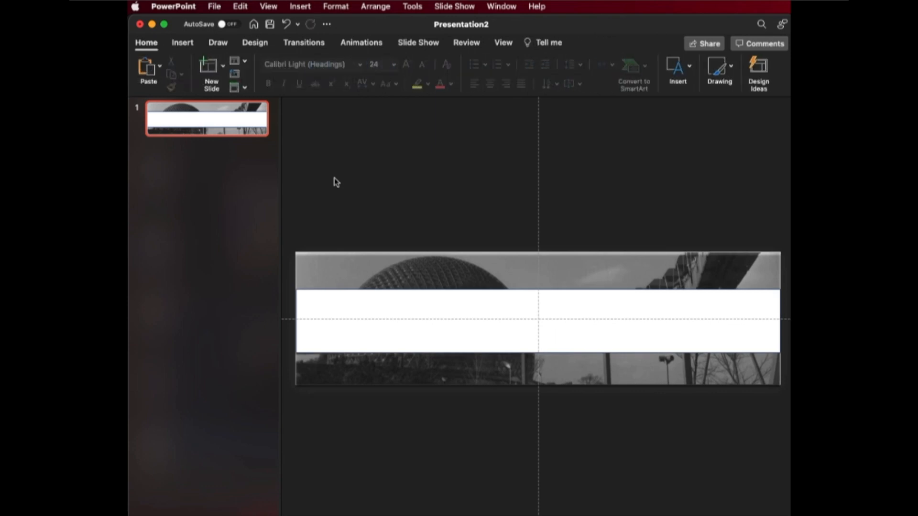
pyautogui.moveTo(478, 348)
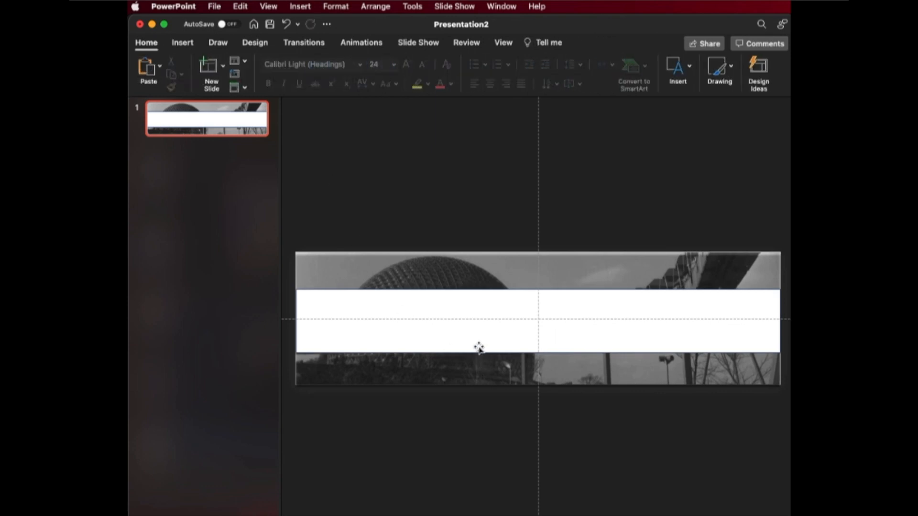
pyautogui.moveTo(411, 269)
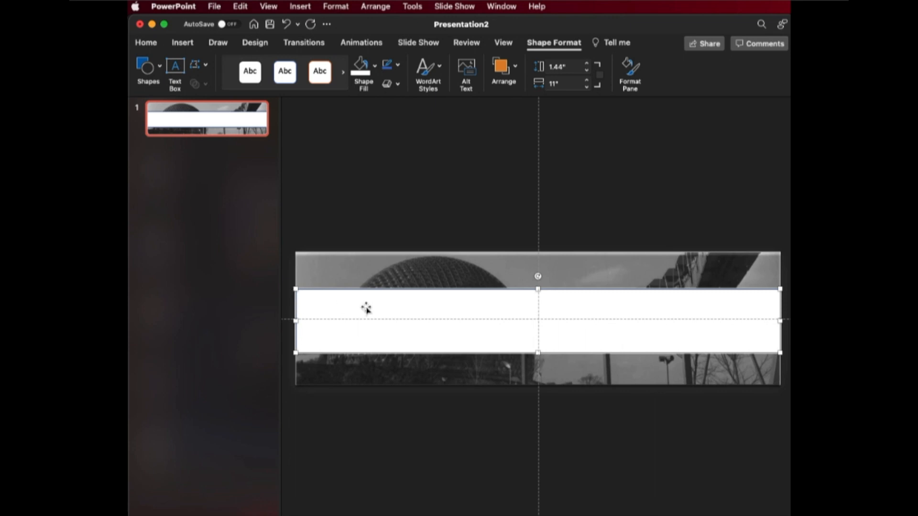
# In Format Shape set the white strip's fill transparency to 60% and adjust its line setting
pyautogui.rightClick(384, 316)
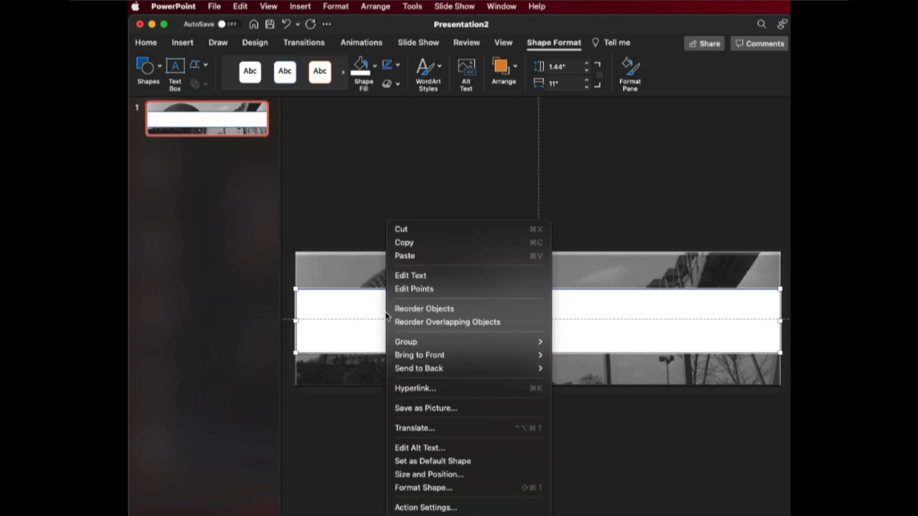
pyautogui.moveTo(420, 488)
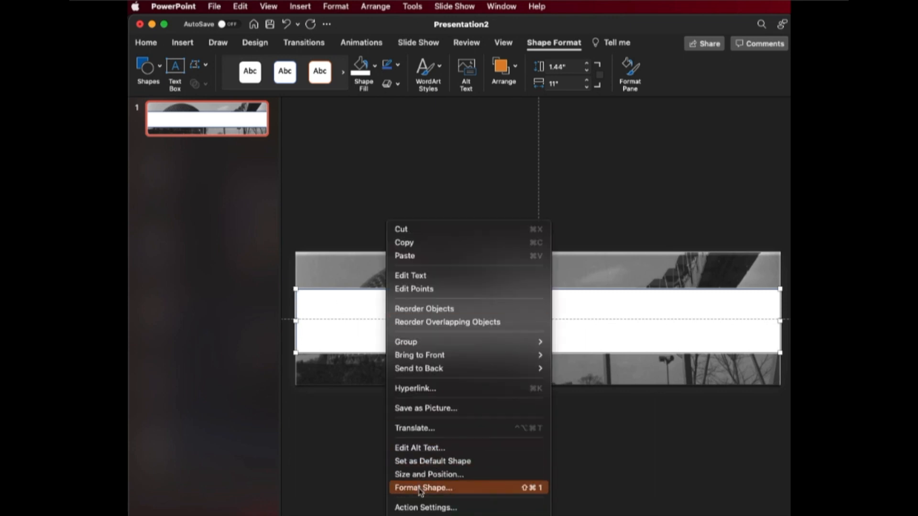
pyautogui.click(421, 485)
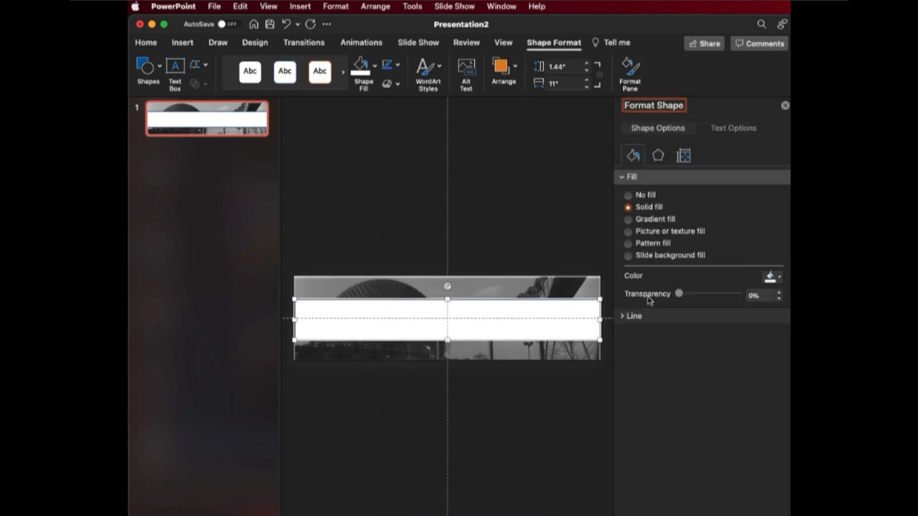
pyautogui.moveTo(633, 155)
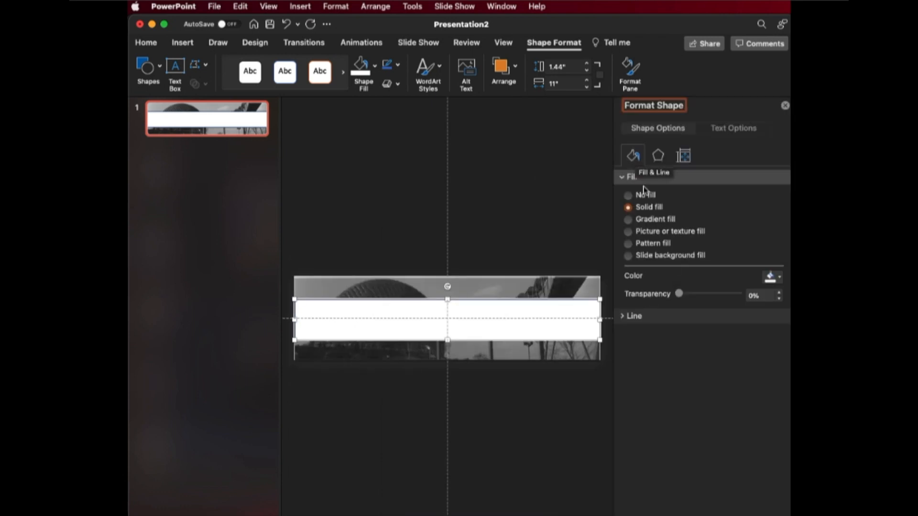
pyautogui.moveTo(680, 293); pyautogui.dragTo(694, 294)
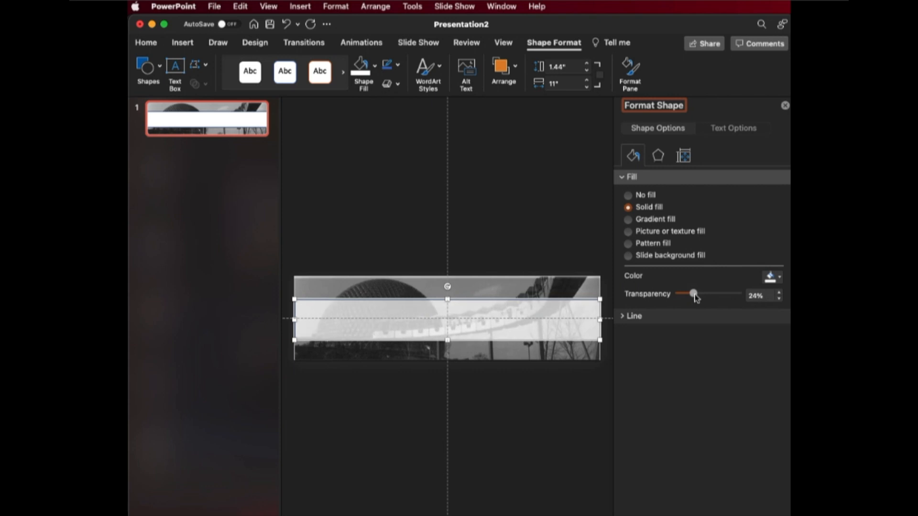
pyautogui.moveTo(694, 293); pyautogui.dragTo(708, 294)
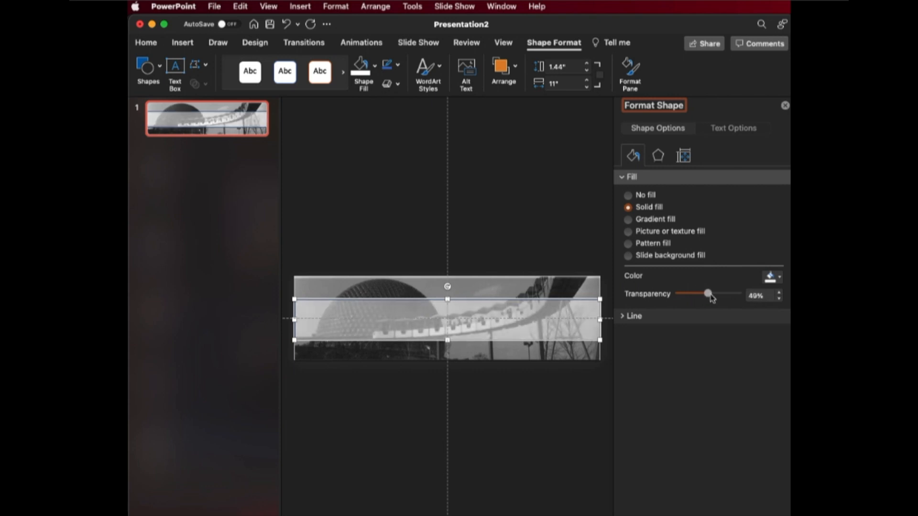
pyautogui.moveTo(706, 293); pyautogui.dragTo(712, 293)
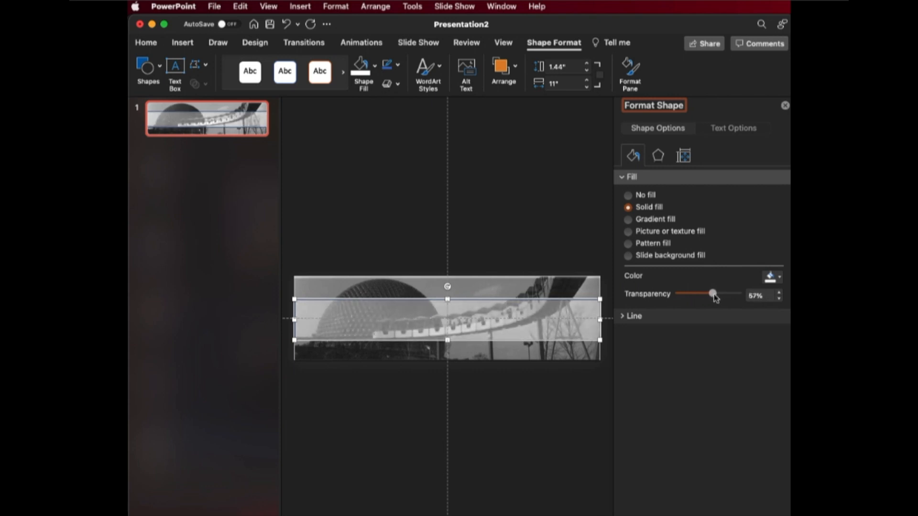
pyautogui.moveTo(713, 293); pyautogui.dragTo(714, 293)
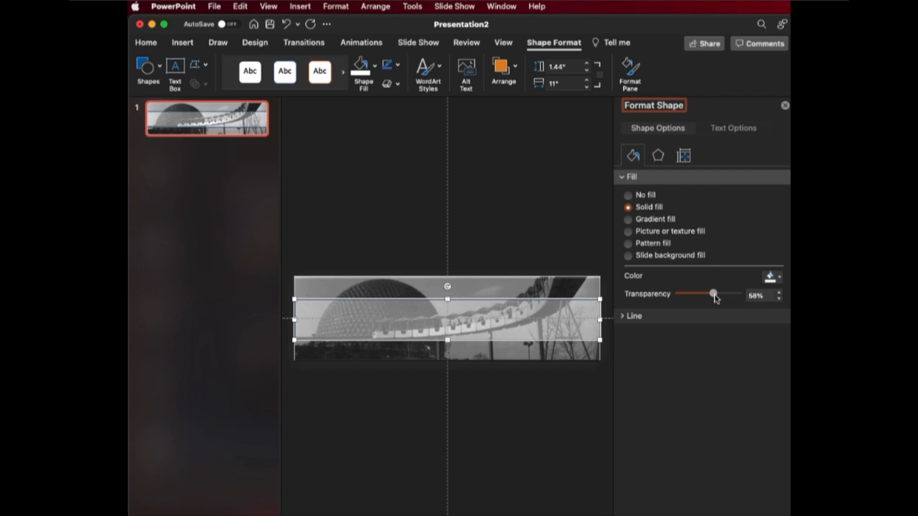
pyautogui.moveTo(712, 294); pyautogui.dragTo(715, 294)
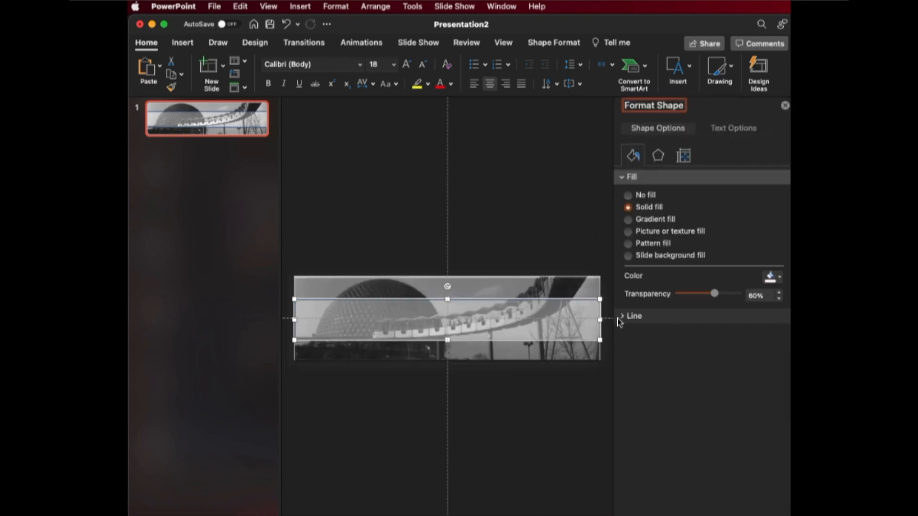
pyautogui.click(633, 316)
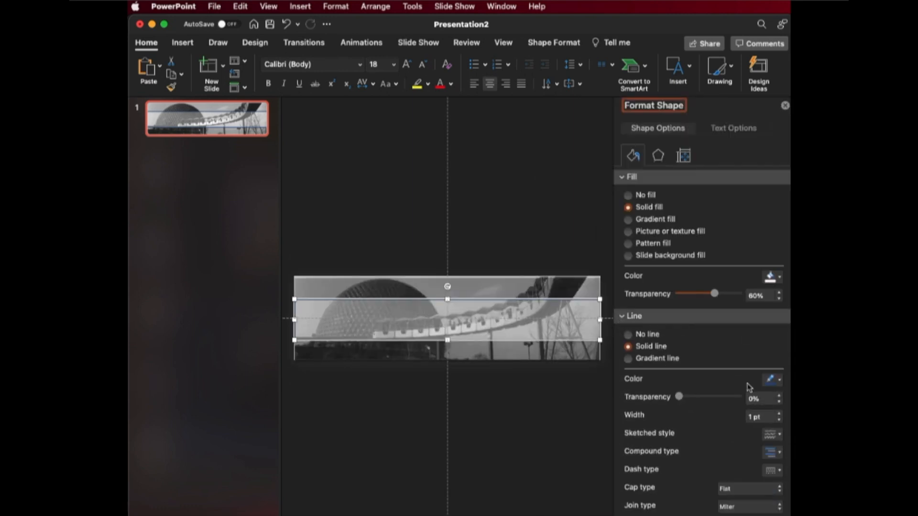
pyautogui.click(627, 335)
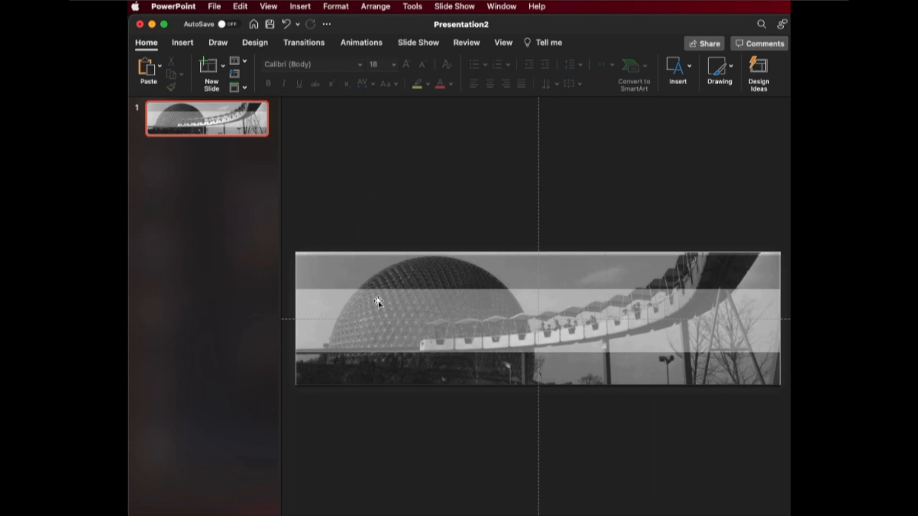
pyautogui.moveTo(306, 8)
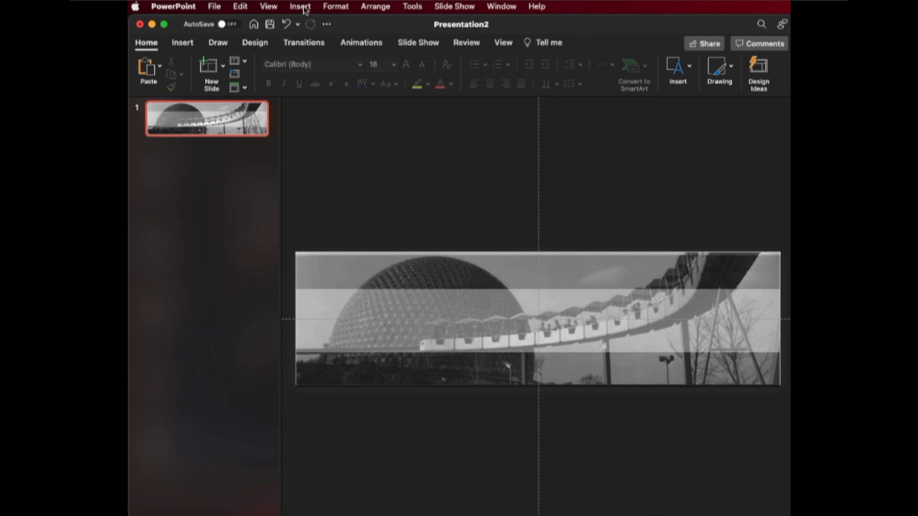
pyautogui.moveTo(417, 328)
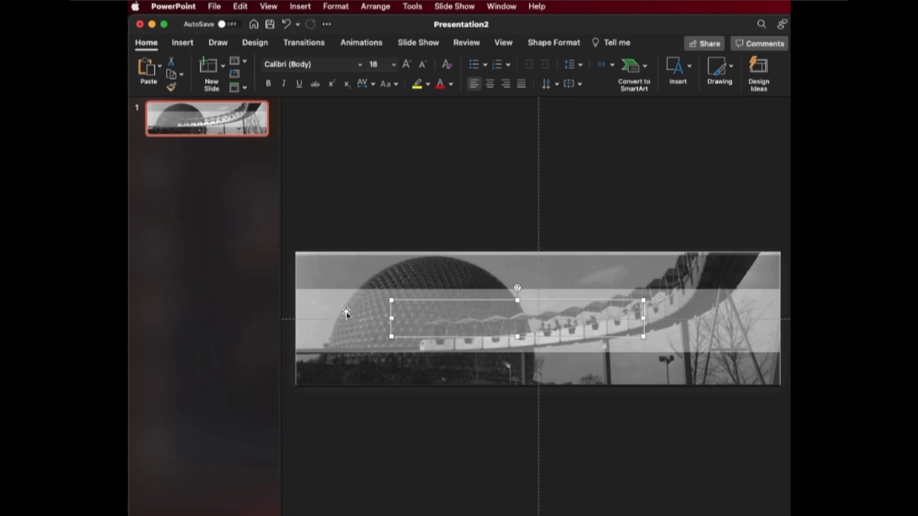
pyautogui.moveTo(432, 305)
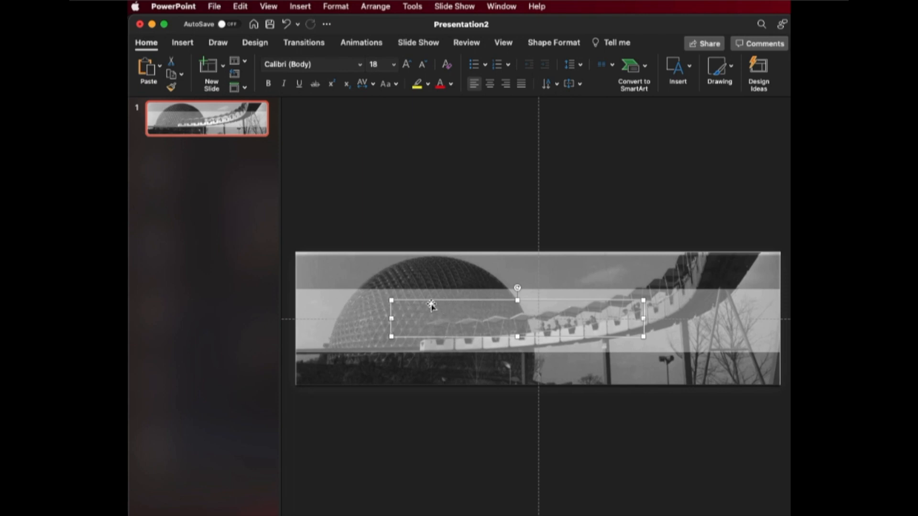
pyautogui.moveTo(482, 319)
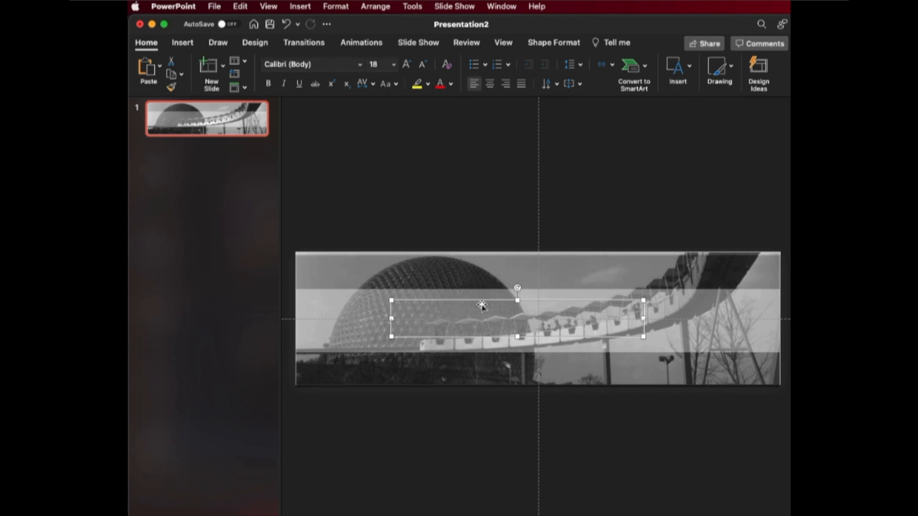
# Position the text box on the white strip and enter the title EXPO 67
pyautogui.moveTo(482, 306); pyautogui.dragTo(483, 297)
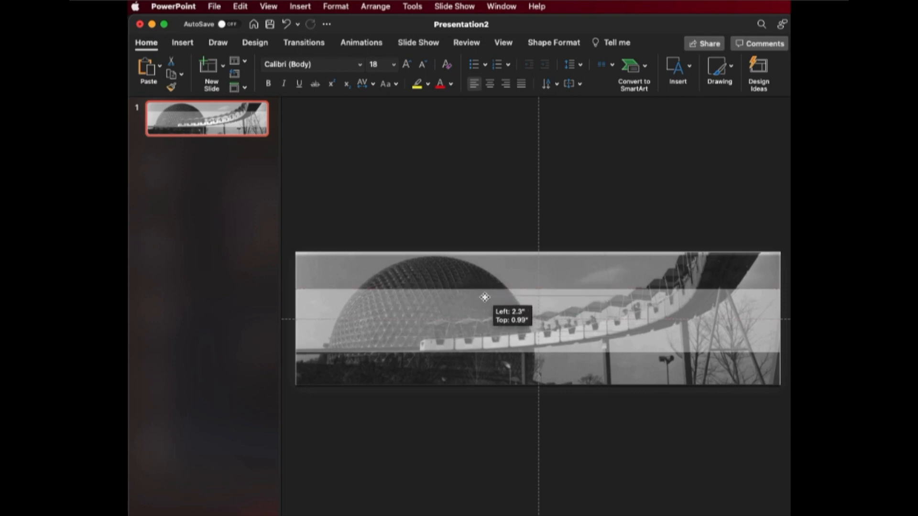
pyautogui.moveTo(485, 296); pyautogui.dragTo(485, 284)
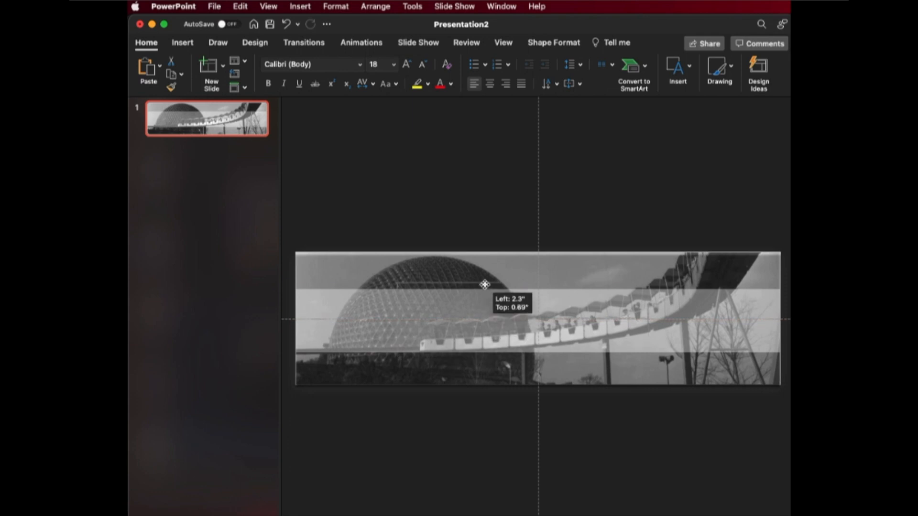
pyautogui.moveTo(484, 285); pyautogui.dragTo(485, 309)
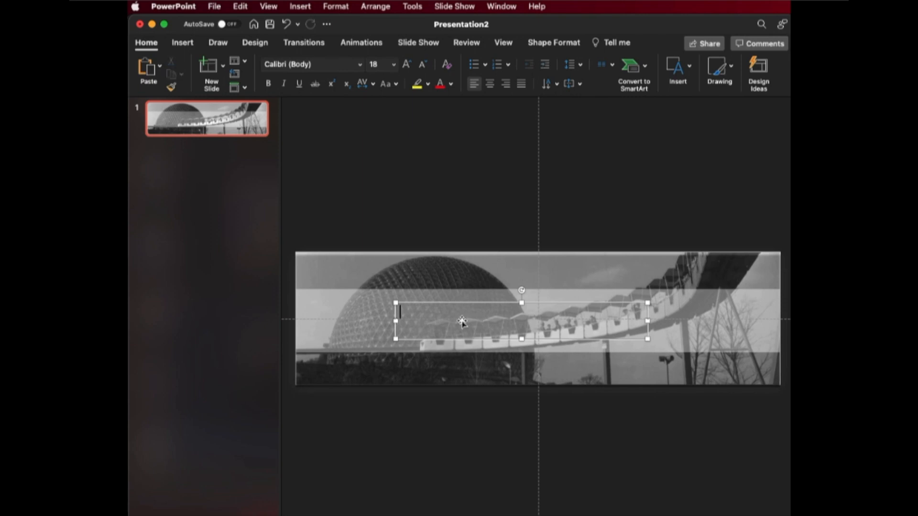
pyautogui.write('EX')
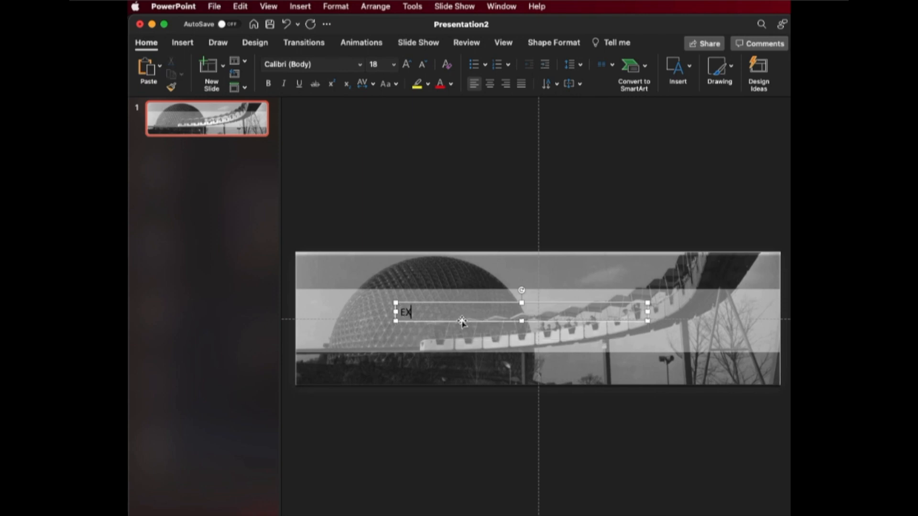
pyautogui.write('PO 67')
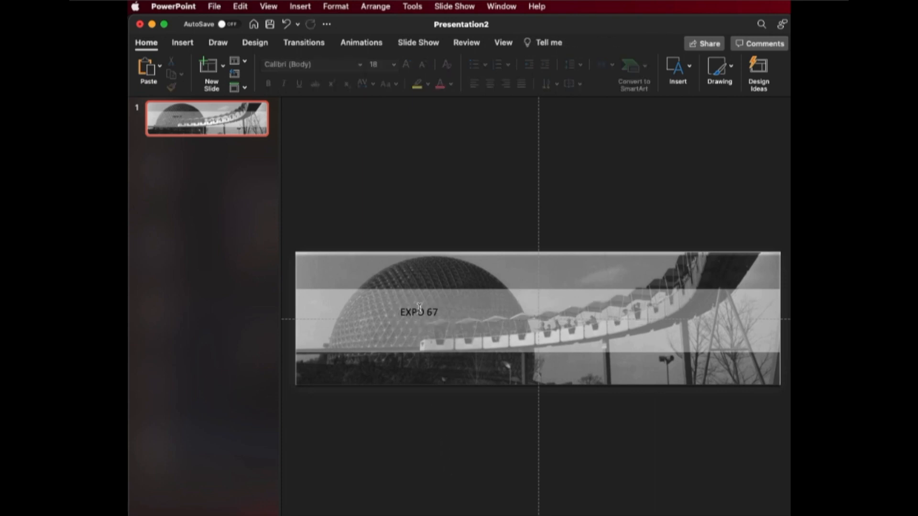
# Select the EXPO 67 text box and show the font list
pyautogui.click(421, 324)
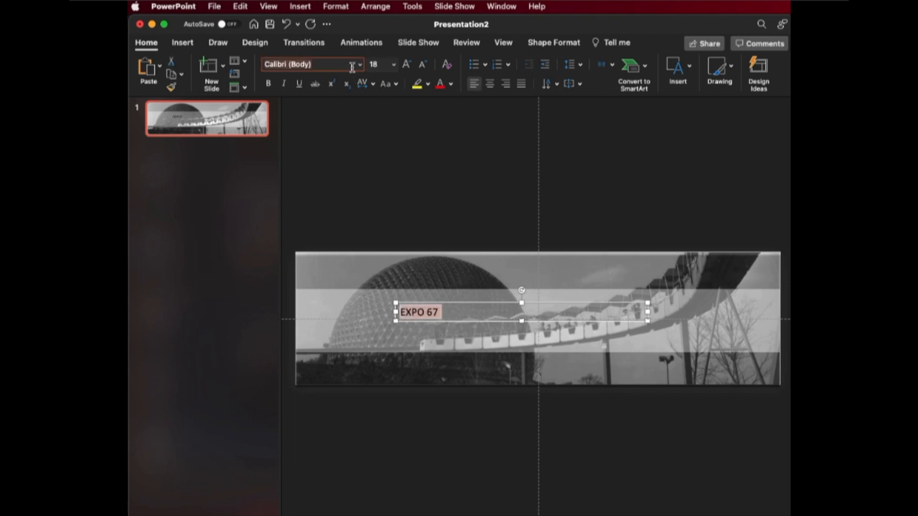
pyautogui.click(360, 66)
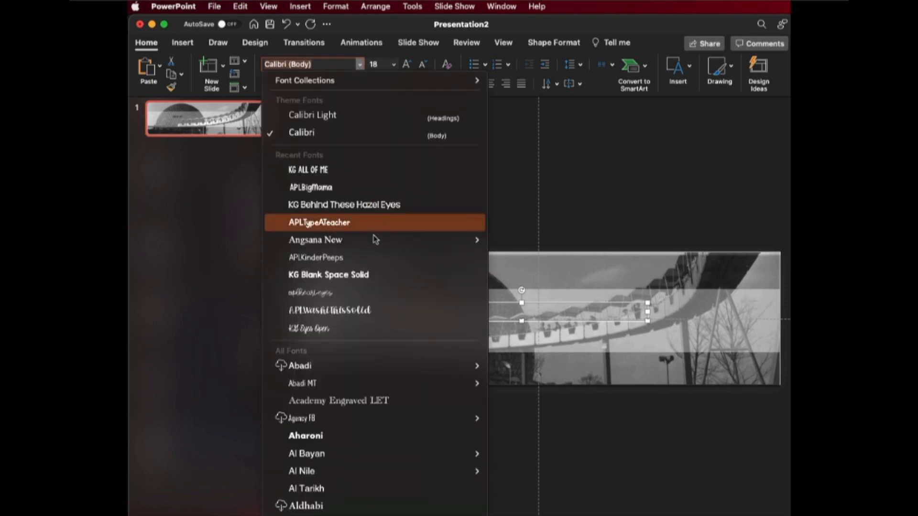
pyautogui.moveTo(369, 280)
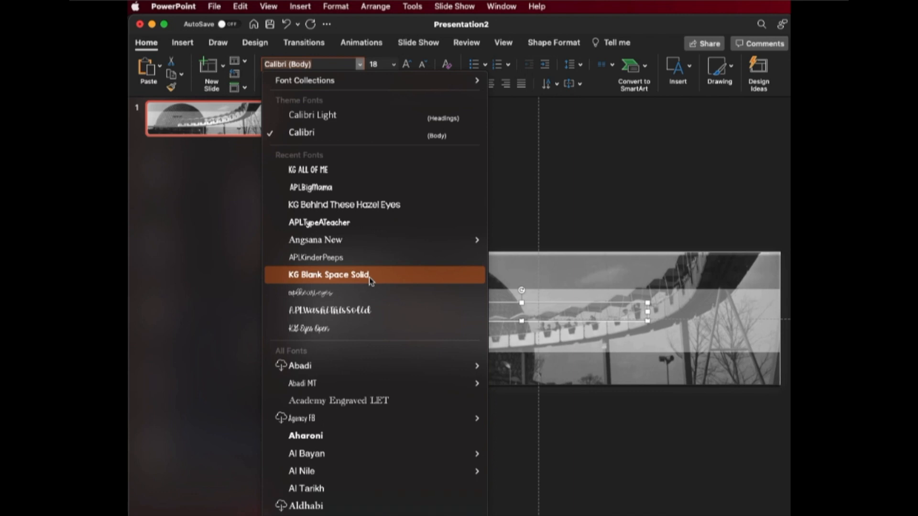
pyautogui.moveTo(319, 273)
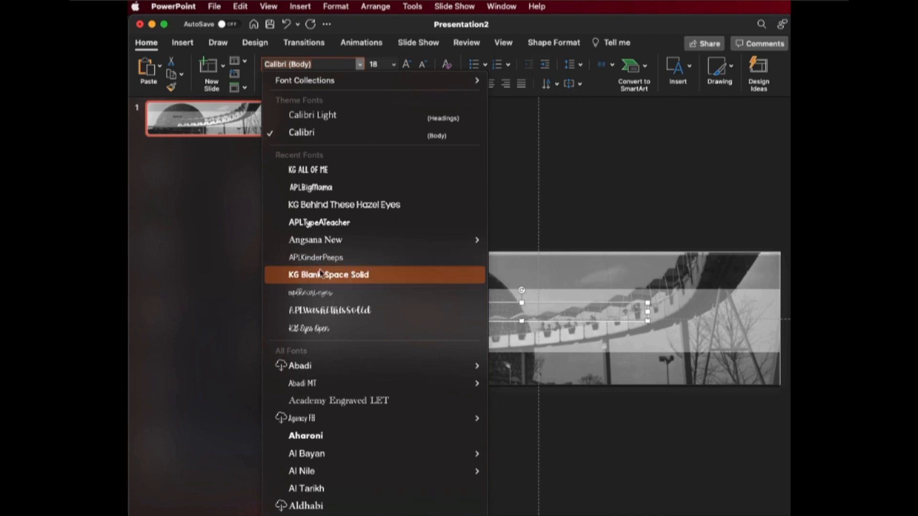
pyautogui.moveTo(344, 283)
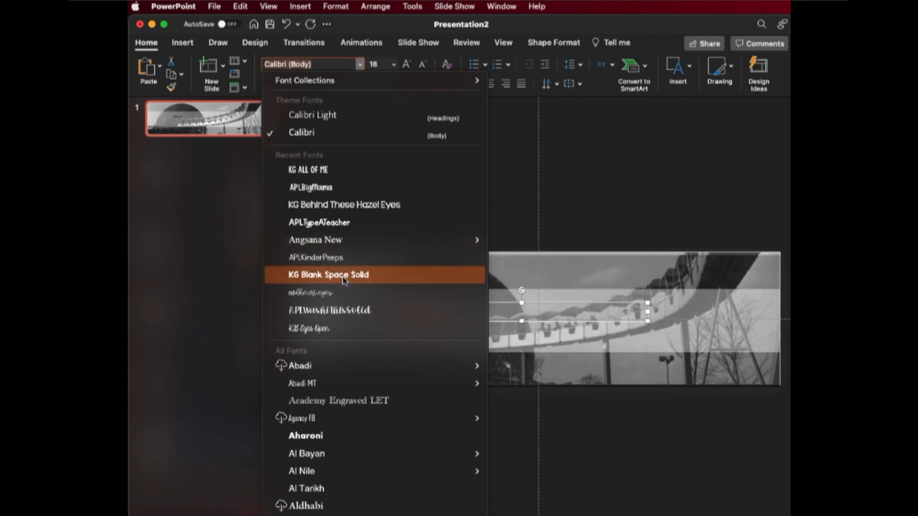
pyautogui.moveTo(334, 279)
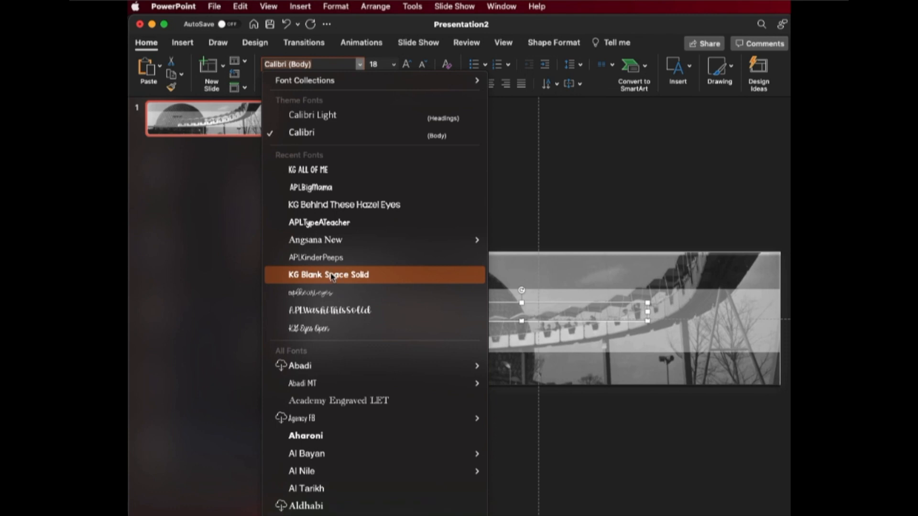
pyautogui.moveTo(312, 283)
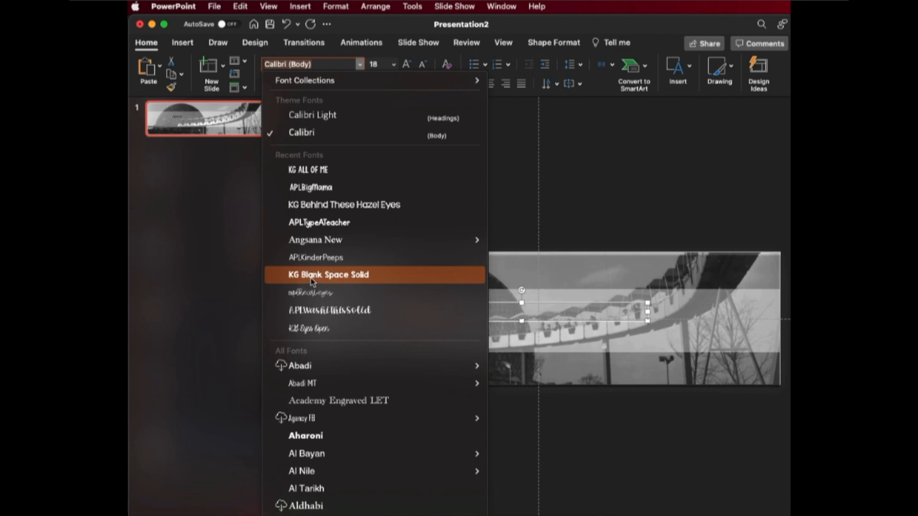
pyautogui.moveTo(316, 278)
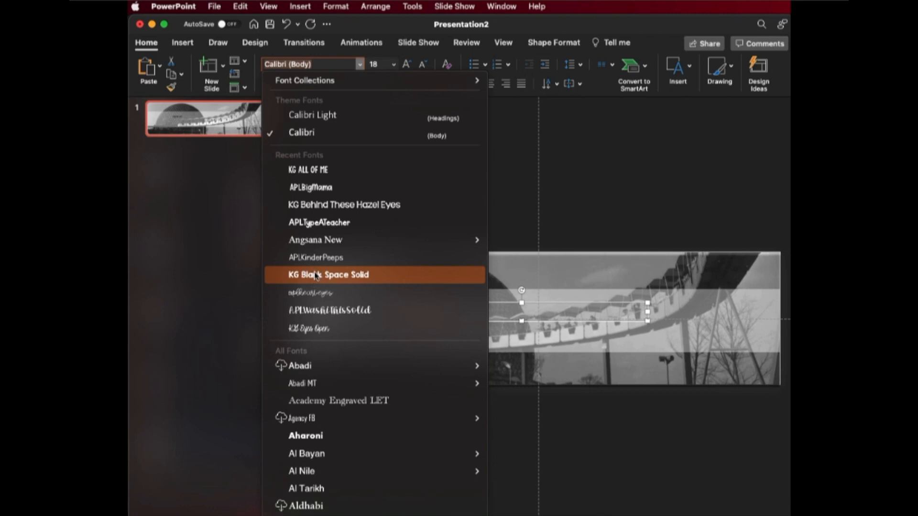
pyautogui.moveTo(312, 265)
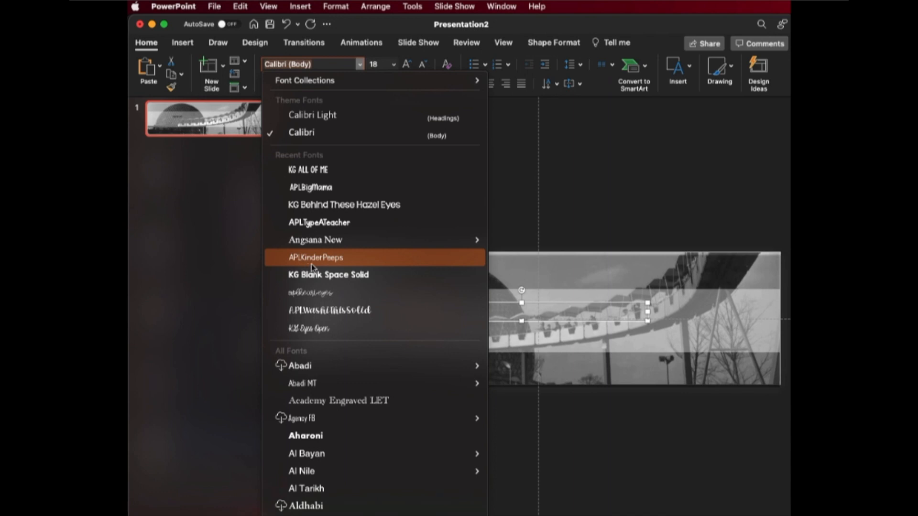
pyautogui.moveTo(308, 282)
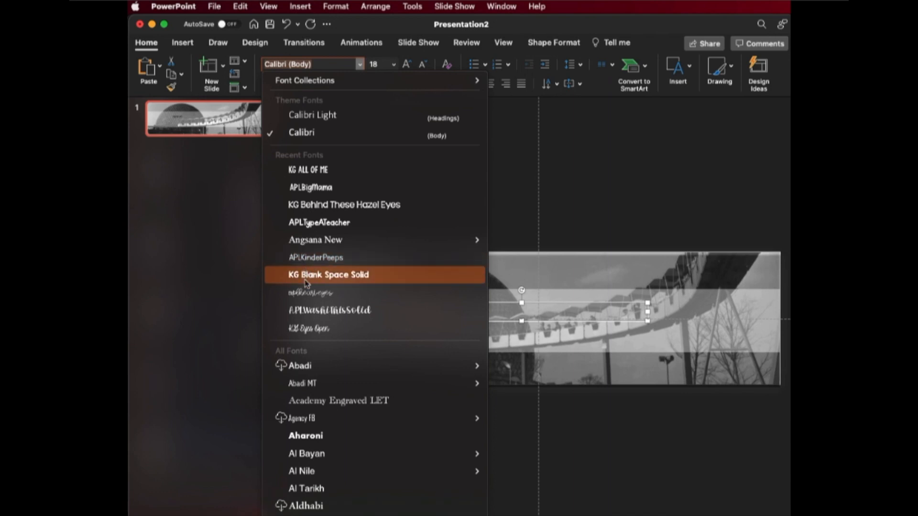
pyautogui.moveTo(310, 282)
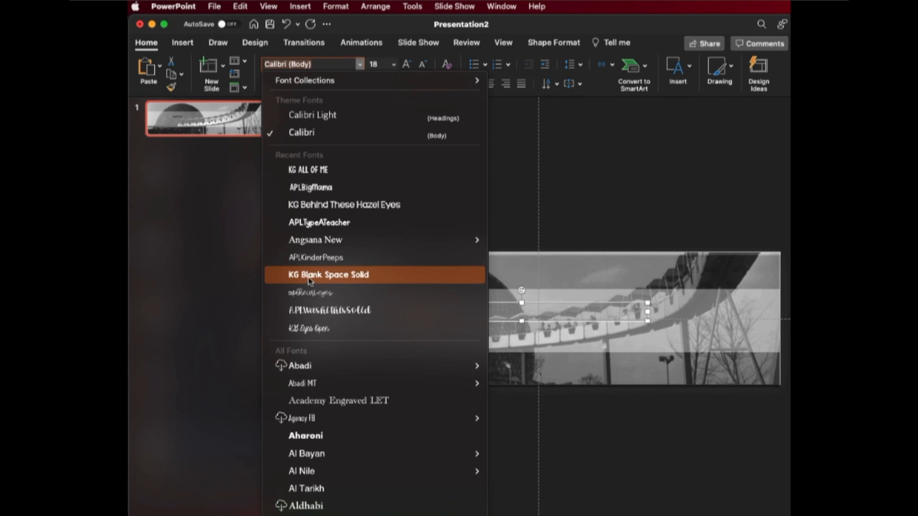
pyautogui.moveTo(326, 287)
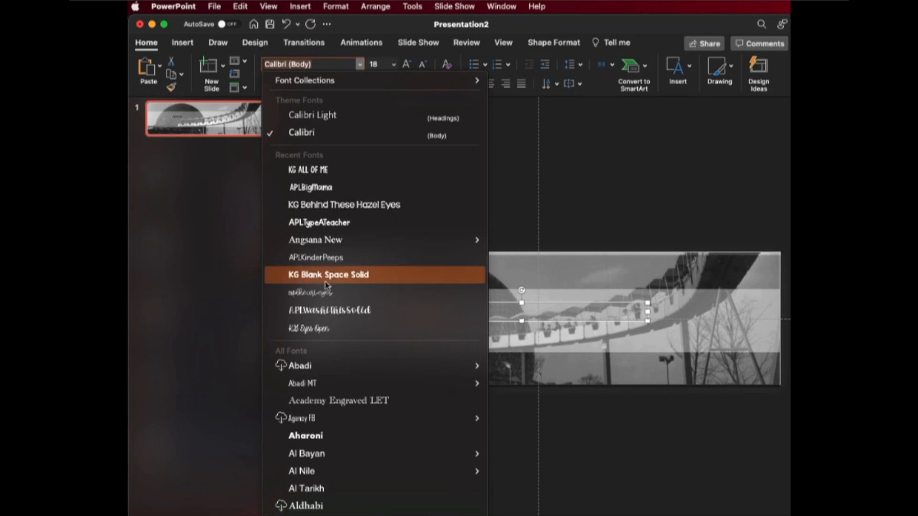
# Set the title in KG Blank Space Solid, enlarge it to 66 pt and centre it on the strip
pyautogui.click(327, 276)
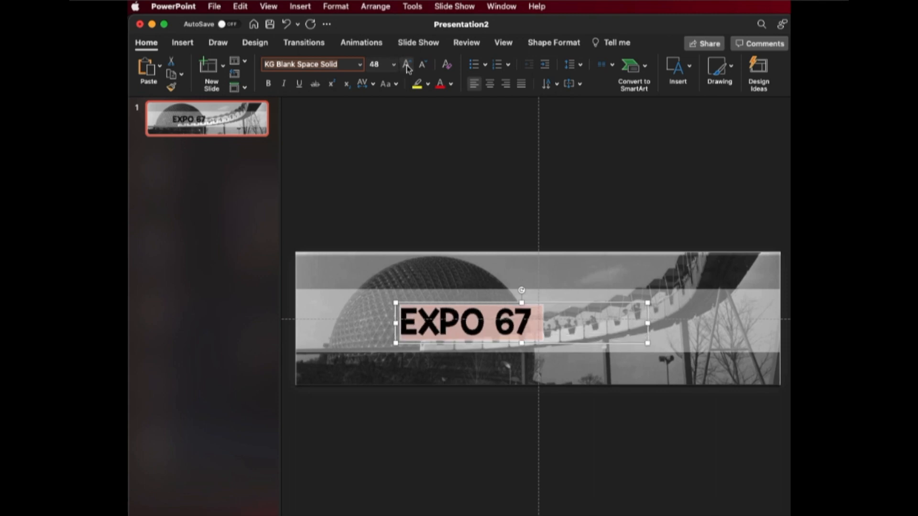
pyautogui.click(405, 65)
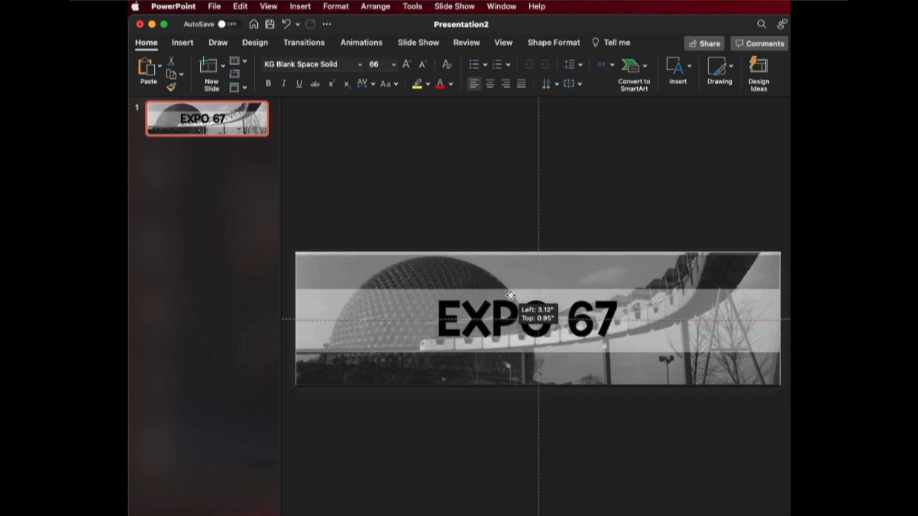
pyautogui.moveTo(509, 296); pyautogui.dragTo(524, 295)
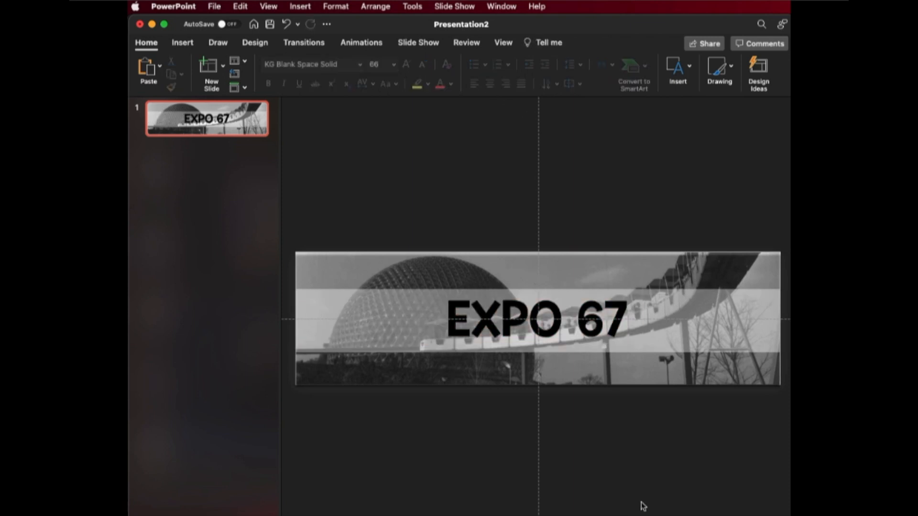
# In Format Shape make the EXPO 67 title text red
pyautogui.click(537, 322)
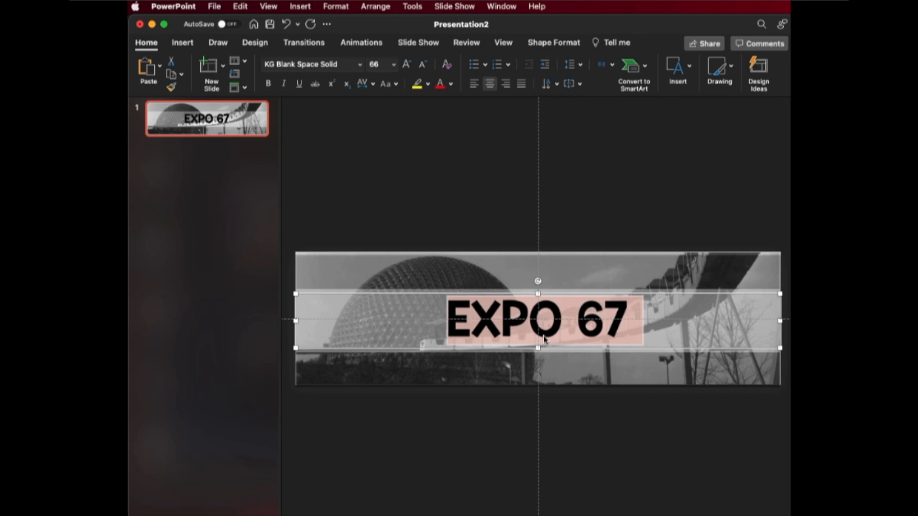
pyautogui.rightClick(543, 339)
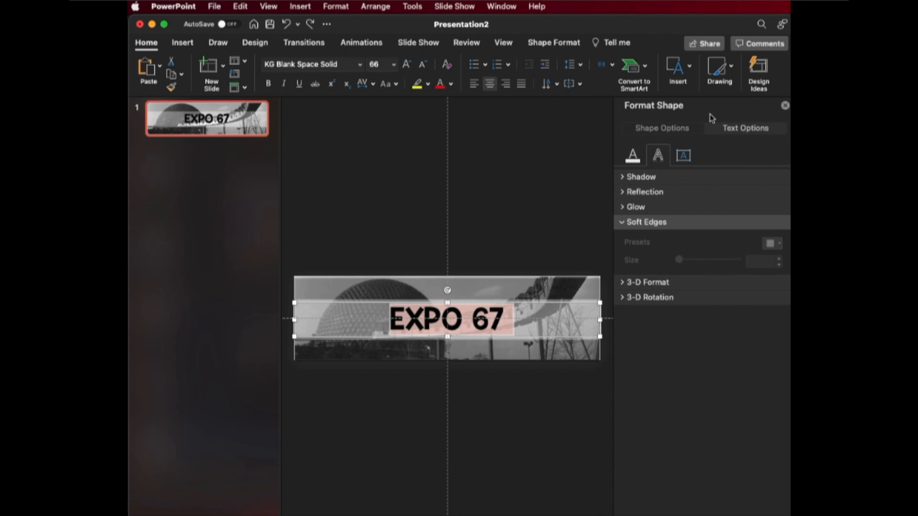
pyautogui.moveTo(752, 147)
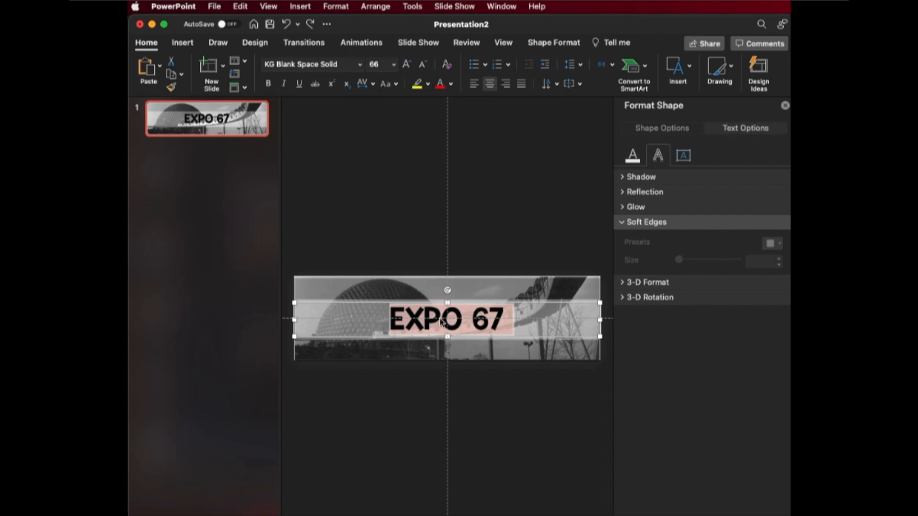
pyautogui.moveTo(470, 338)
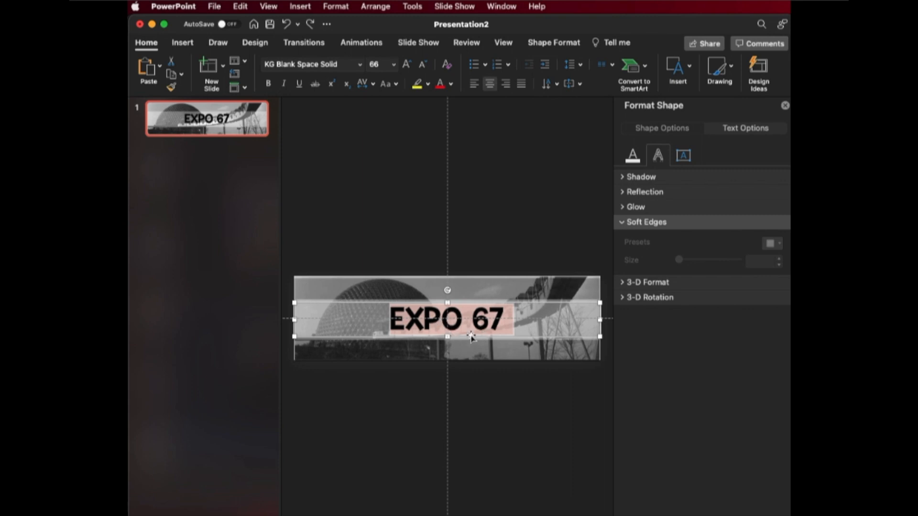
pyautogui.click(632, 155)
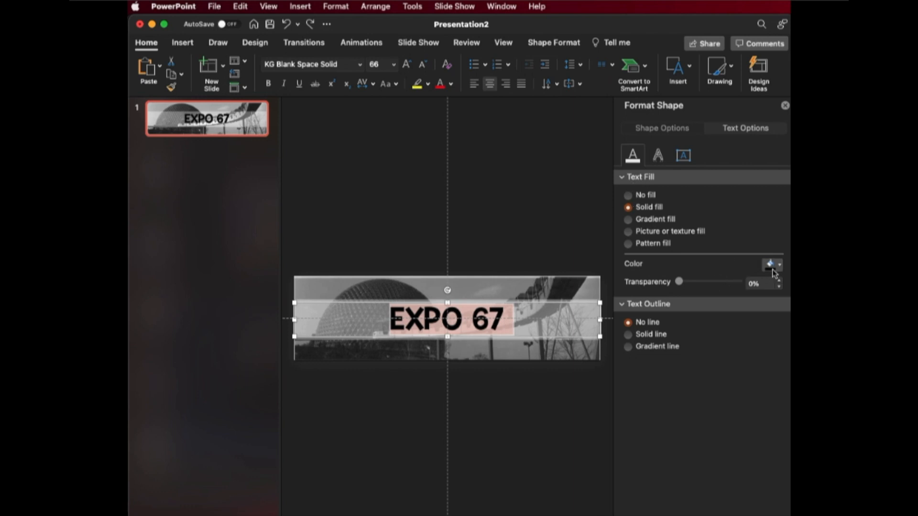
pyautogui.click(769, 264)
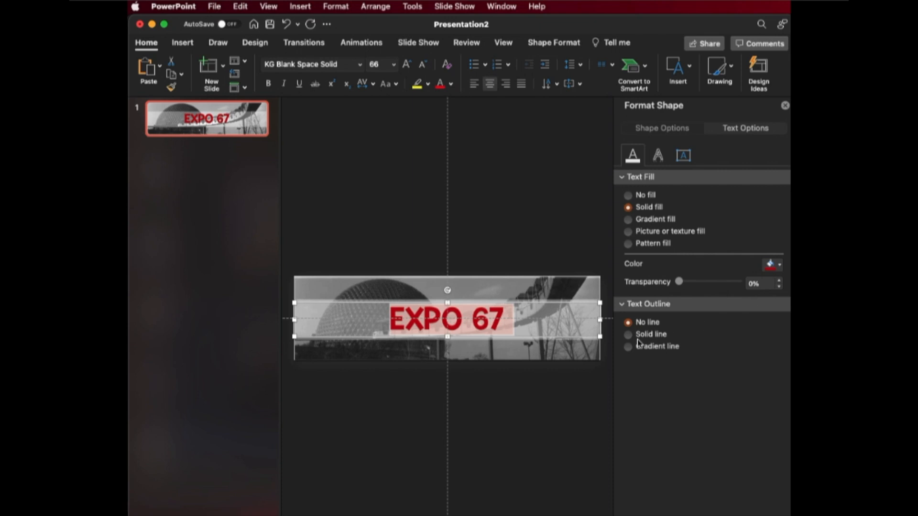
# Give the title a solid 3.75 pt outline at about 18% transparency
pyautogui.click(627, 334)
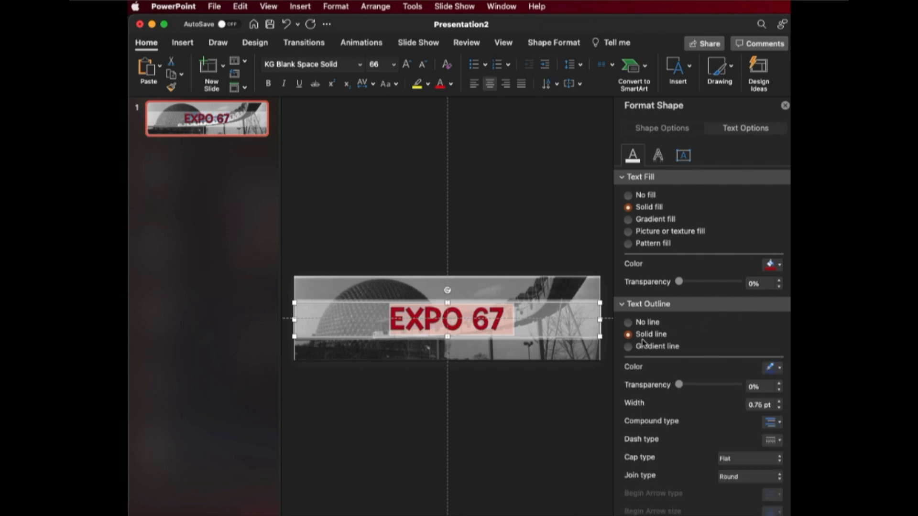
pyautogui.click(778, 367)
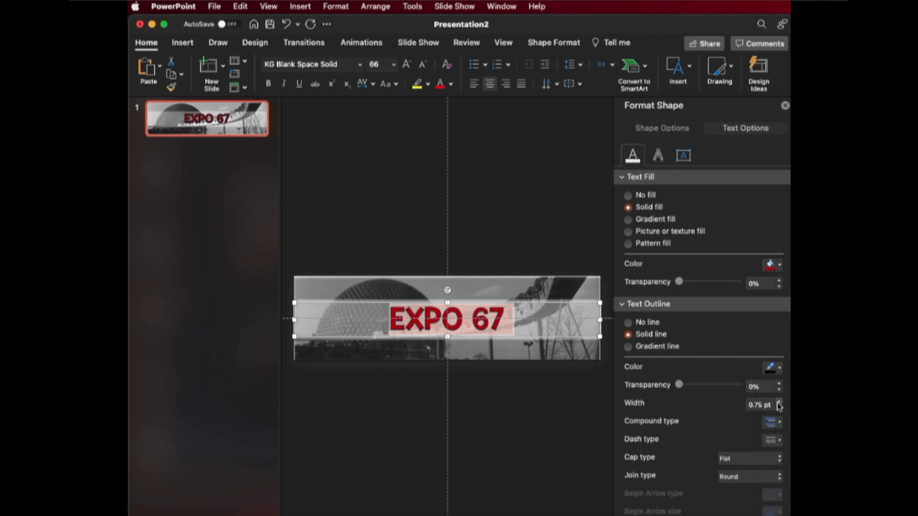
pyautogui.click(778, 400)
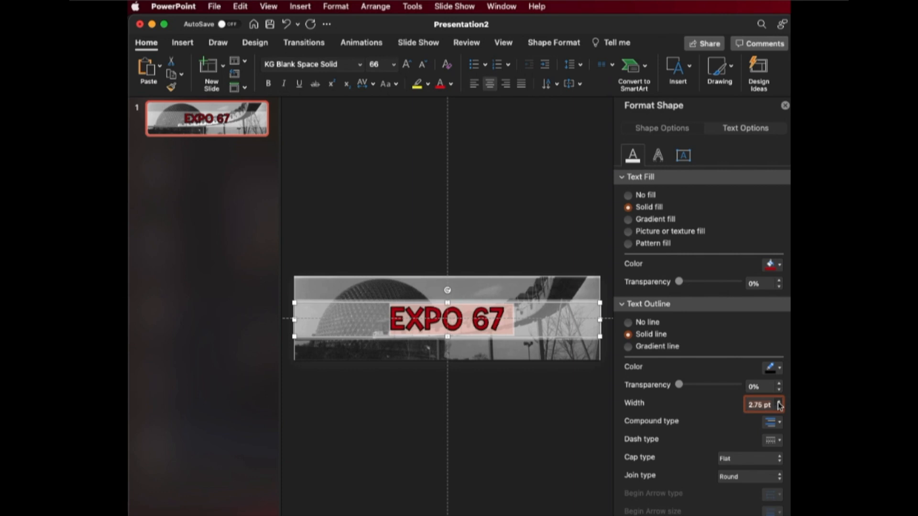
pyautogui.click(778, 401)
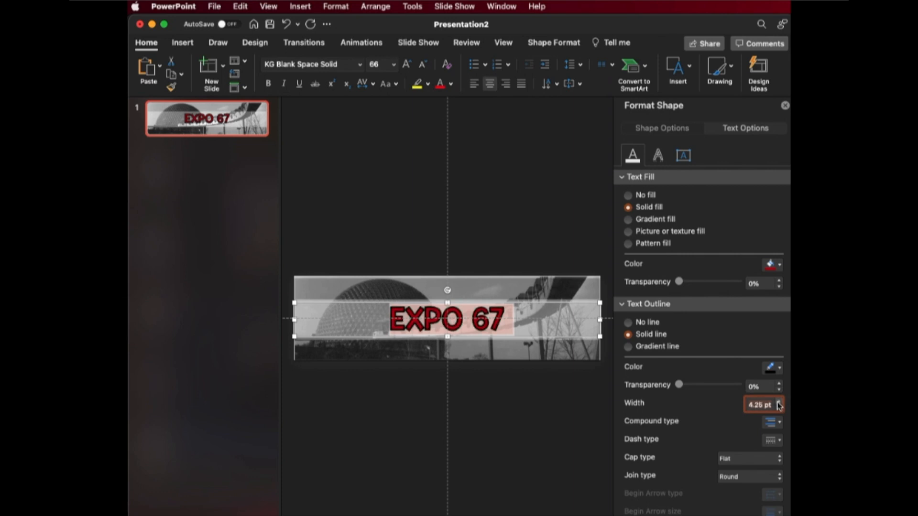
pyautogui.click(780, 407)
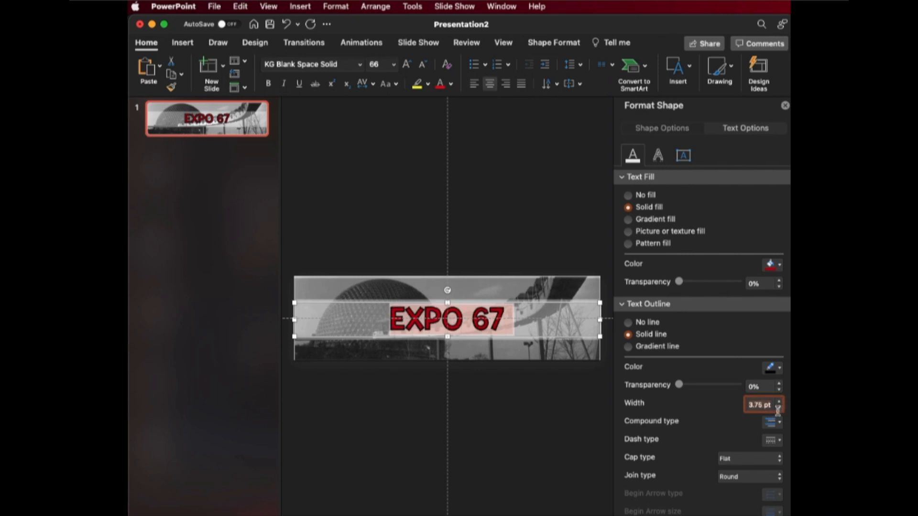
pyautogui.moveTo(679, 386); pyautogui.dragTo(689, 385)
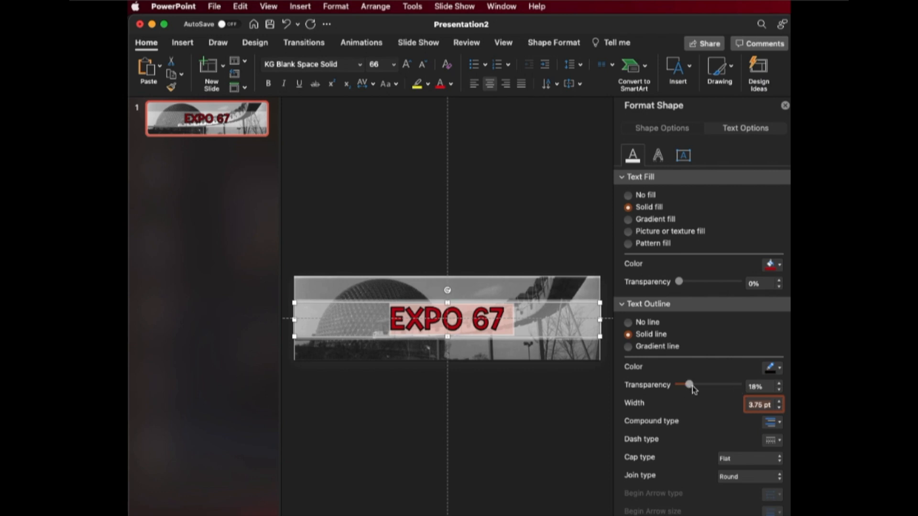
pyautogui.moveTo(691, 384); pyautogui.dragTo(687, 384)
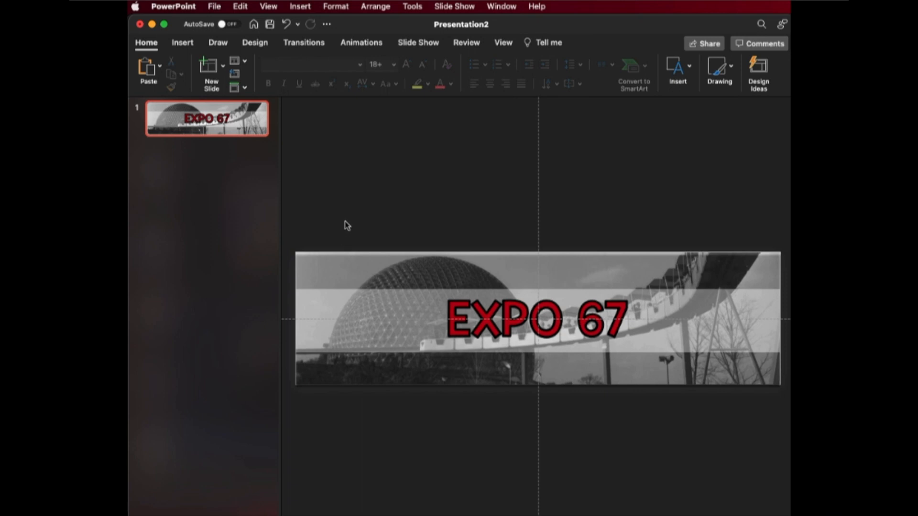
pyautogui.moveTo(286, 228)
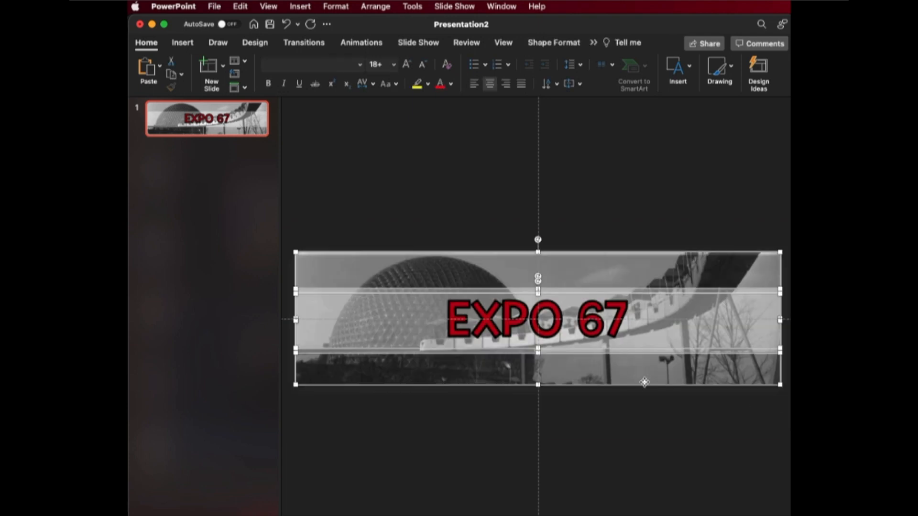
# Group the dome photo, white strip and EXPO 67 title, then save the group as a picture
pyautogui.rightClick(644, 382)
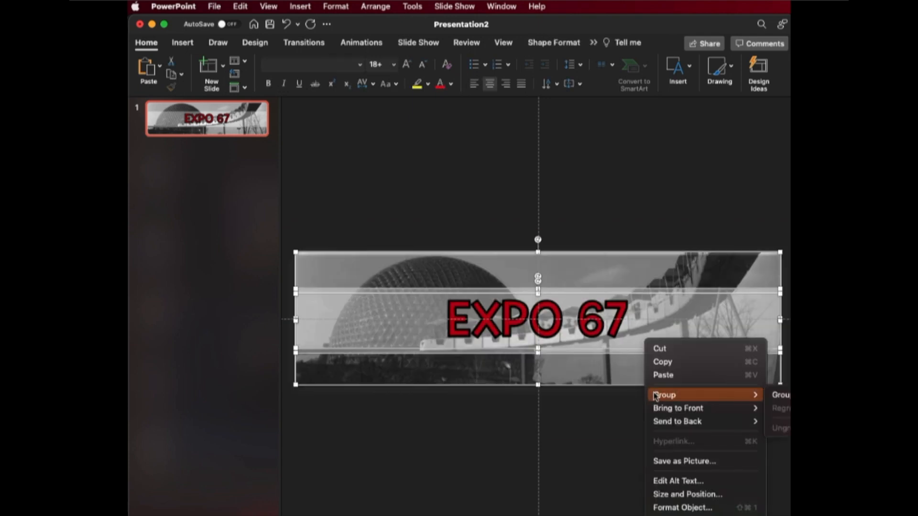
pyautogui.click(664, 395)
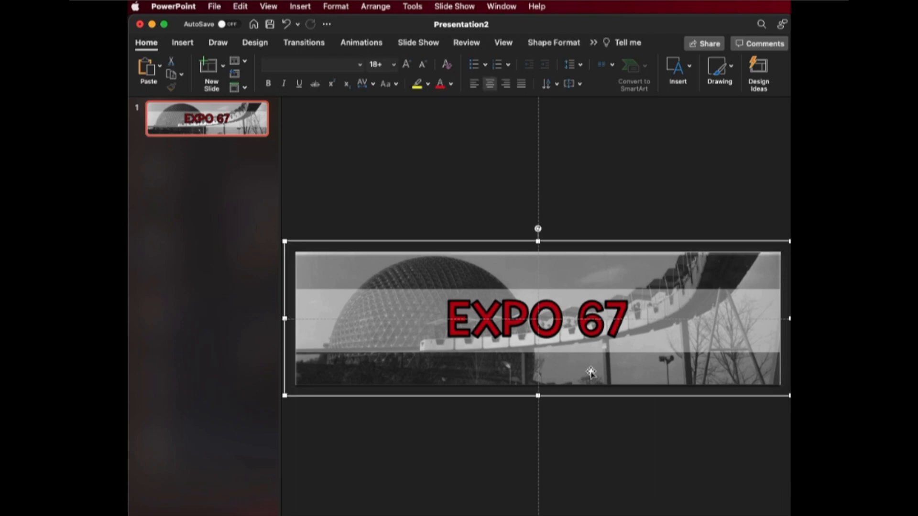
pyautogui.rightClick(591, 374)
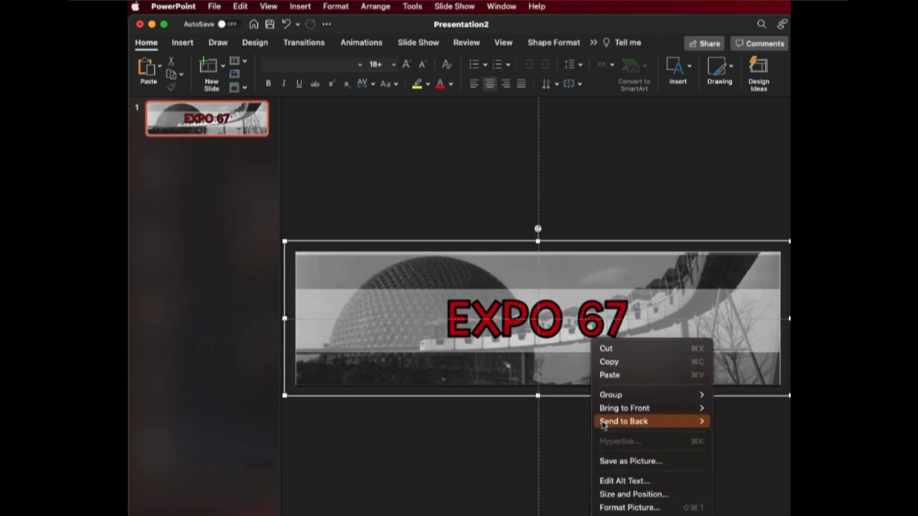
pyautogui.click(625, 421)
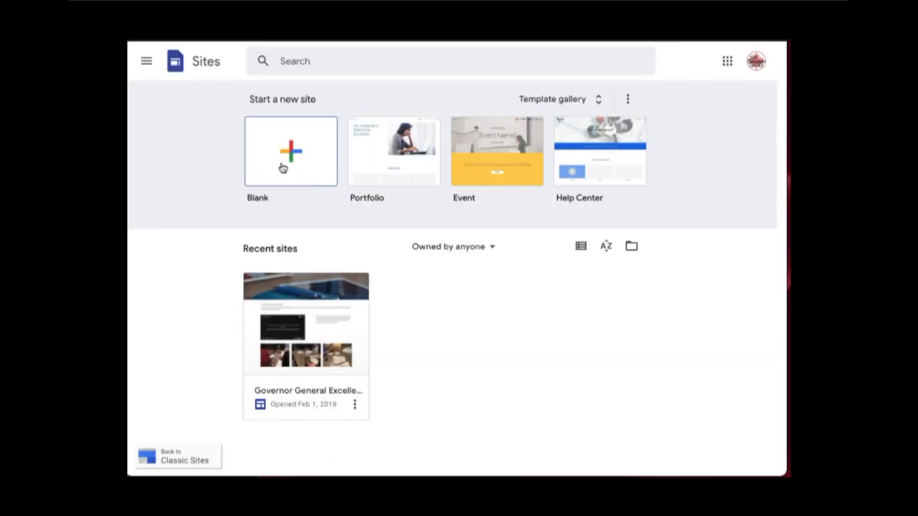
pyautogui.moveTo(375, 342)
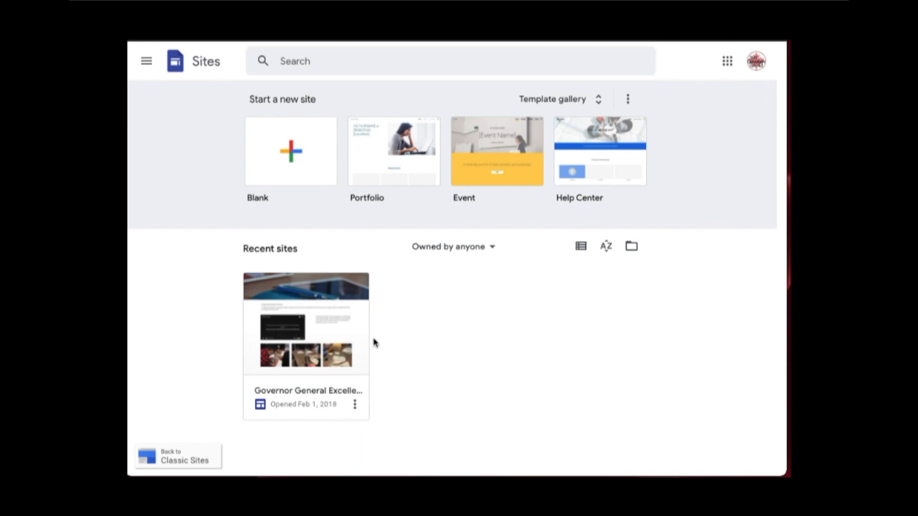
pyautogui.moveTo(270, 143)
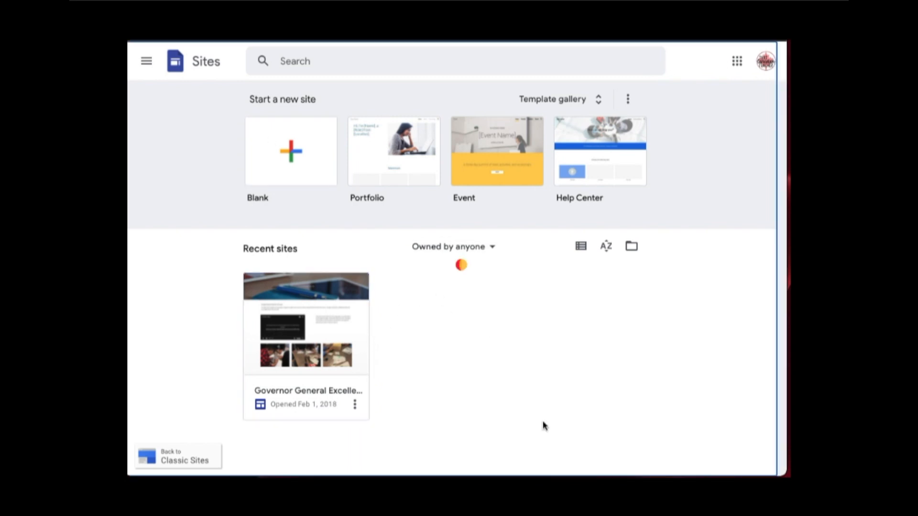
# Replace the new blank site's header background with the uploaded EXPO 67 banner image
pyautogui.click(290, 151)
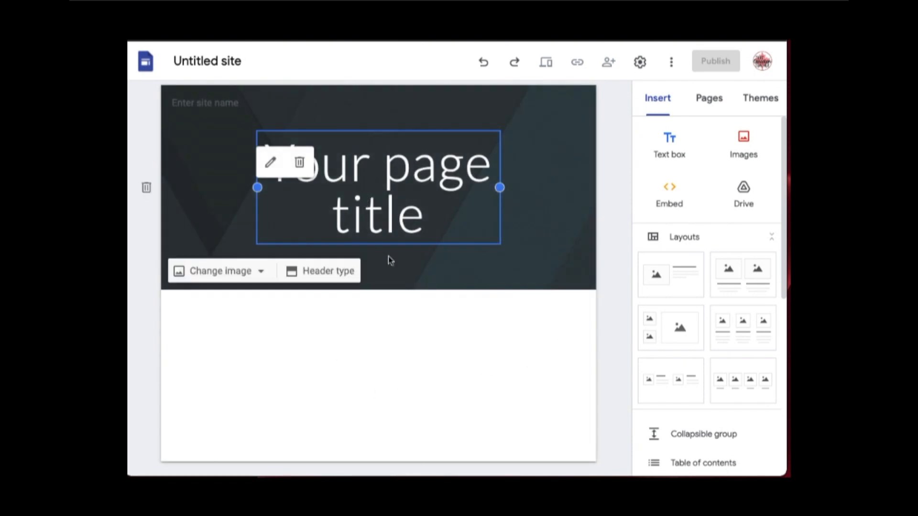
pyautogui.moveTo(215, 256)
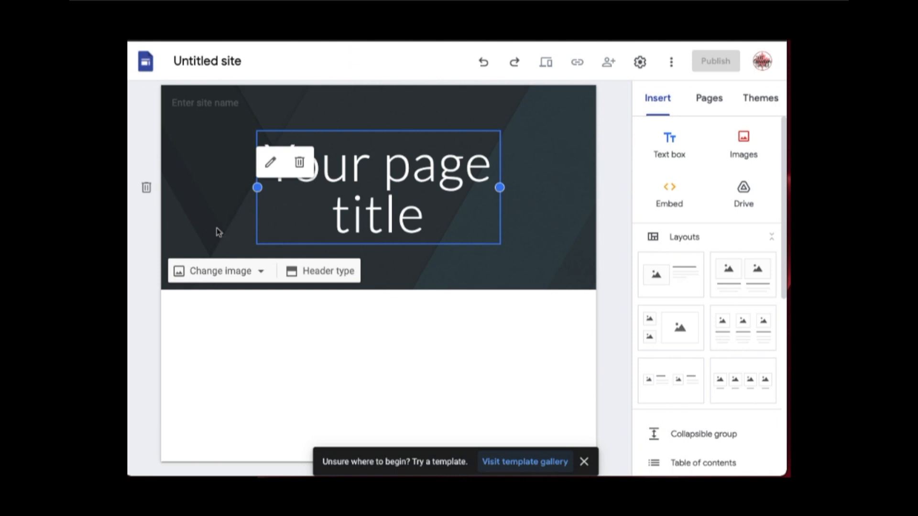
pyautogui.moveTo(207, 278)
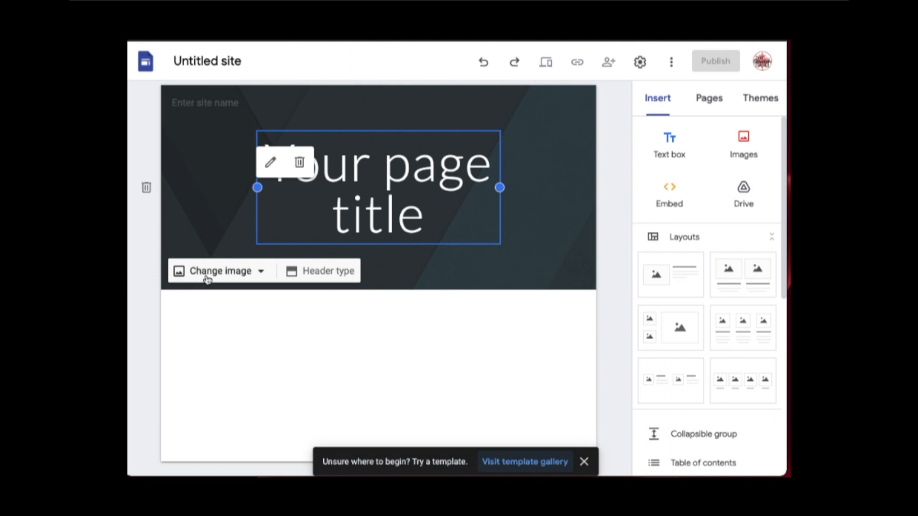
pyautogui.click(219, 271)
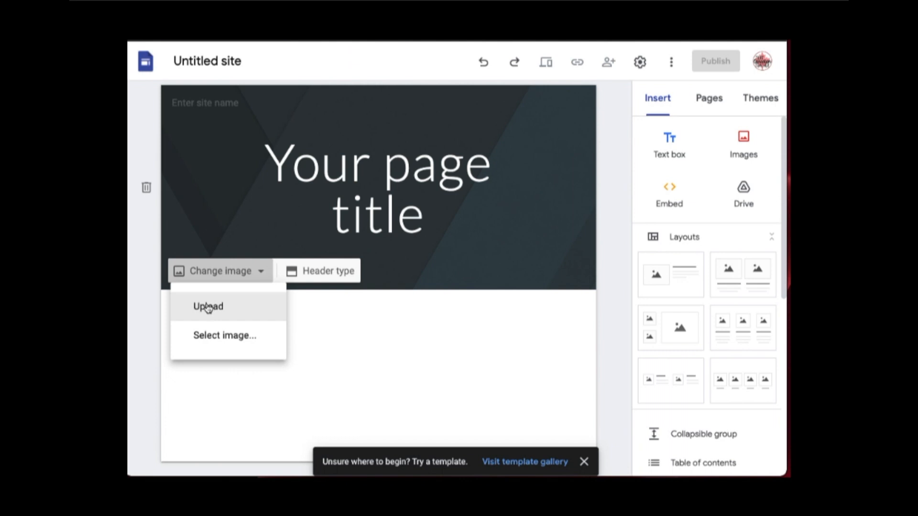
pyautogui.click(585, 462)
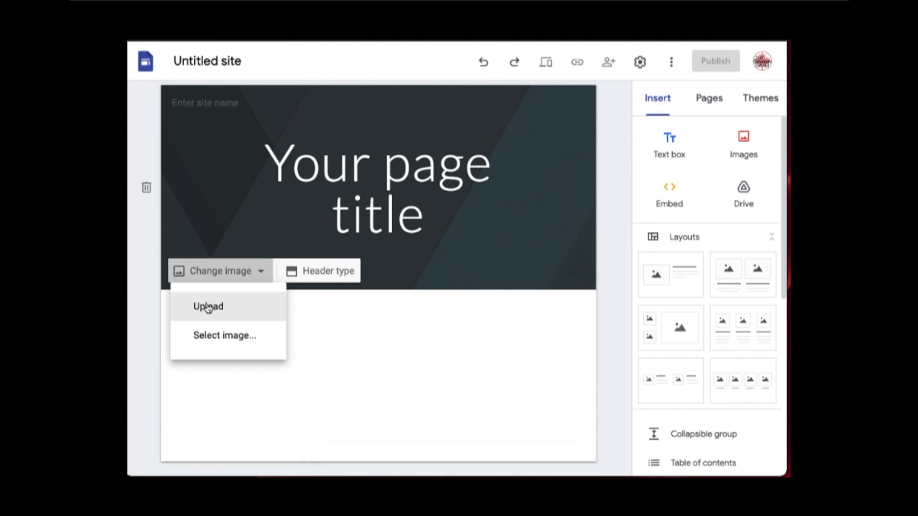
pyautogui.click(209, 306)
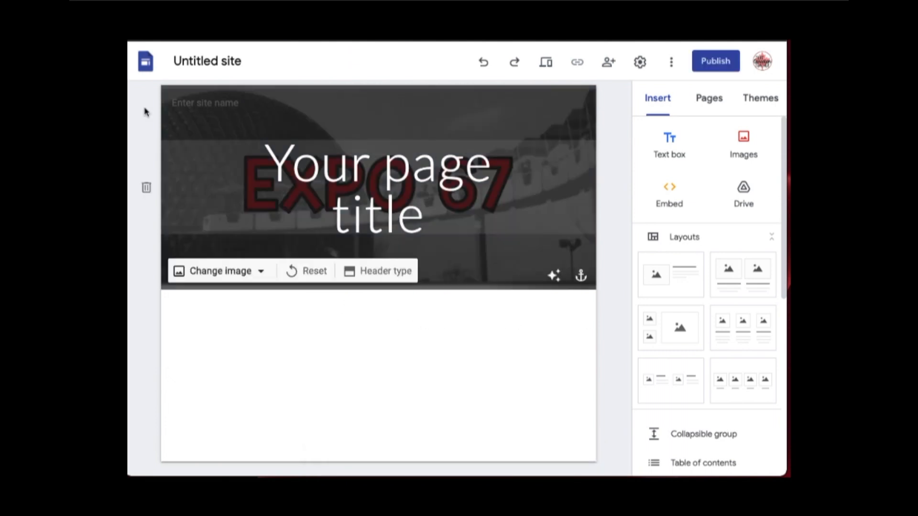
# Delete the 'Your page title' box and remove the header's readability darkening
pyautogui.click(487, 351)
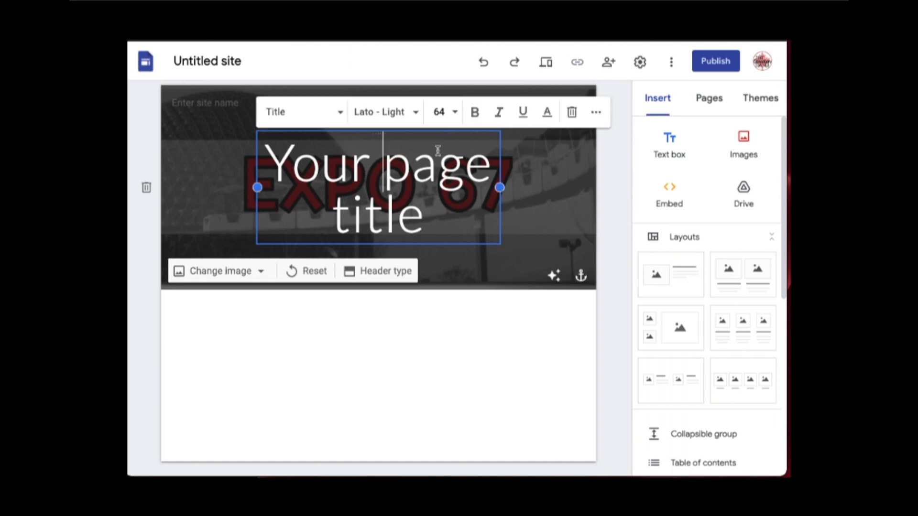
pyautogui.click(534, 399)
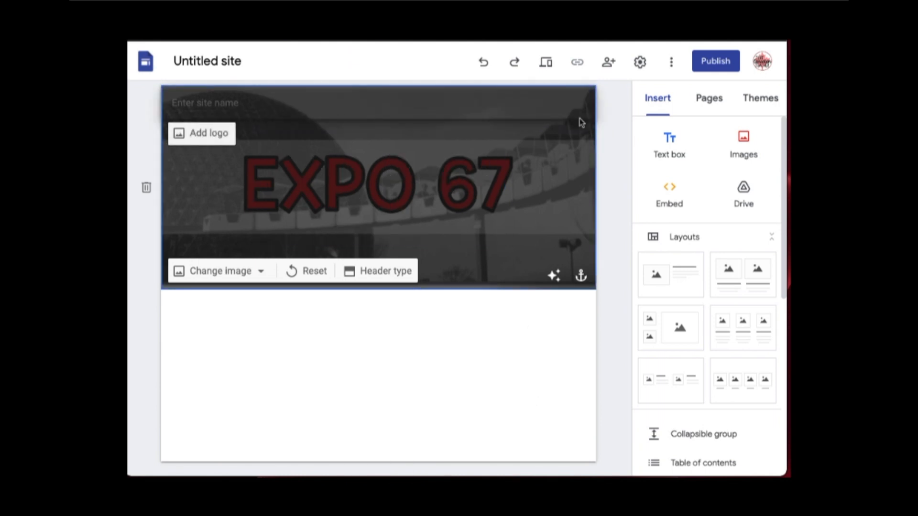
pyautogui.moveTo(425, 114)
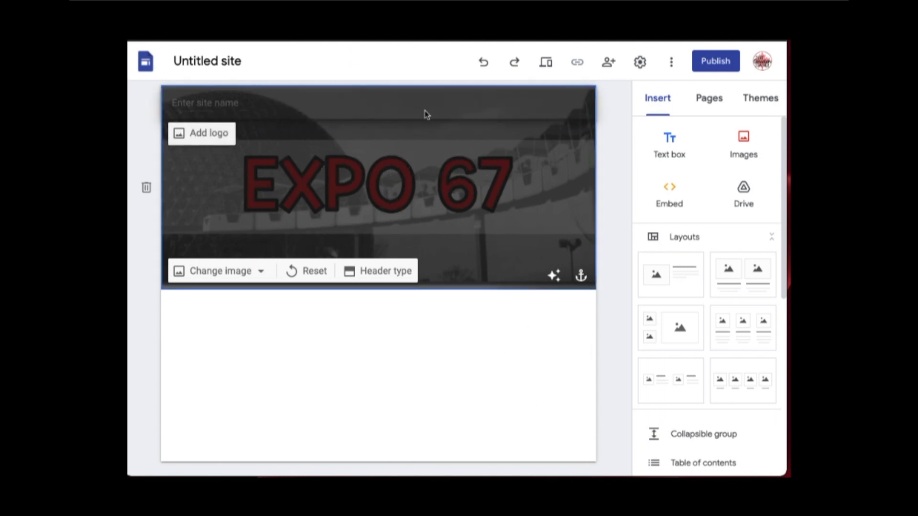
pyautogui.moveTo(552, 275)
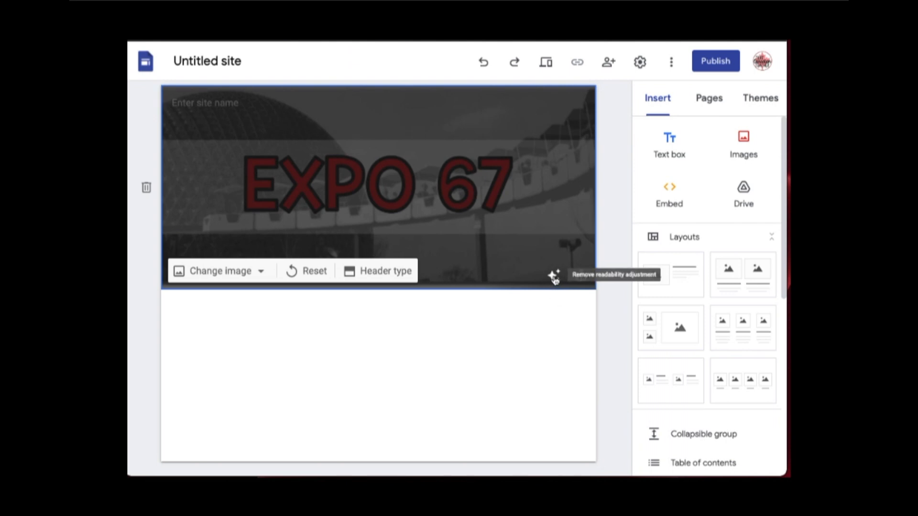
pyautogui.click(553, 276)
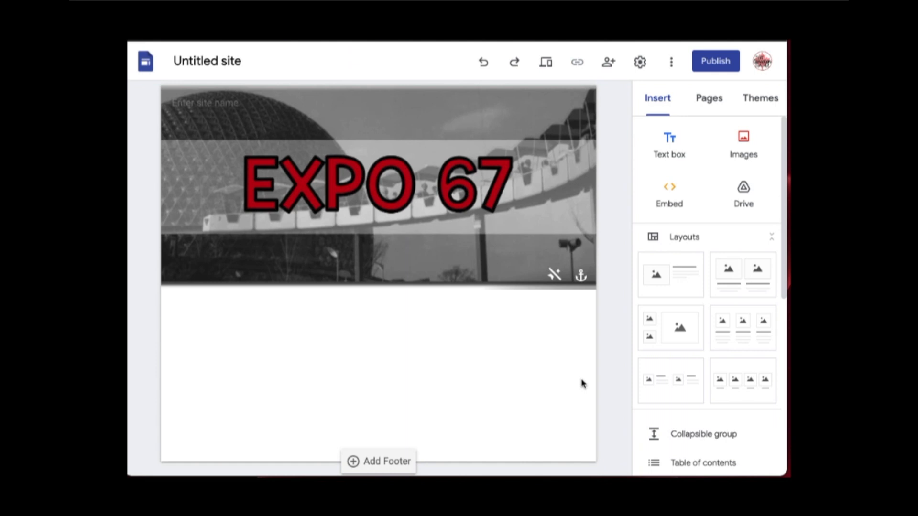
pyautogui.moveTo(578, 359)
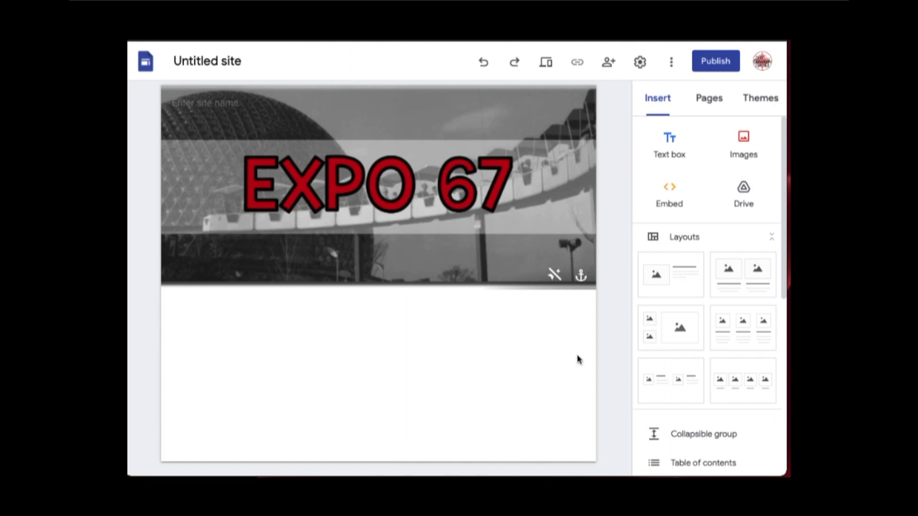
pyautogui.moveTo(608, 61)
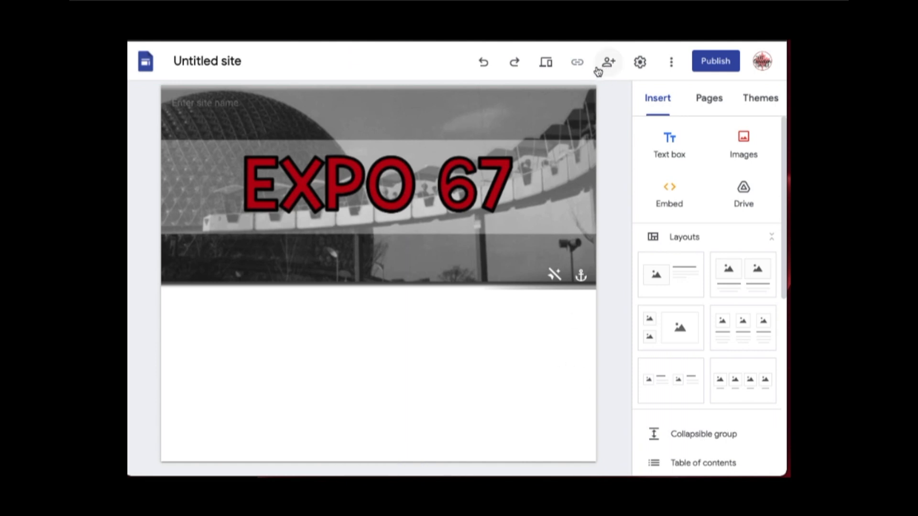
pyautogui.moveTo(545, 62)
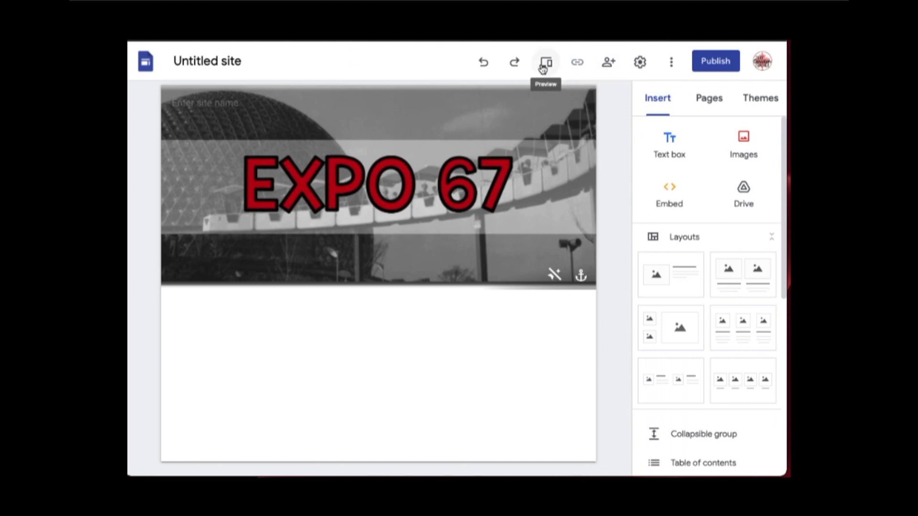
# Preview the EXPO 67 banner page full-width, then show the site's available themes
pyautogui.click(545, 63)
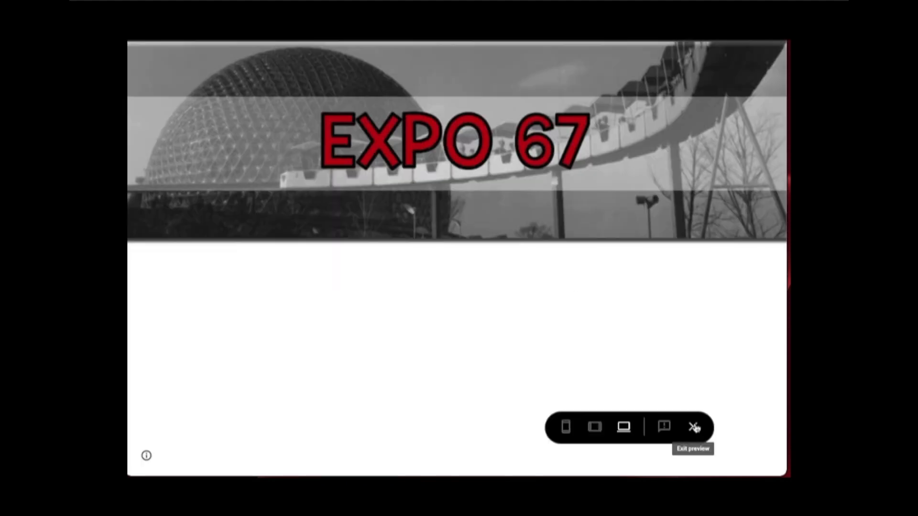
pyautogui.moveTo(595, 427)
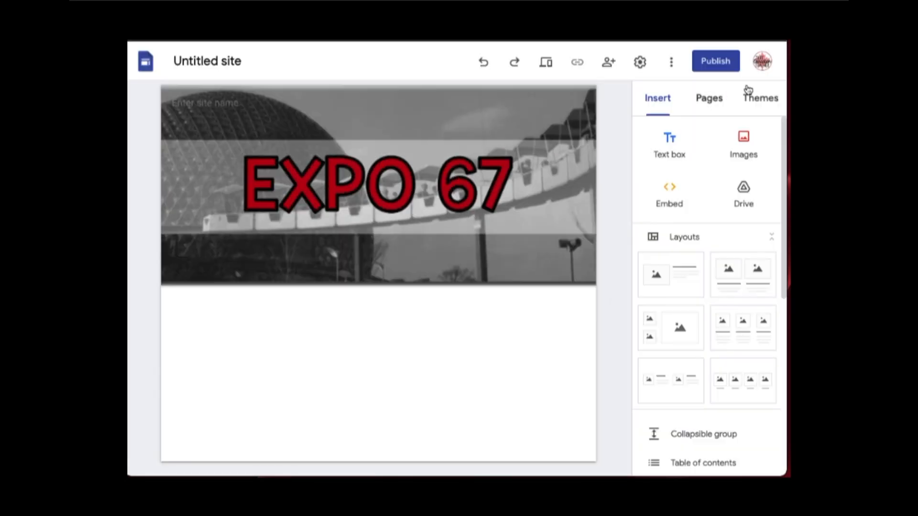
pyautogui.click(759, 97)
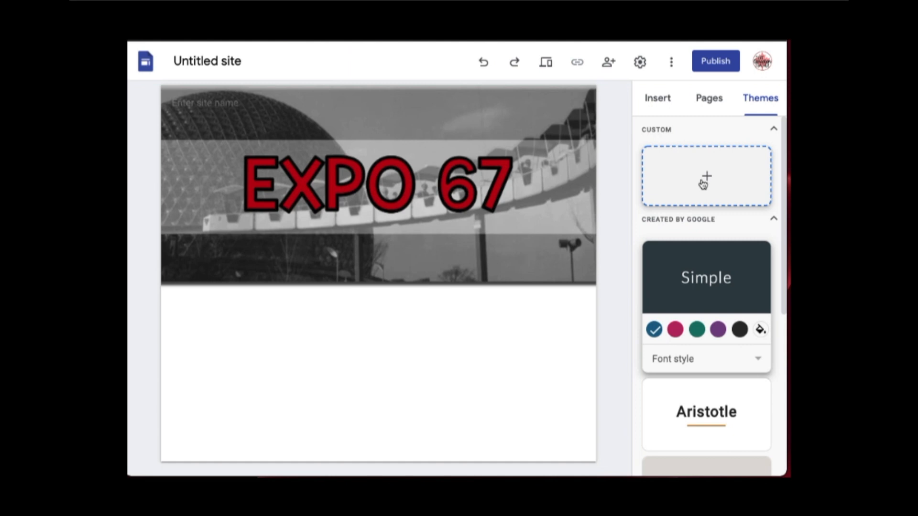
pyautogui.click(351, 193)
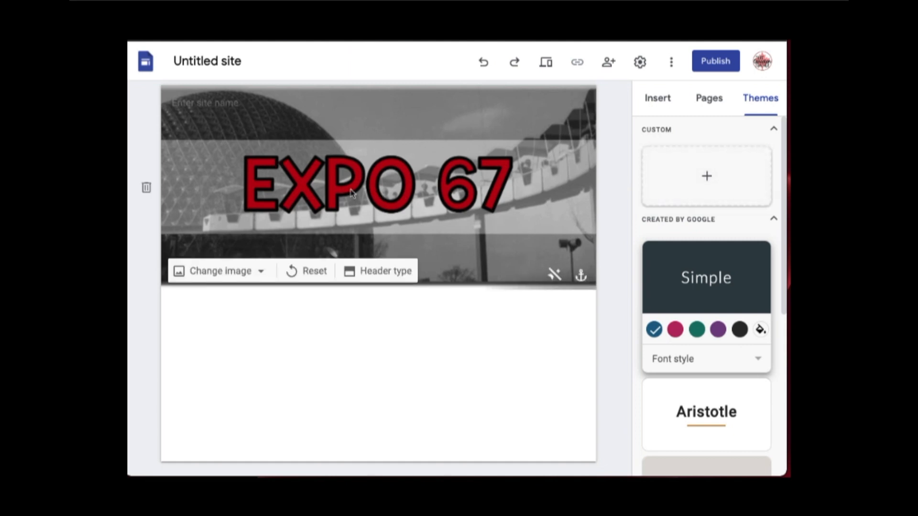
pyautogui.click(578, 308)
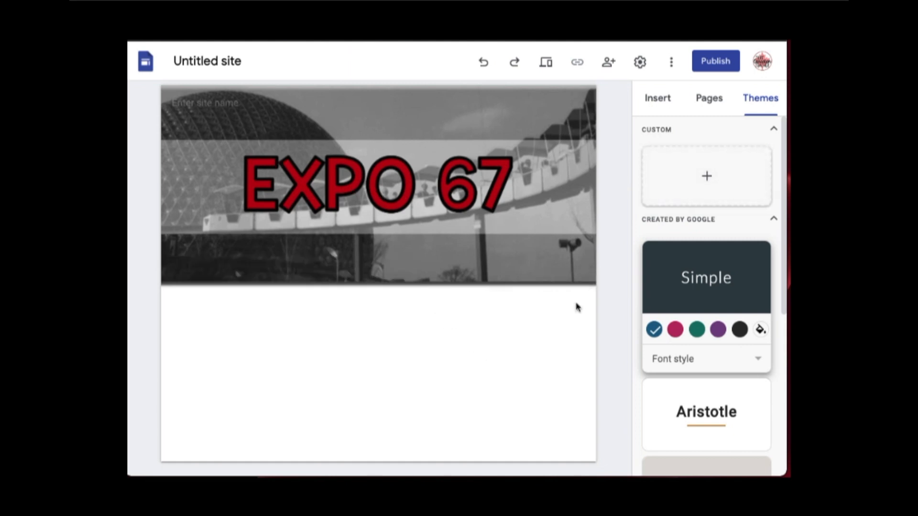